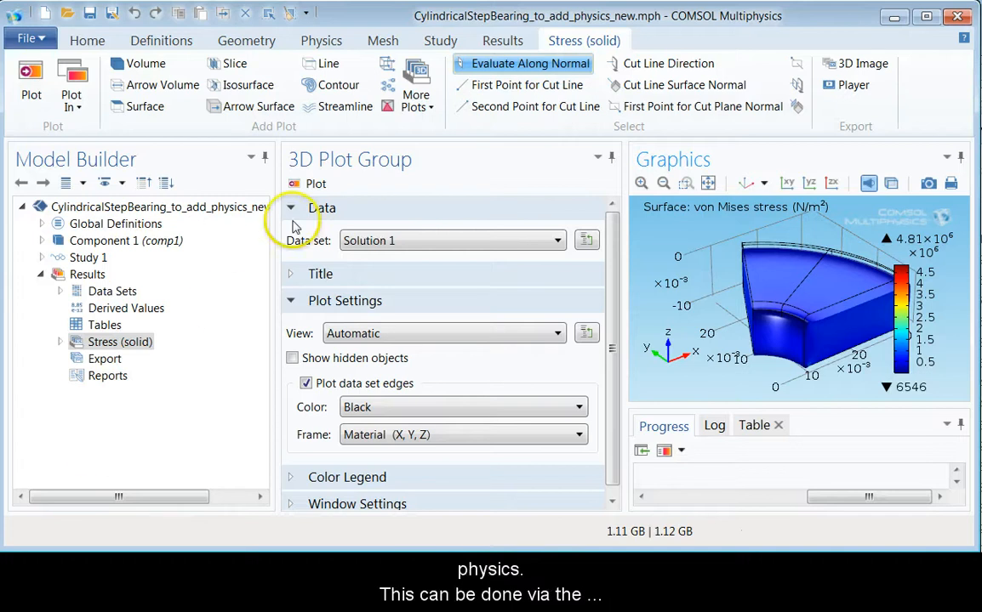
Show Component 1's settings from the Physics ribbon and dismiss its context menu
click(320, 41)
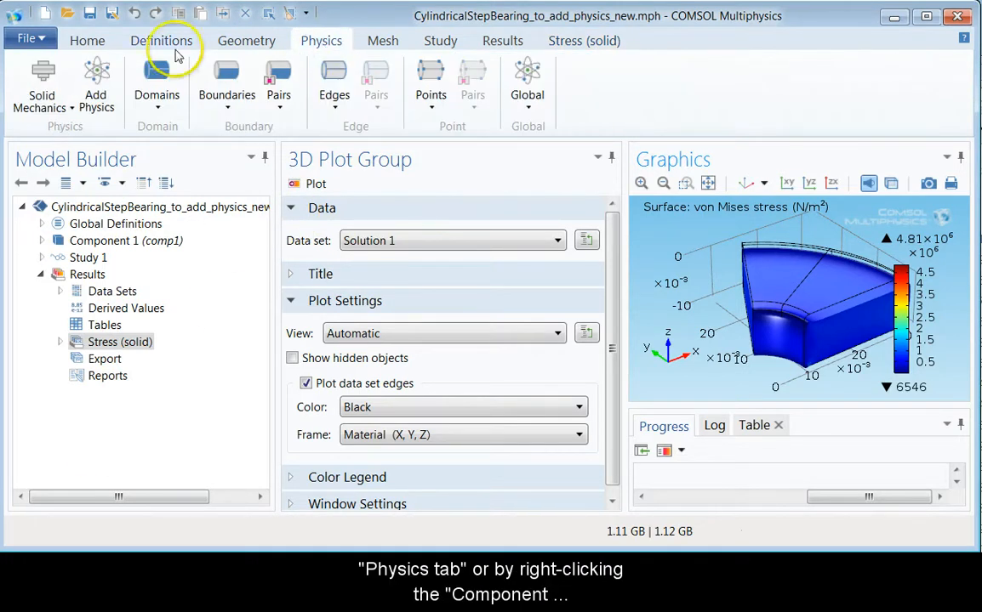
click(126, 241)
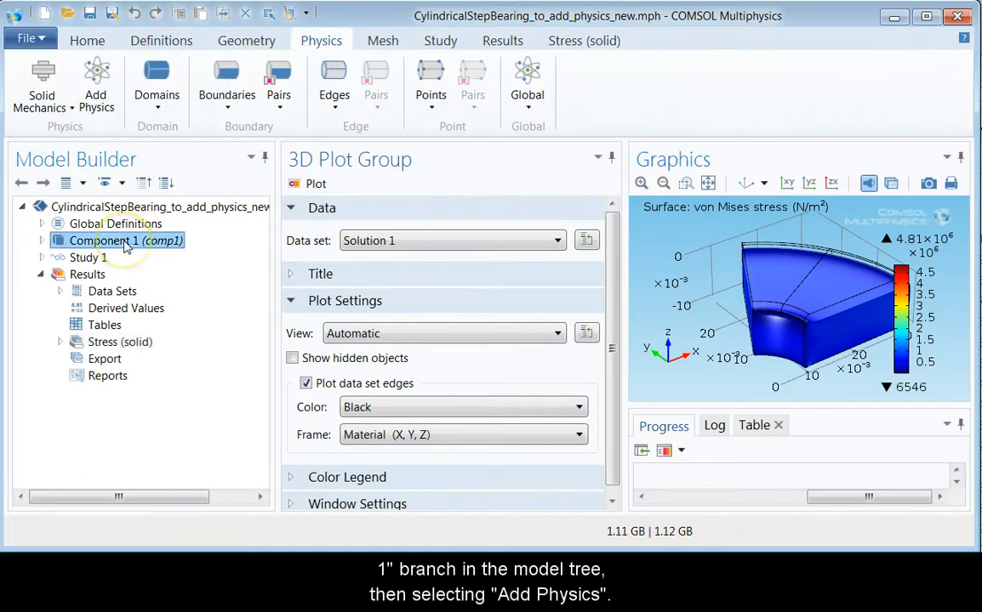
right_click(120, 240)
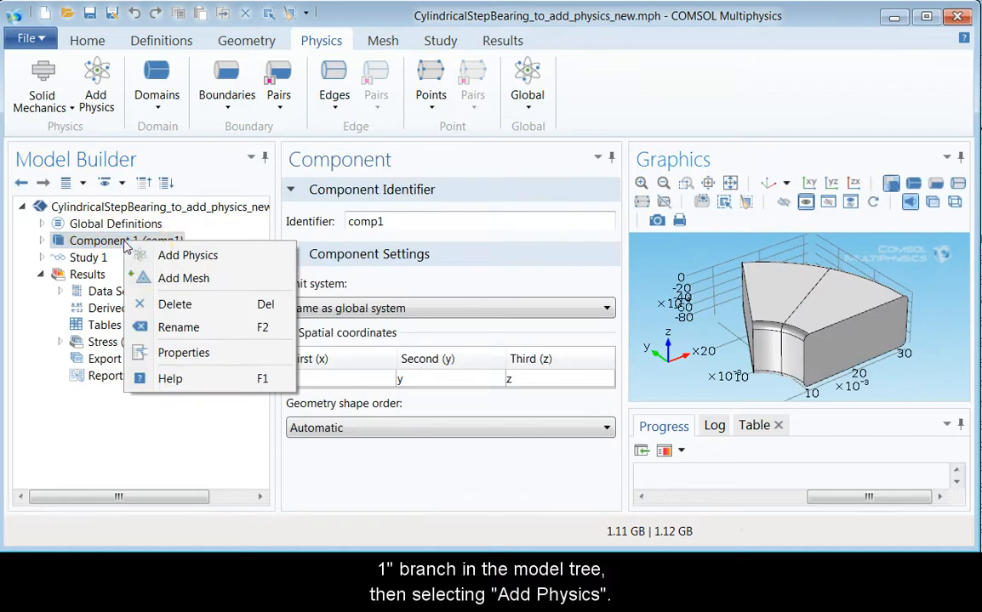
click(187, 255)
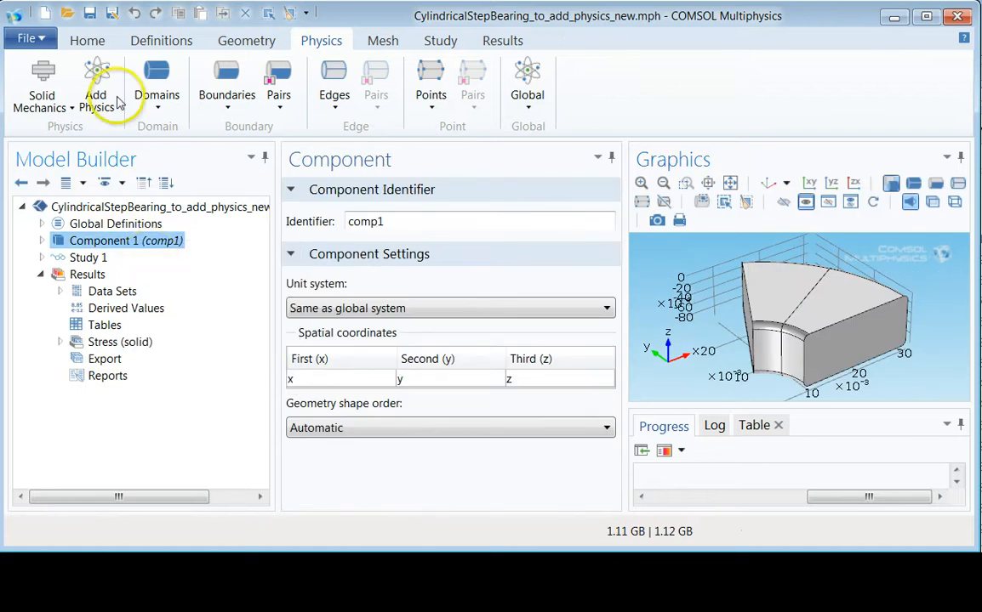
Browse the Add Physics list to Mathematics and expand PDE Interfaces
click(97, 85)
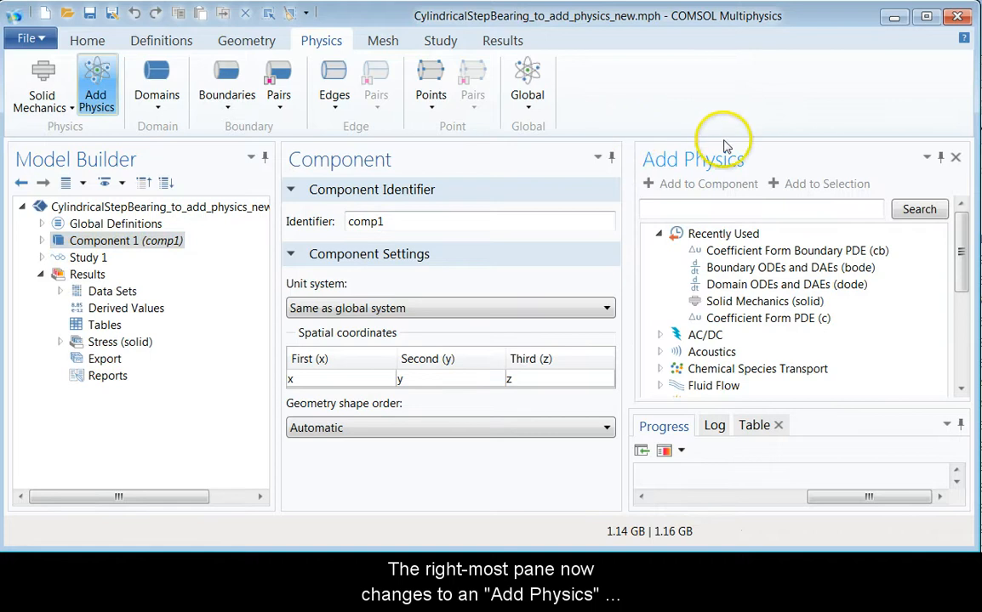
mouse_move(645, 215)
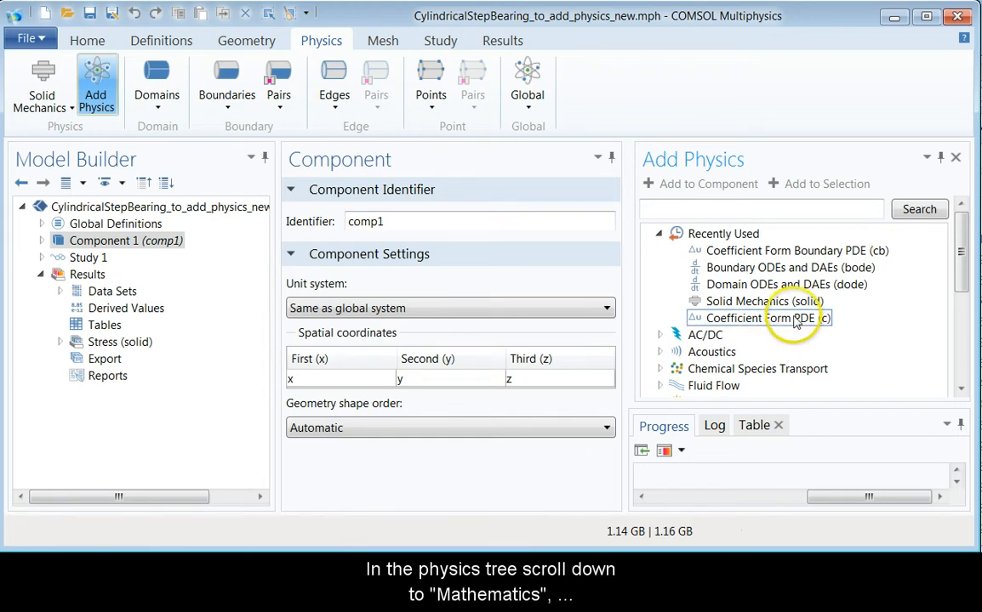
scroll(down, 3)
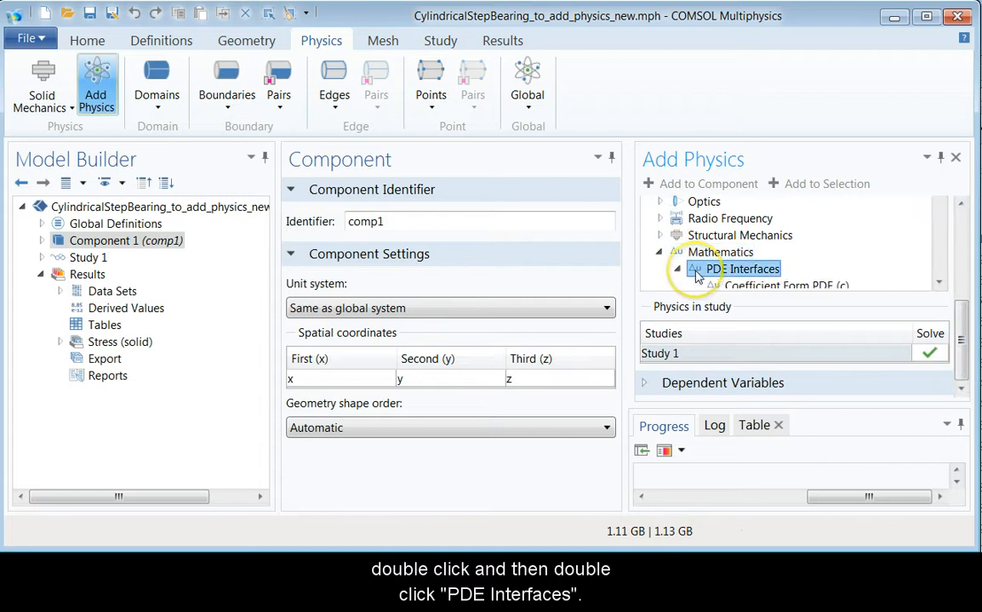
double_click(742, 269)
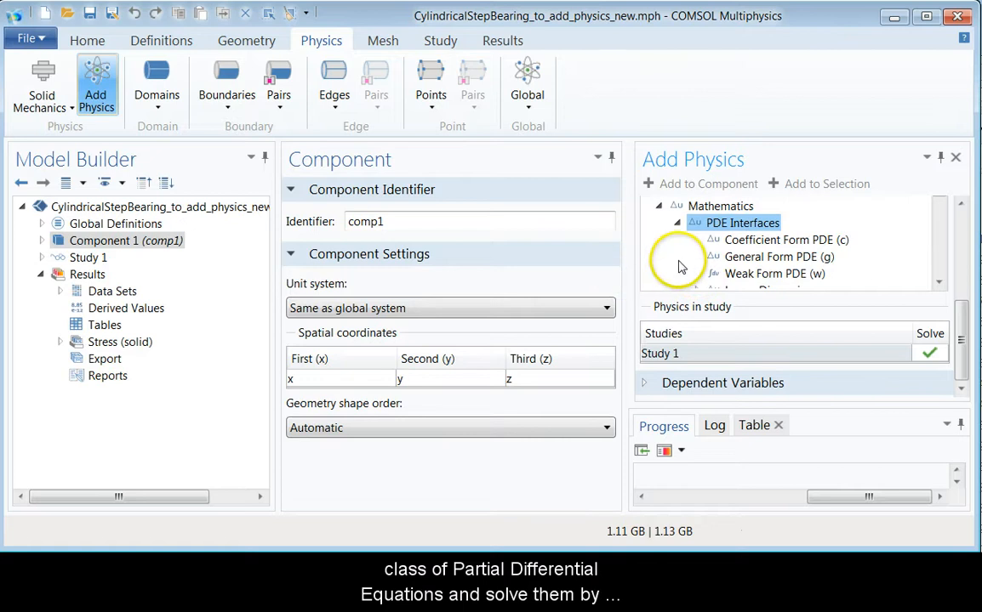
scroll(down, 3)
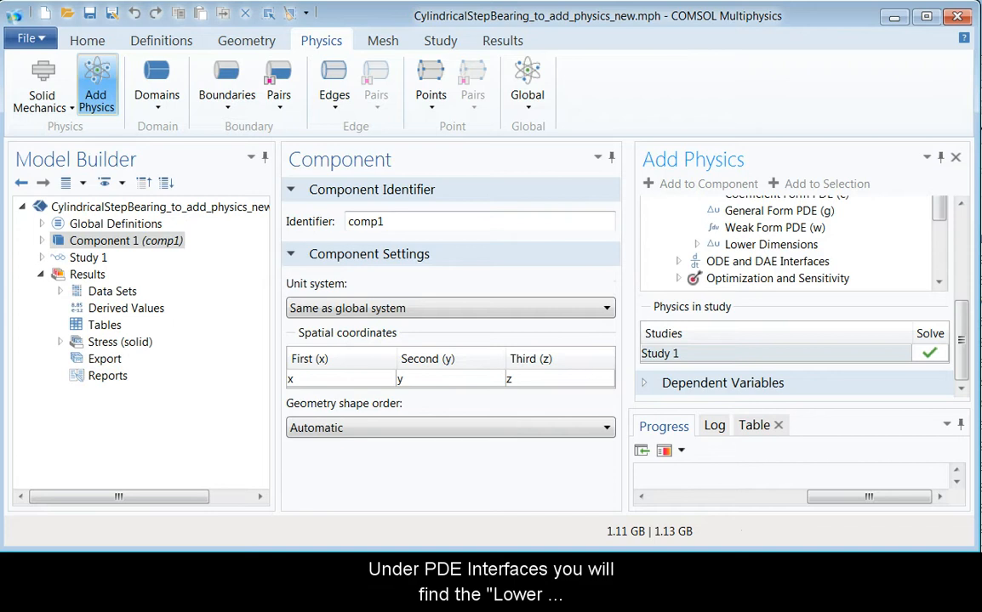
mouse_move(764, 245)
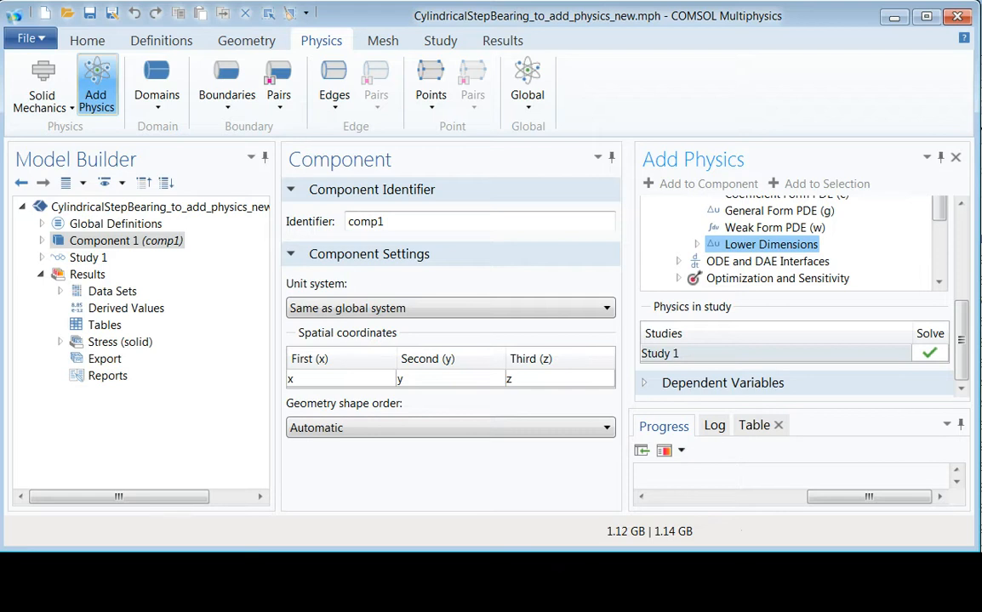
Select Coefficient Form Boundary PDE (cb) under Lower Dimensions
click(679, 245)
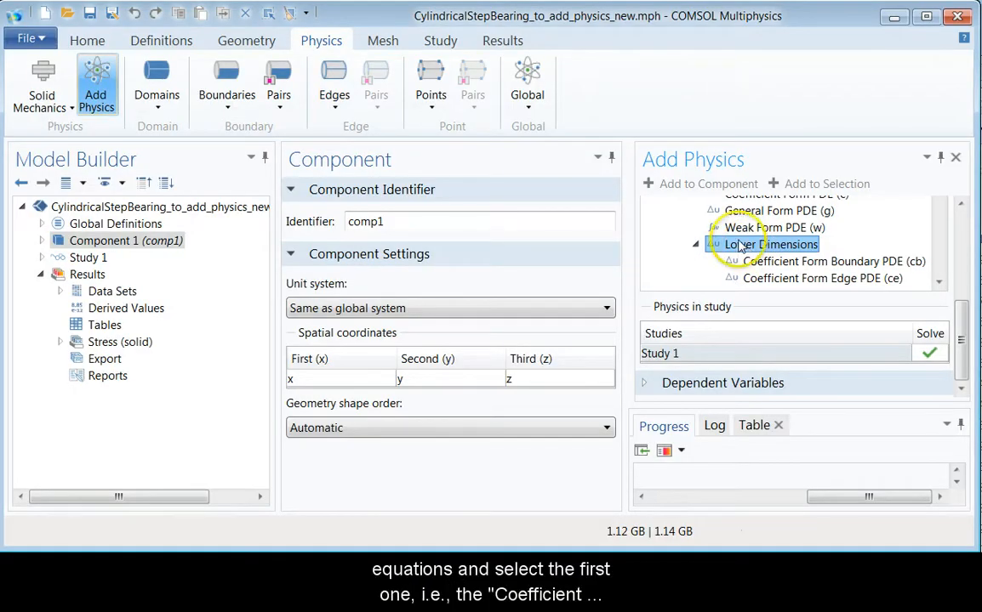
click(696, 245)
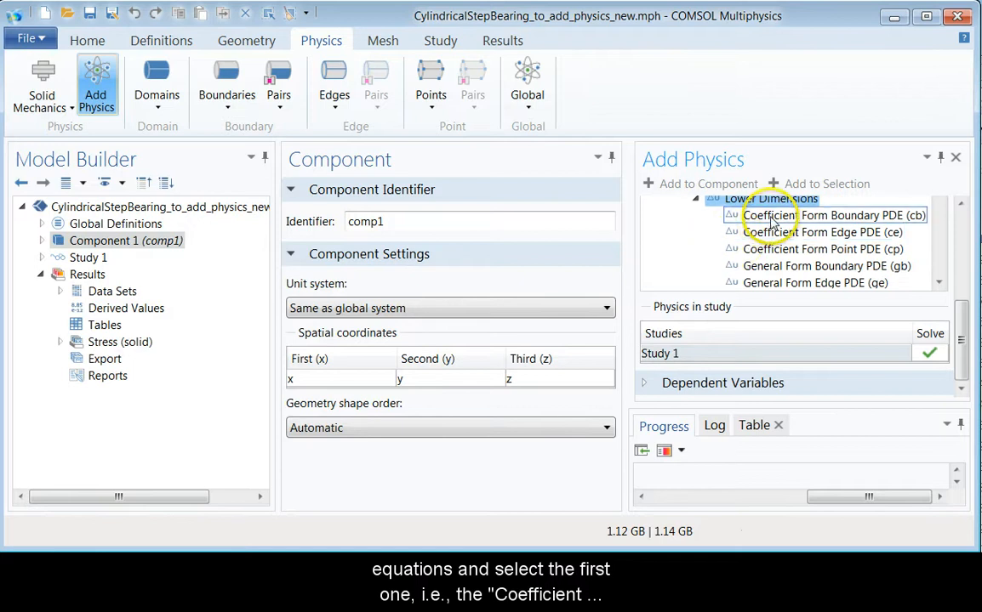
click(820, 215)
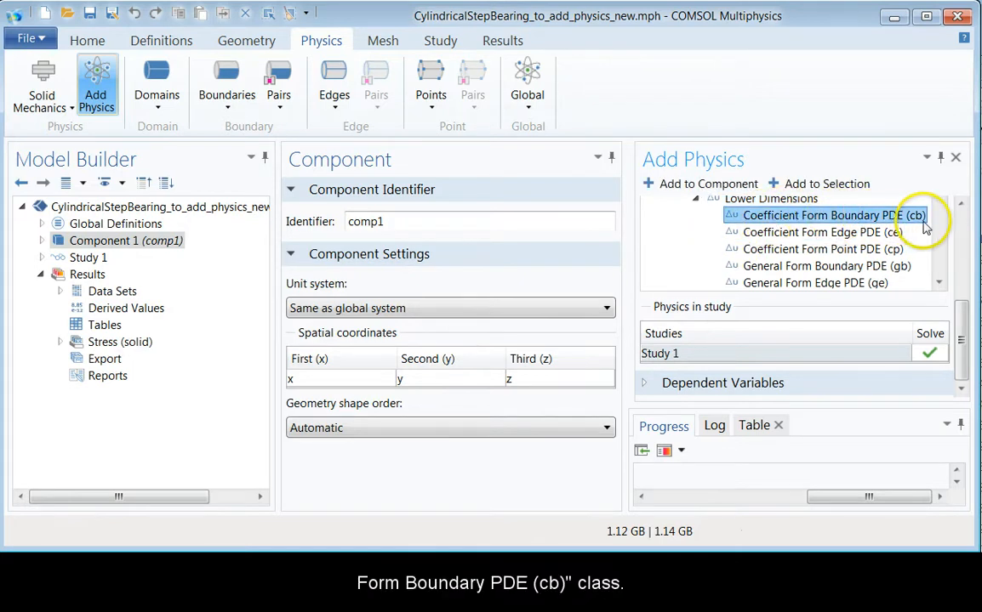
mouse_move(786, 225)
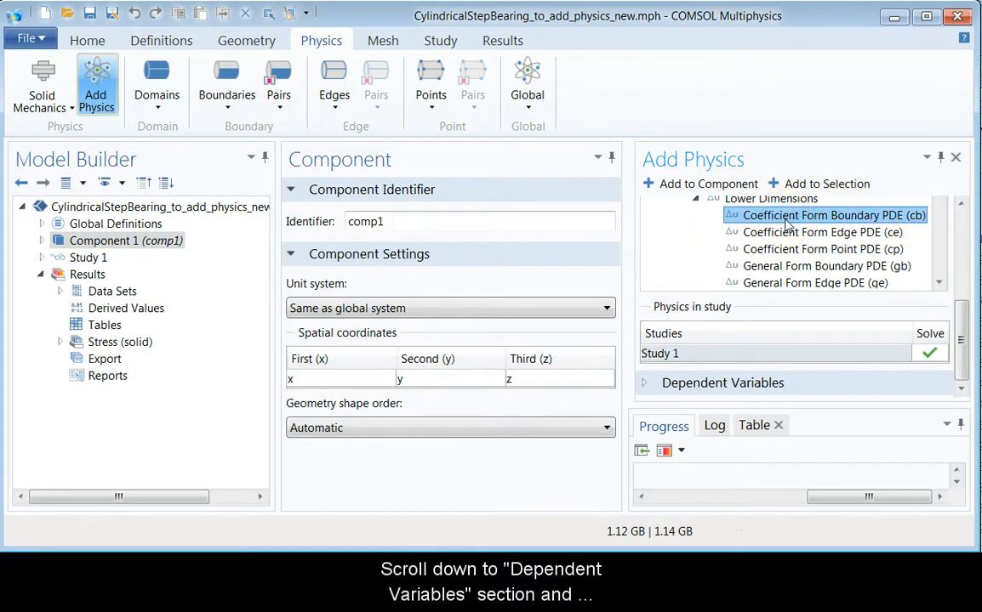
scroll(down, 3)
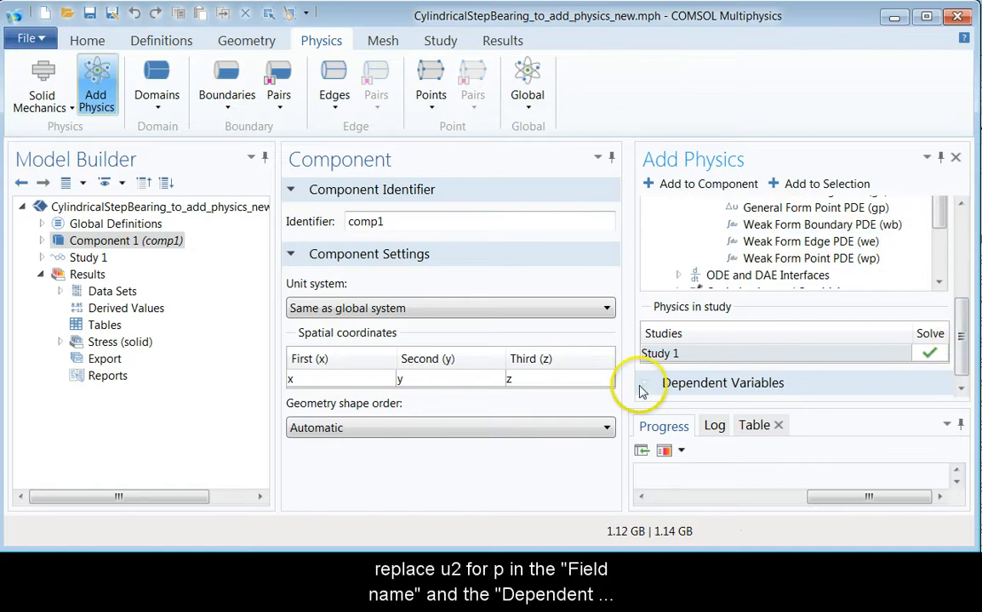
Name the field and dependent variable p and add the boundary PDE to Component 1
click(643, 383)
text(p)
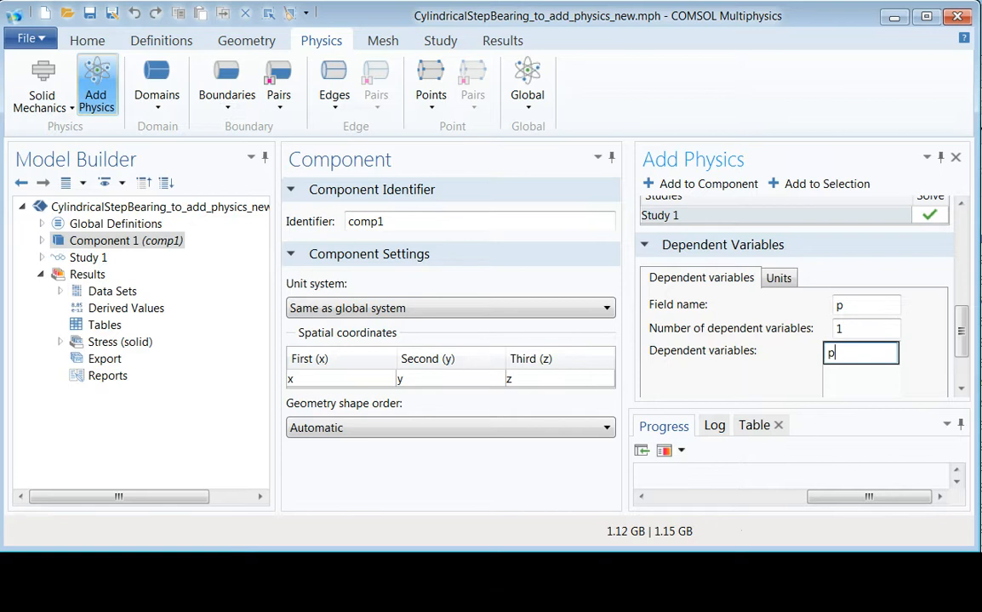
mouse_move(699, 183)
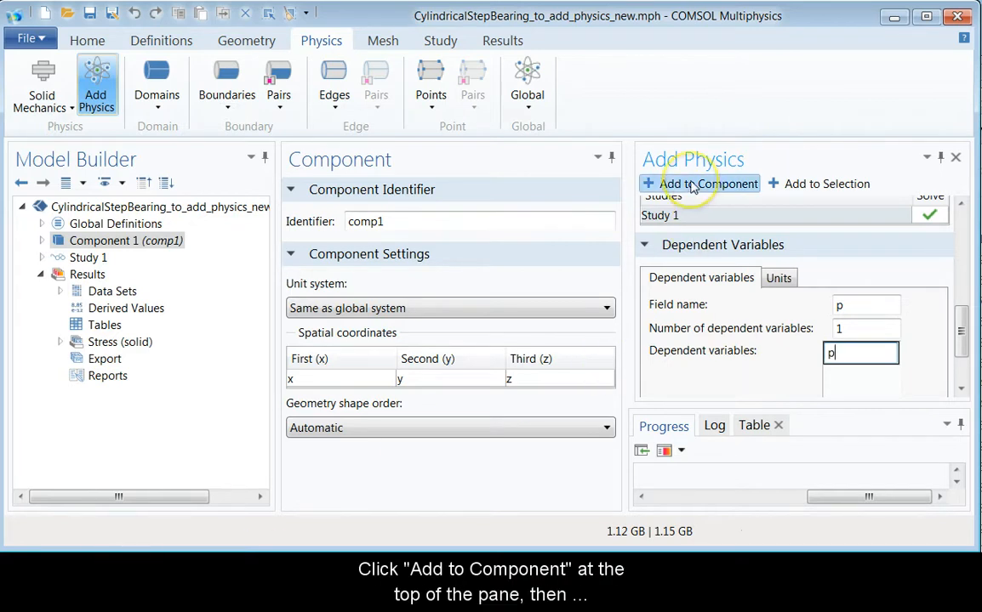
click(699, 184)
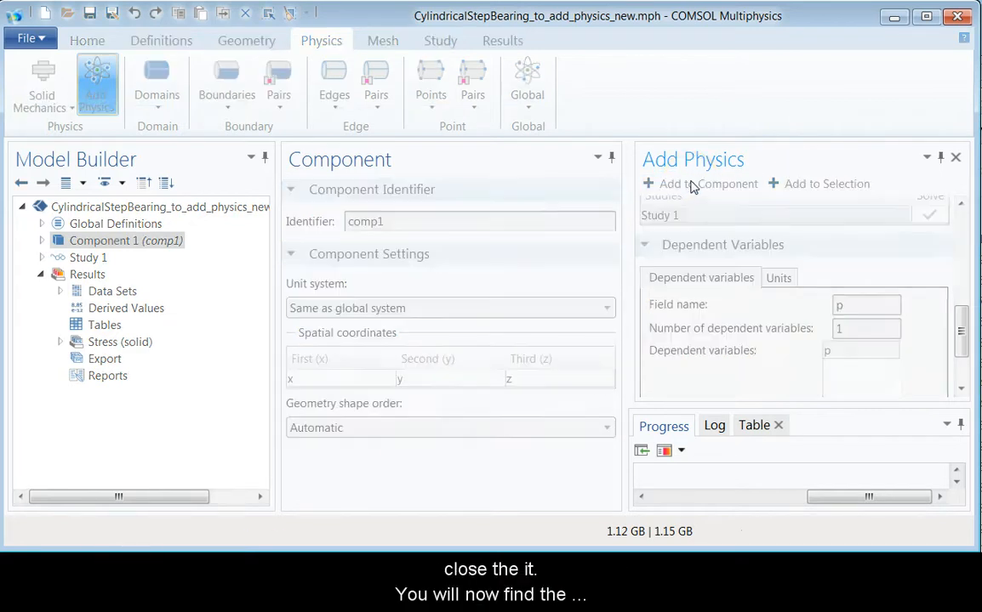
Clear the PDE's boundary selection and pick the collar's top patches, boundaries 6 and 12
click(707, 184)
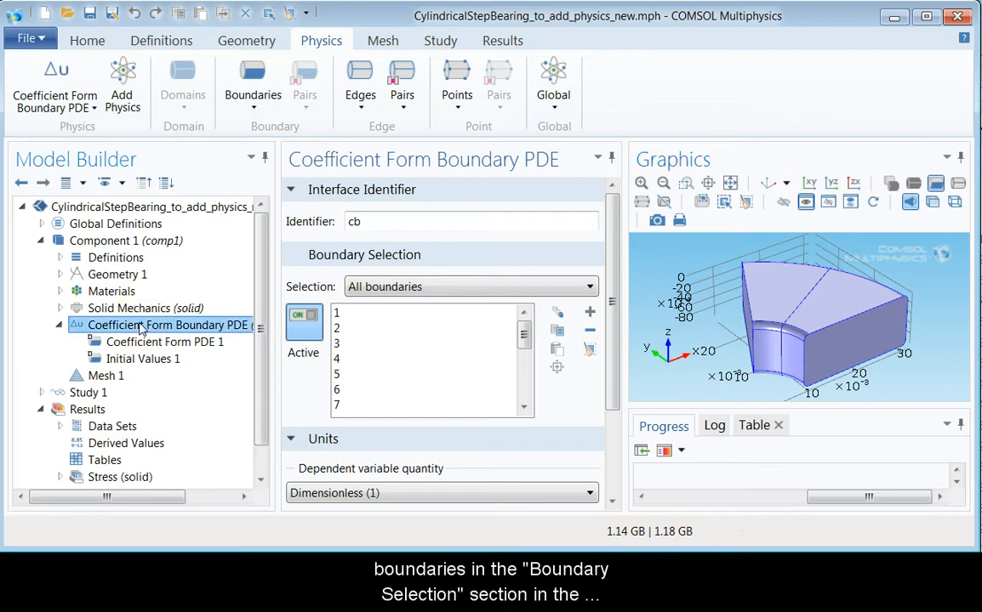
click(337, 313)
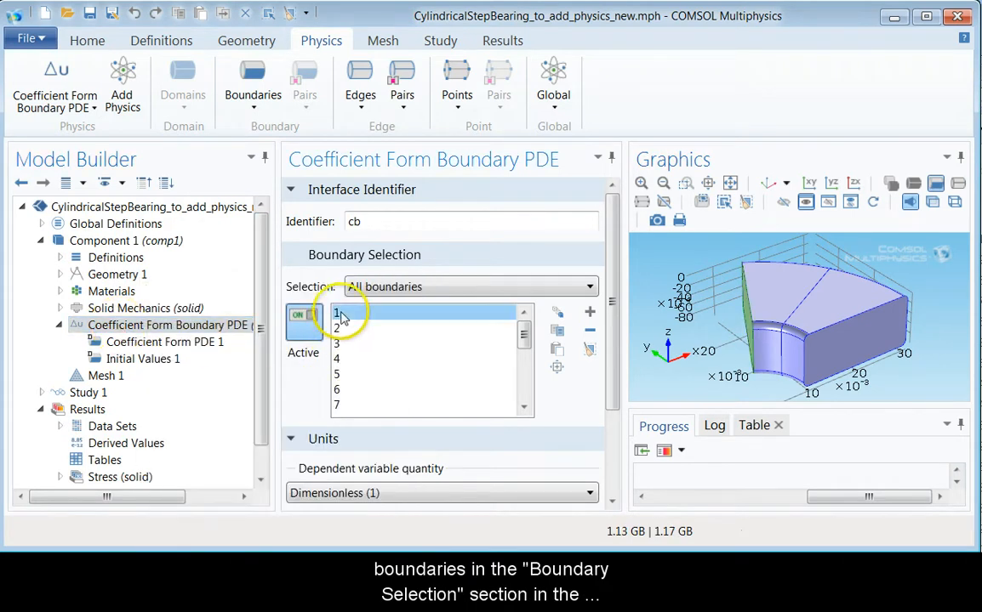
click(336, 313)
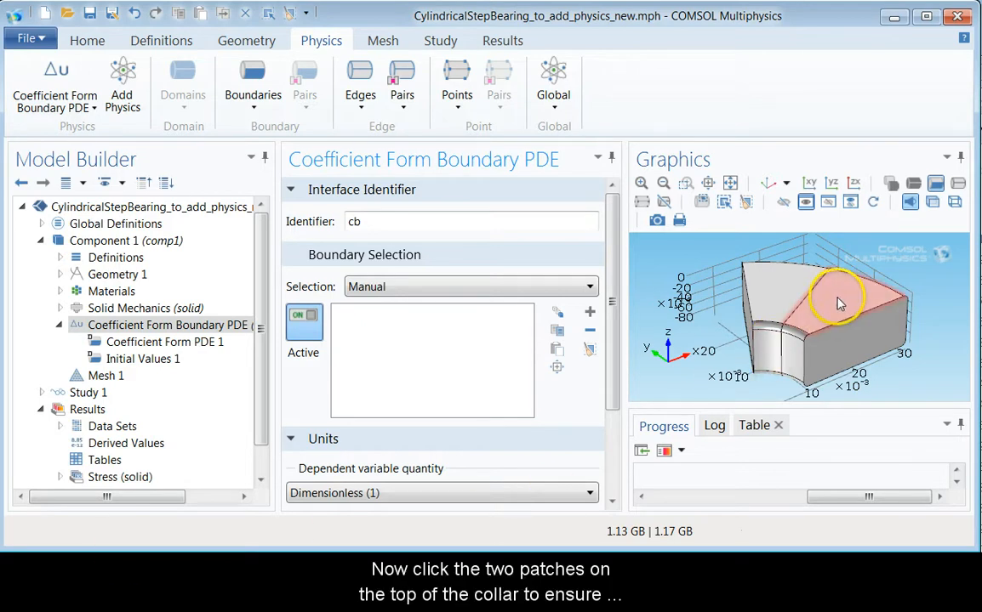
click(796, 286)
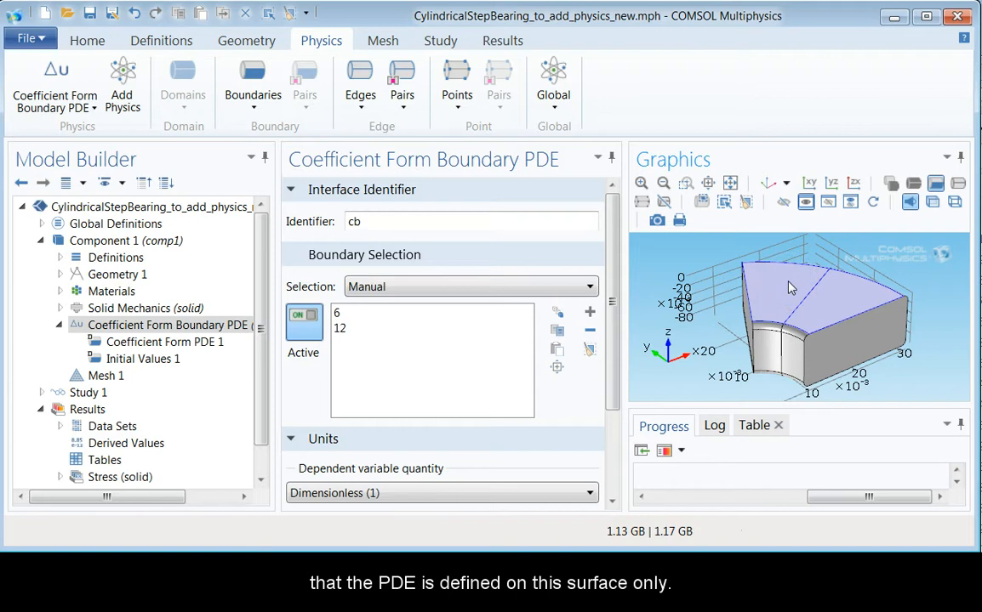
mouse_move(54, 524)
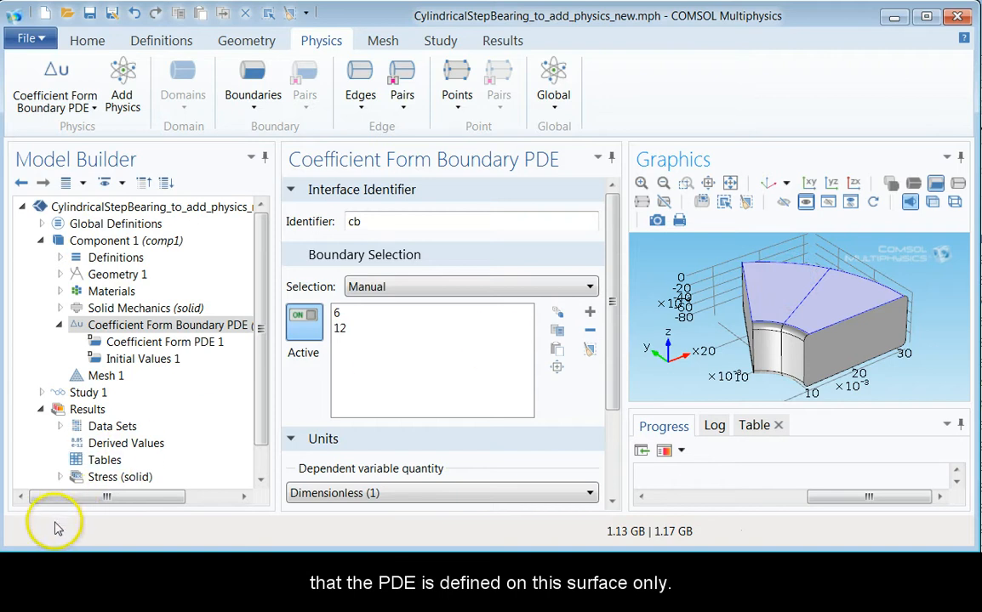
mouse_move(222, 480)
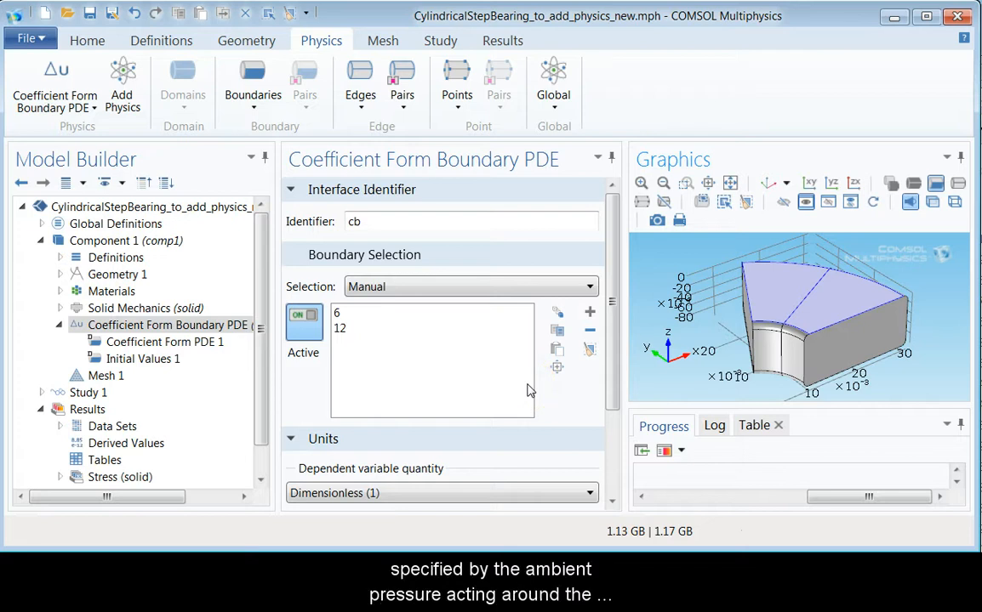
mouse_move(324, 373)
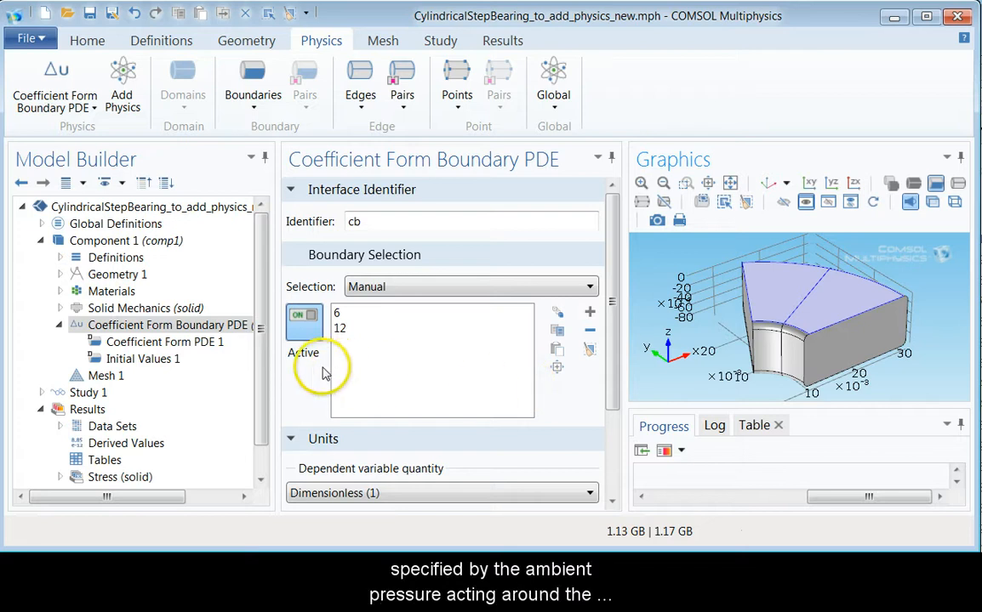
Add a Dirichlet Boundary Condition on the collar-top edges 8, 9, 17, 23, 27 and 34
click(167, 325)
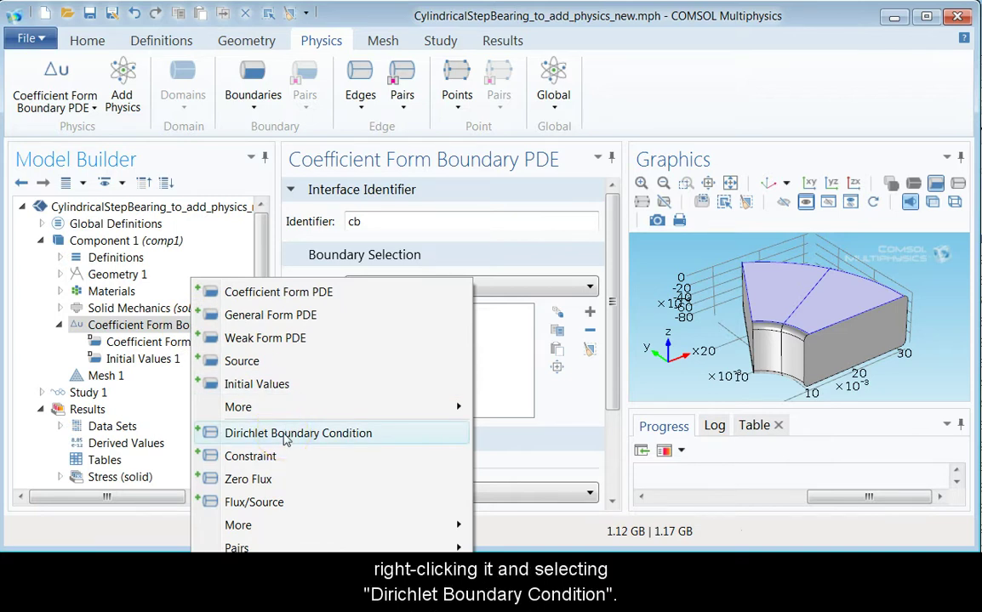
click(297, 434)
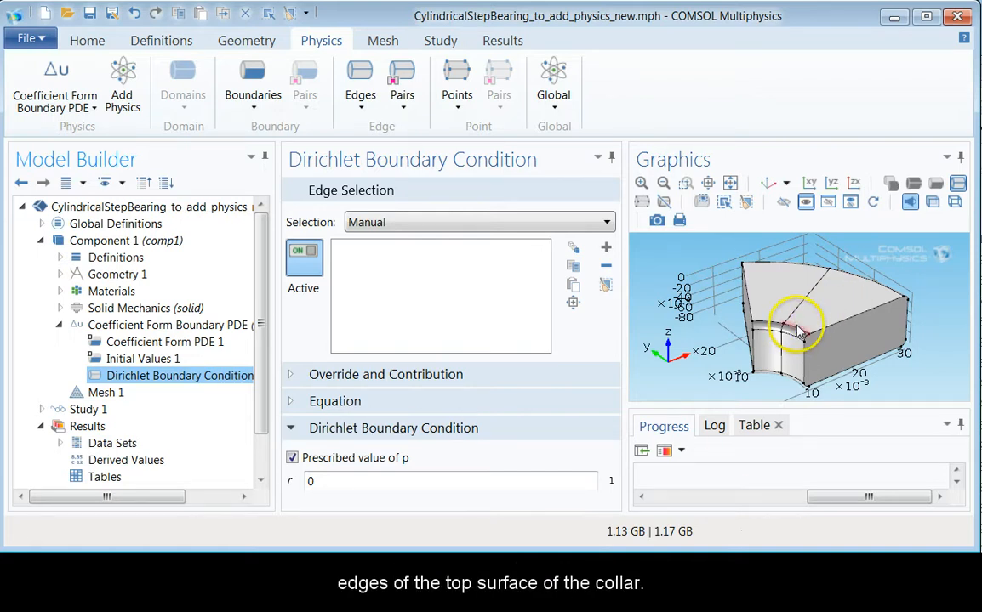
click(774, 327)
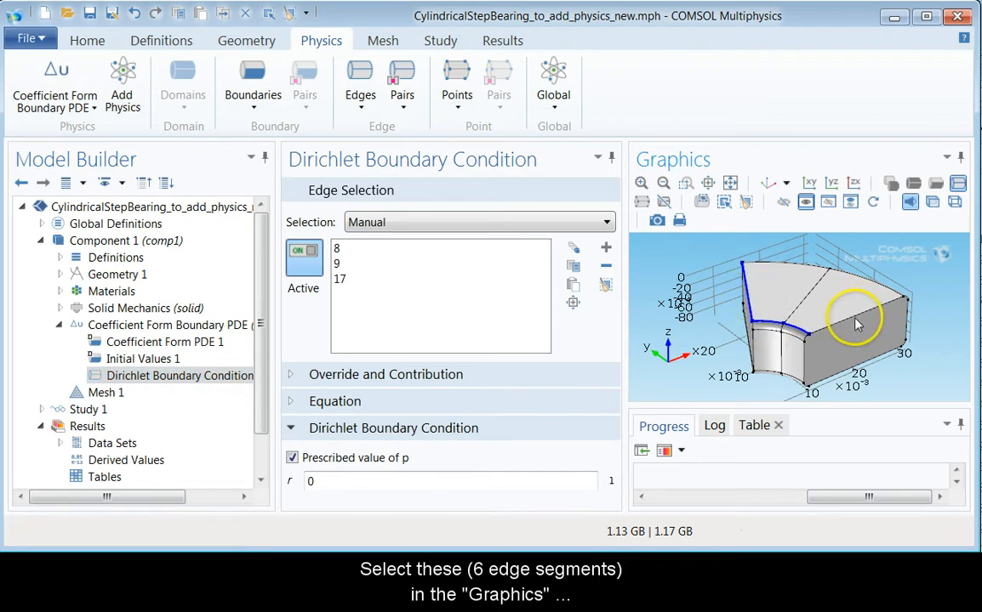
click(859, 276)
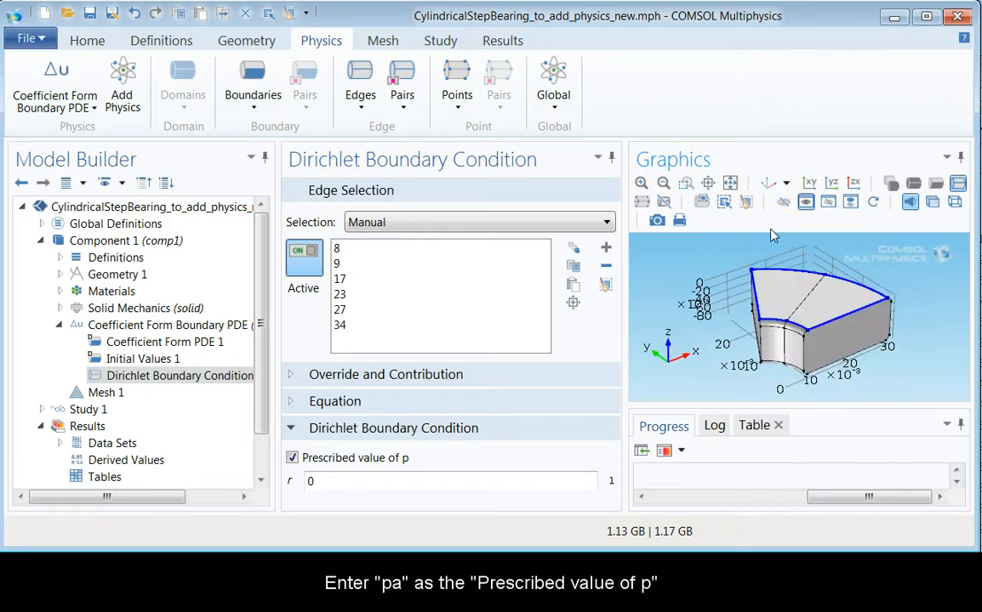
Prescribe the value of p as pa in the Dirichlet condition
click(449, 480)
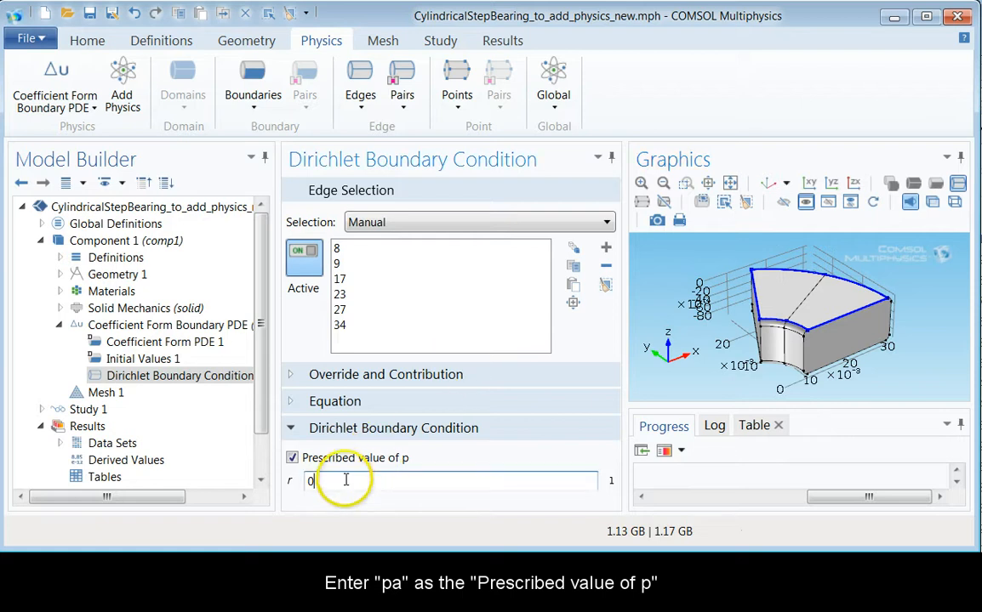
text(pa)
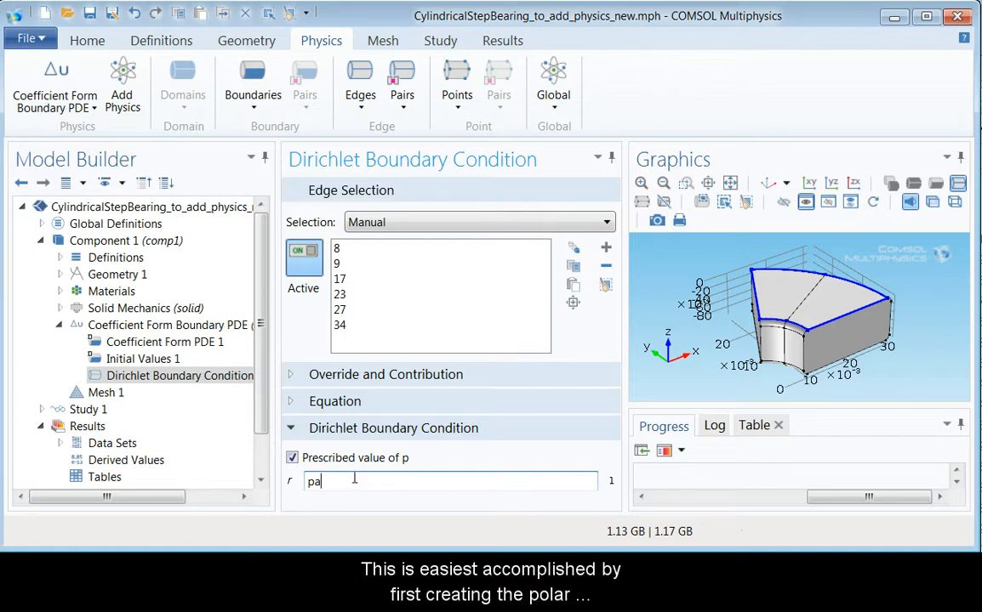
click(119, 241)
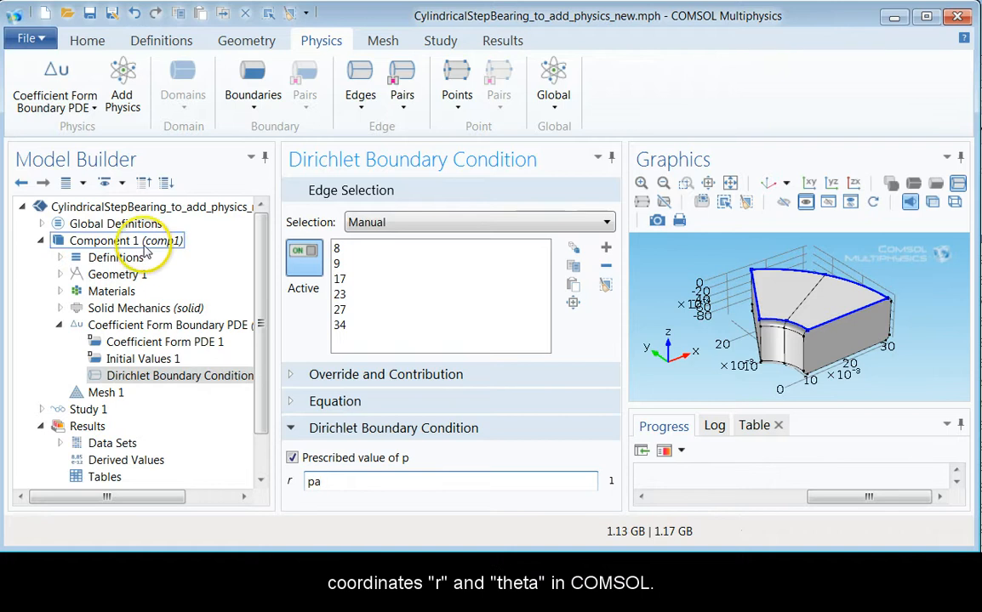
Add a global Variables node and rename it Polar Coordinates
right_click(104, 223)
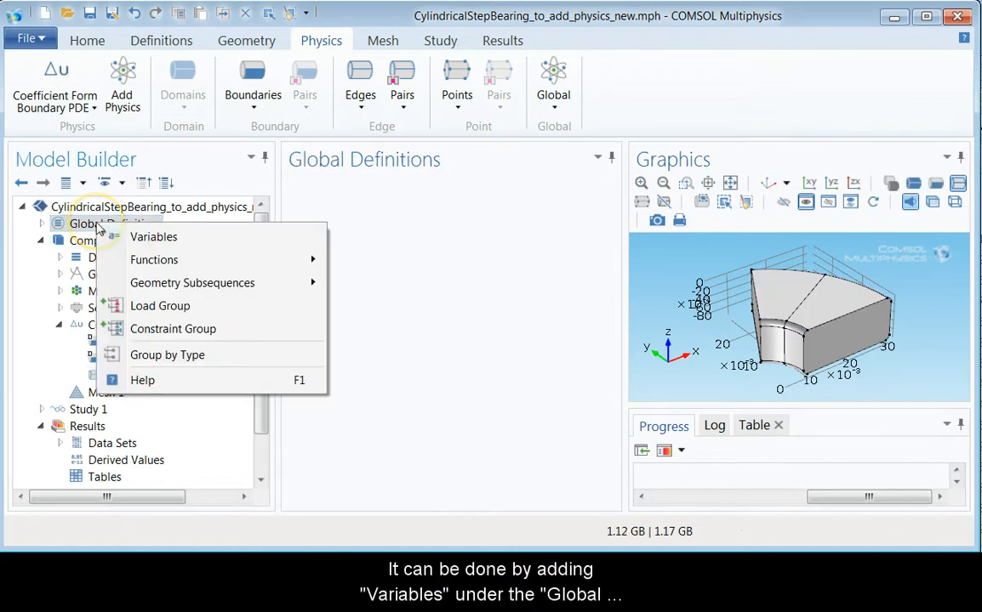
click(154, 236)
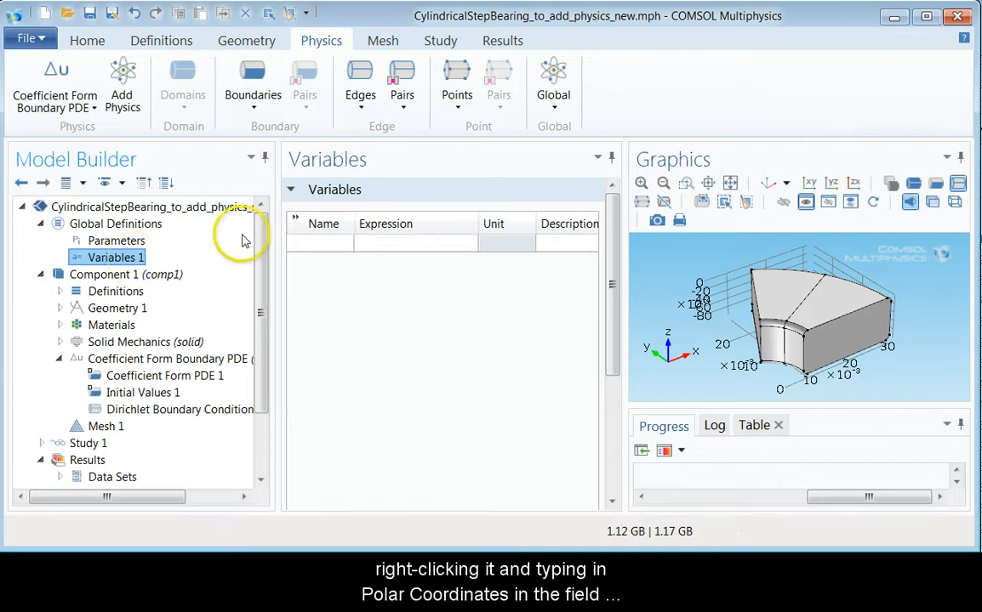
right_click(116, 257)
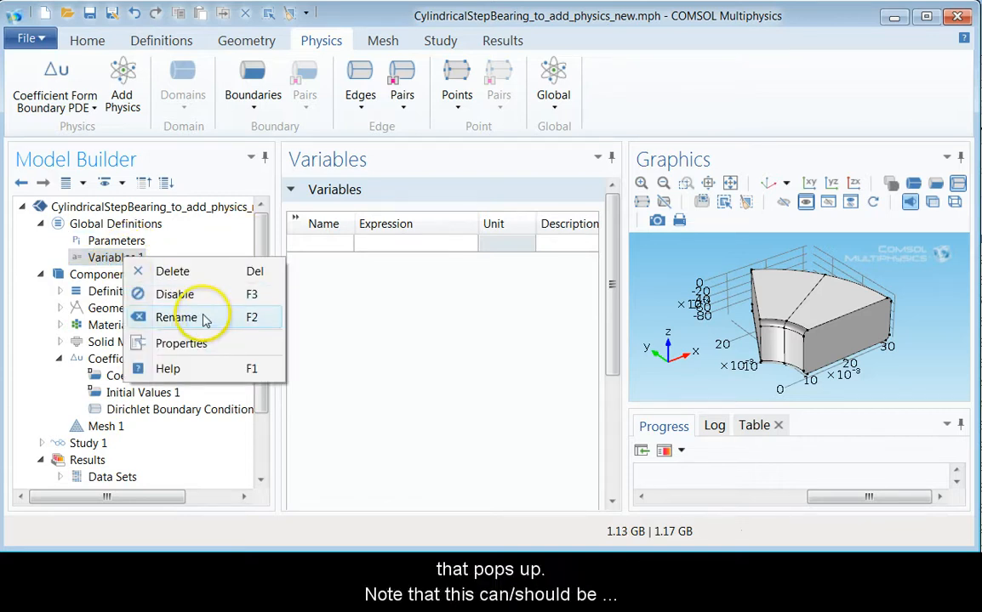
click(177, 318)
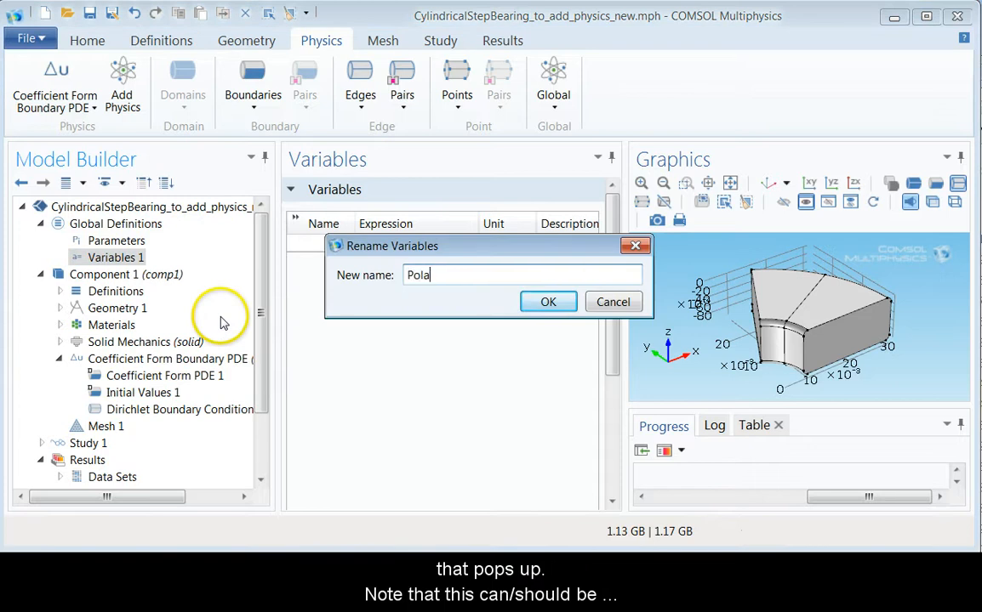
text(r Coord)
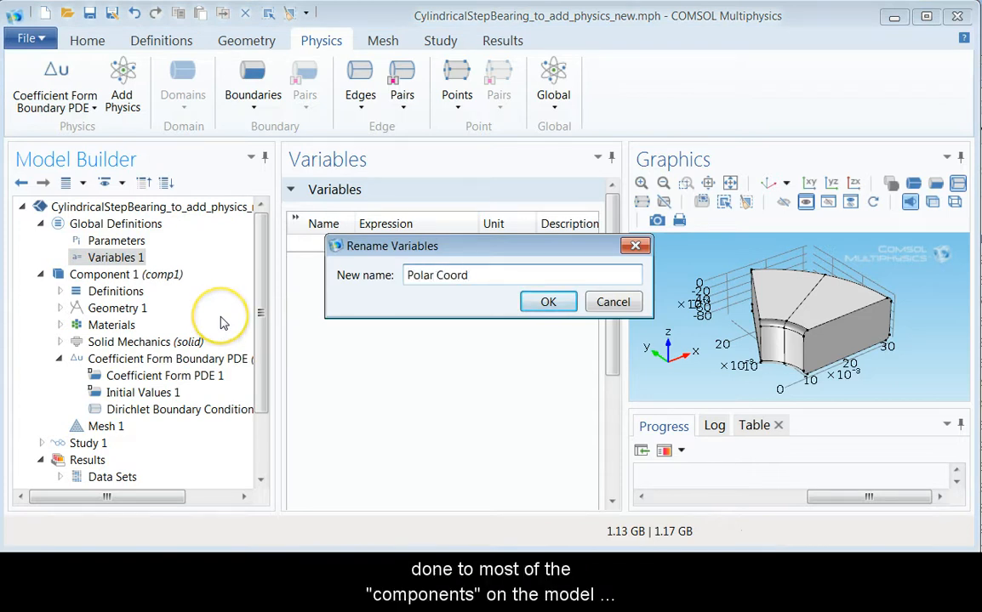
click(548, 303)
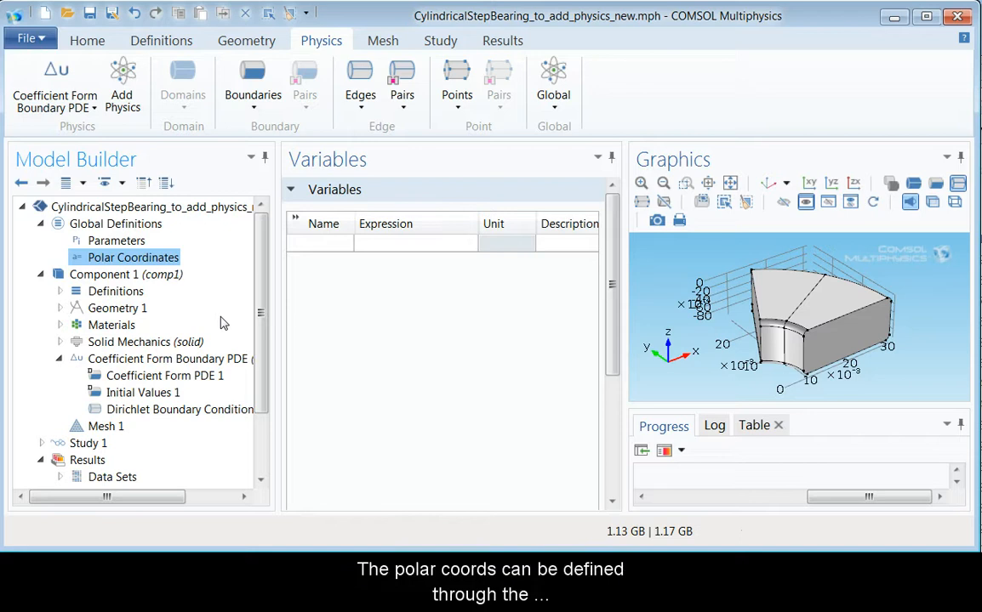
Define variable r as sqrt(x^2+y^2)
click(320, 244)
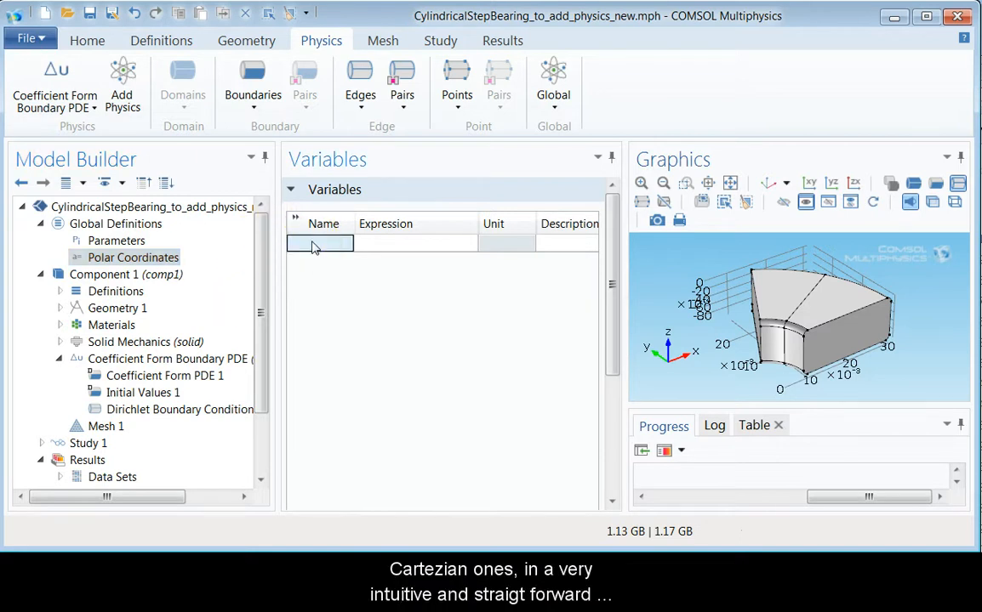
text(r)
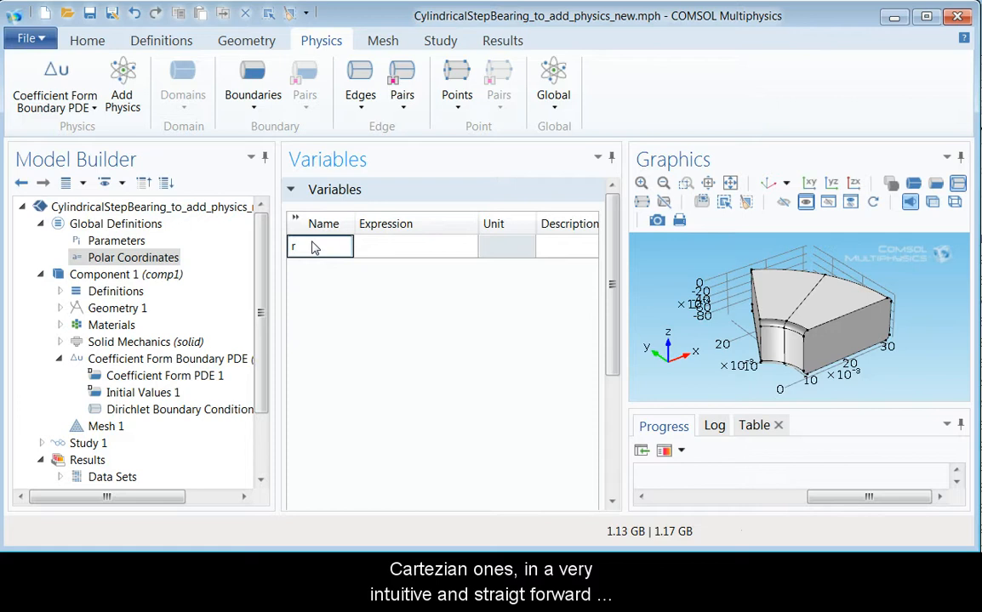
text(s)
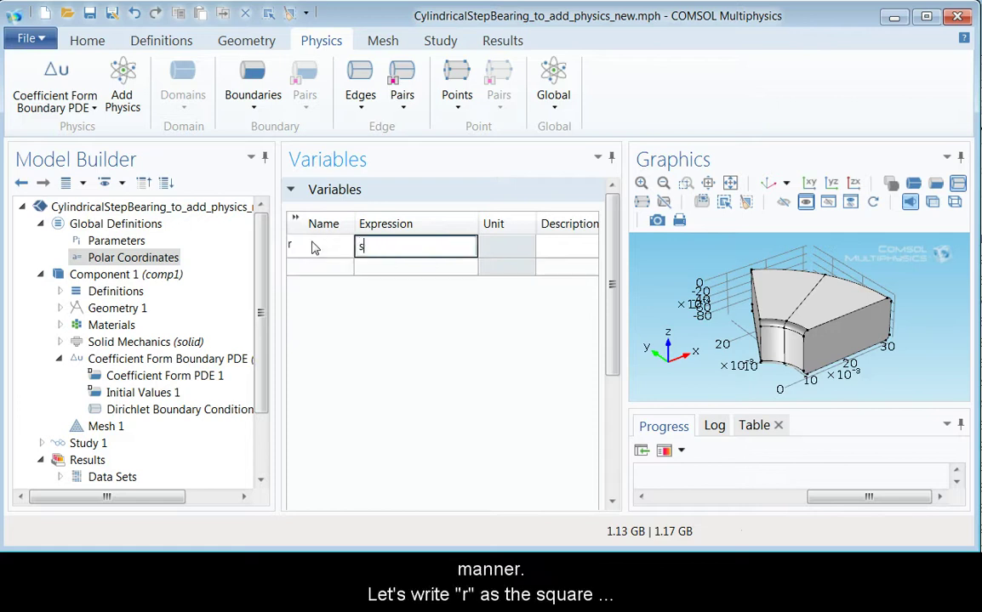
text(qrt()
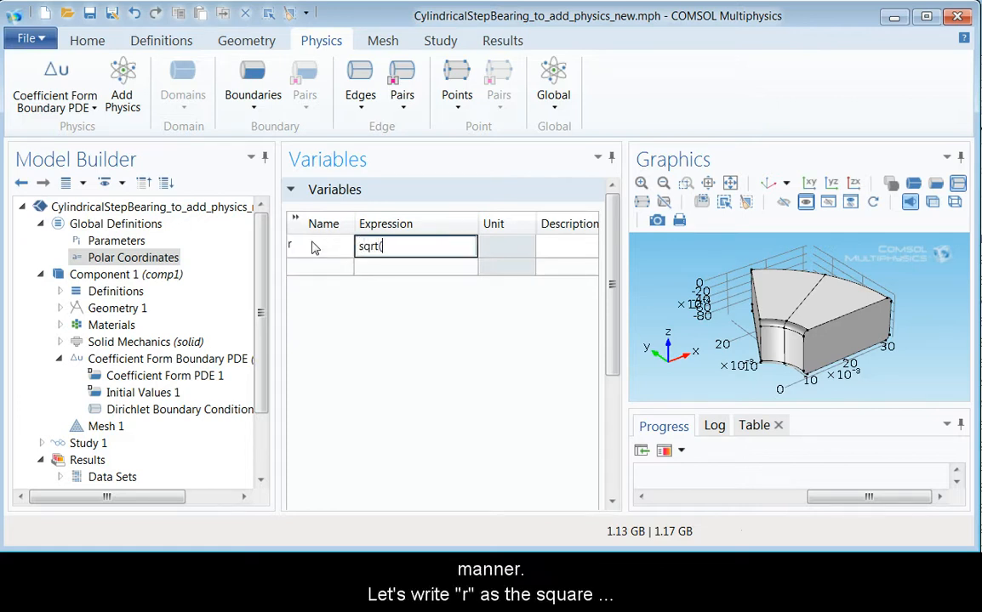
text(x^2+)
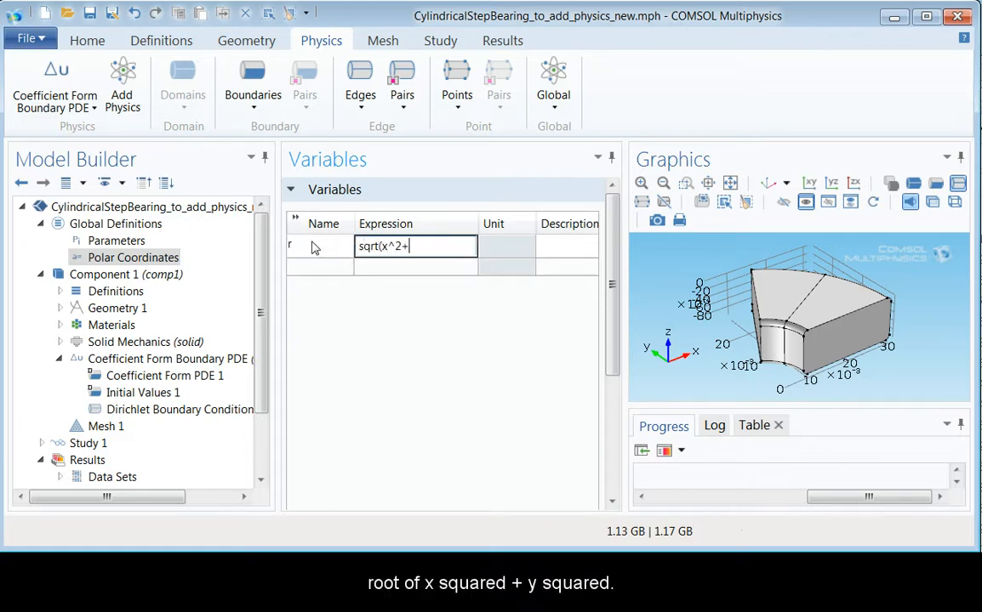
text(y^2)
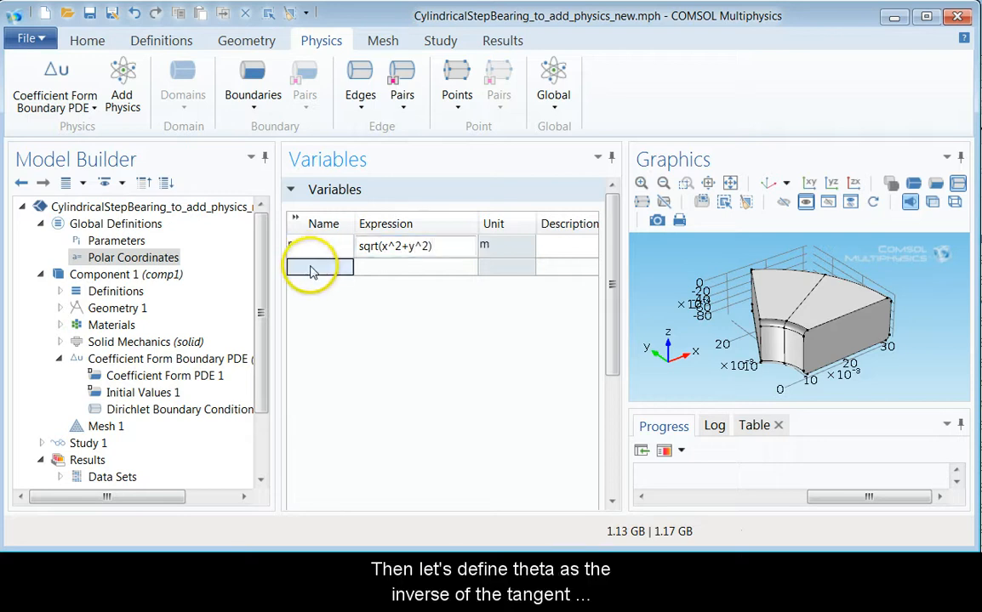
Define variable theta as atan2(y,x)
text(theta)
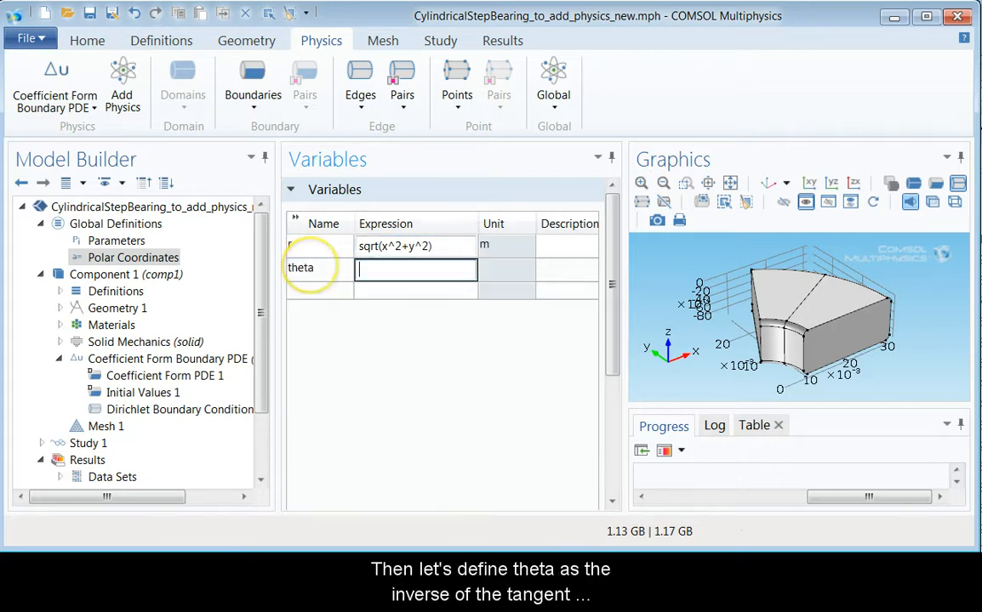
text(atan)
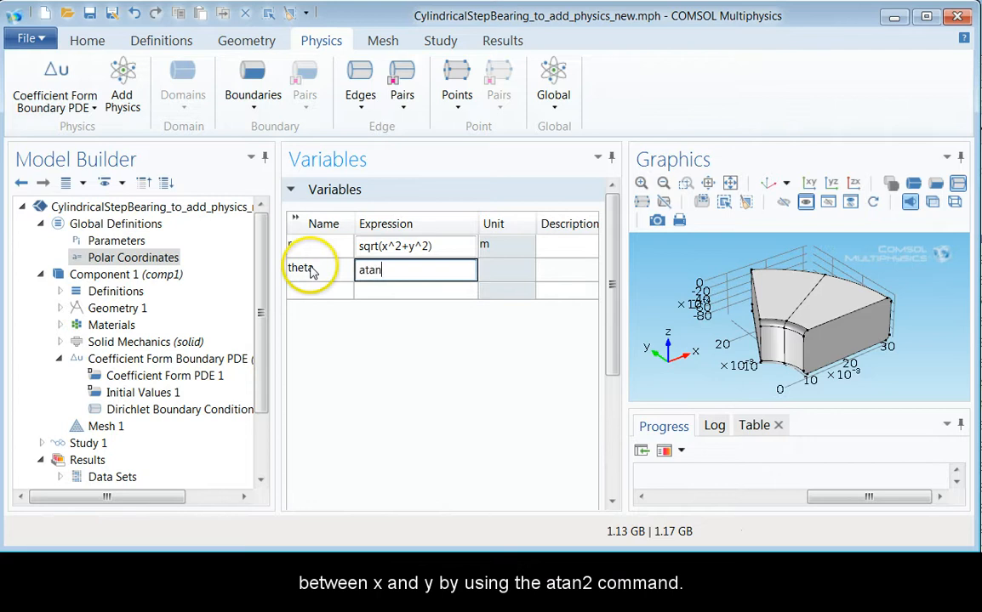
text(2()
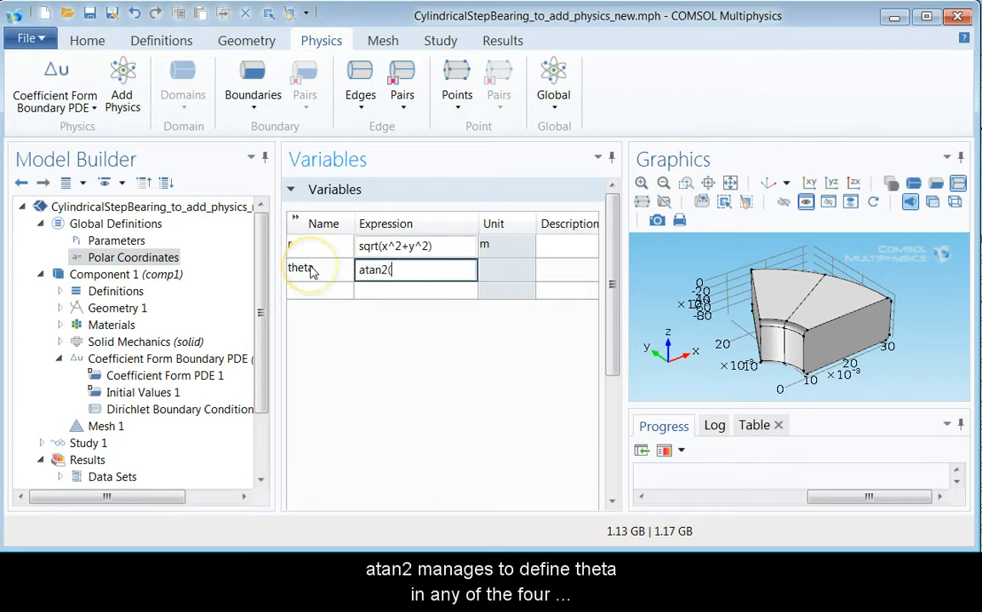
text(y,x)
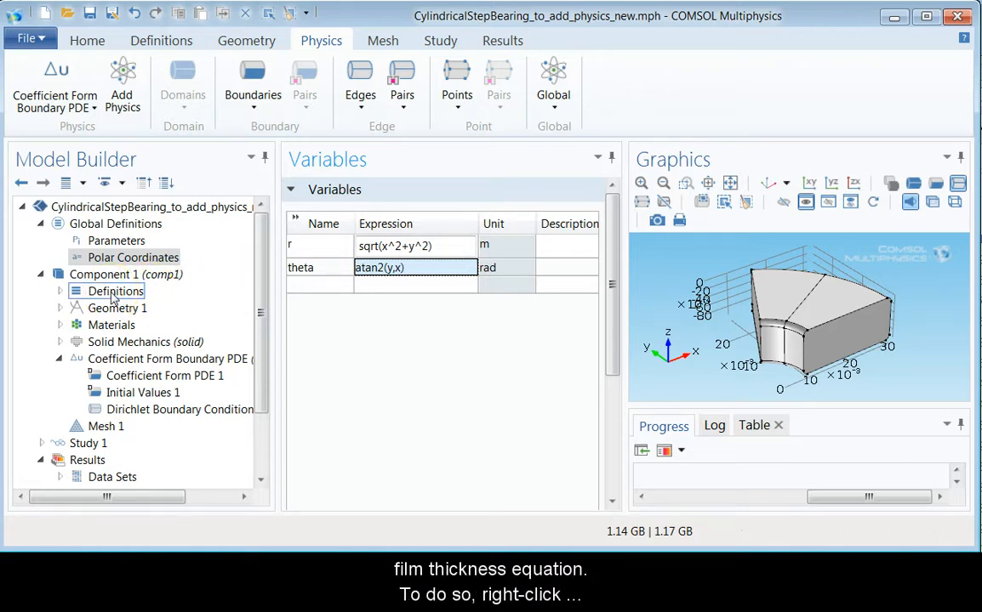
Add Variables 2 under Component 1's Definitions, glance at the global Parameters, and reselect it
right_click(116, 291)
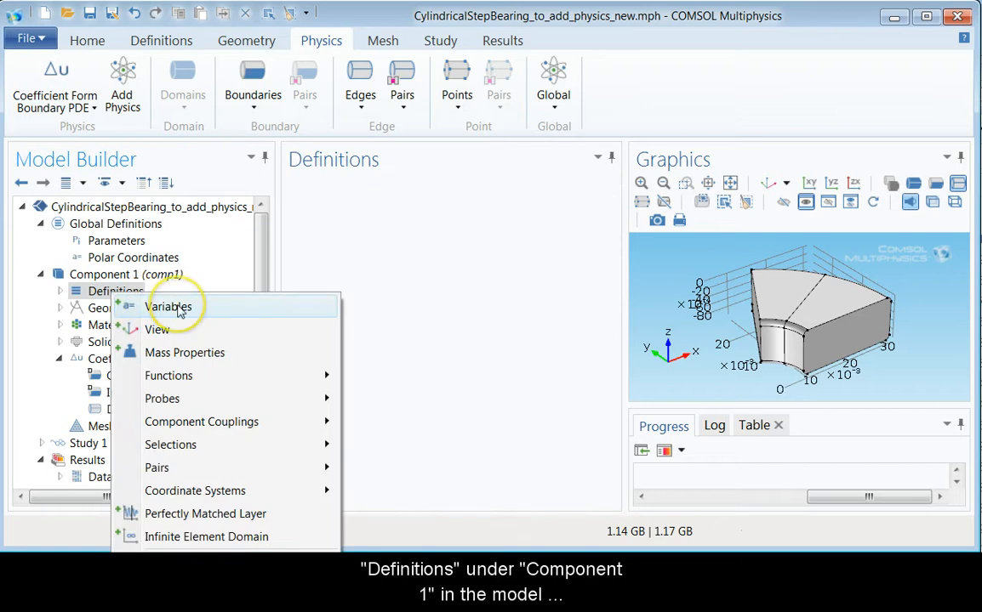
mouse_move(174, 306)
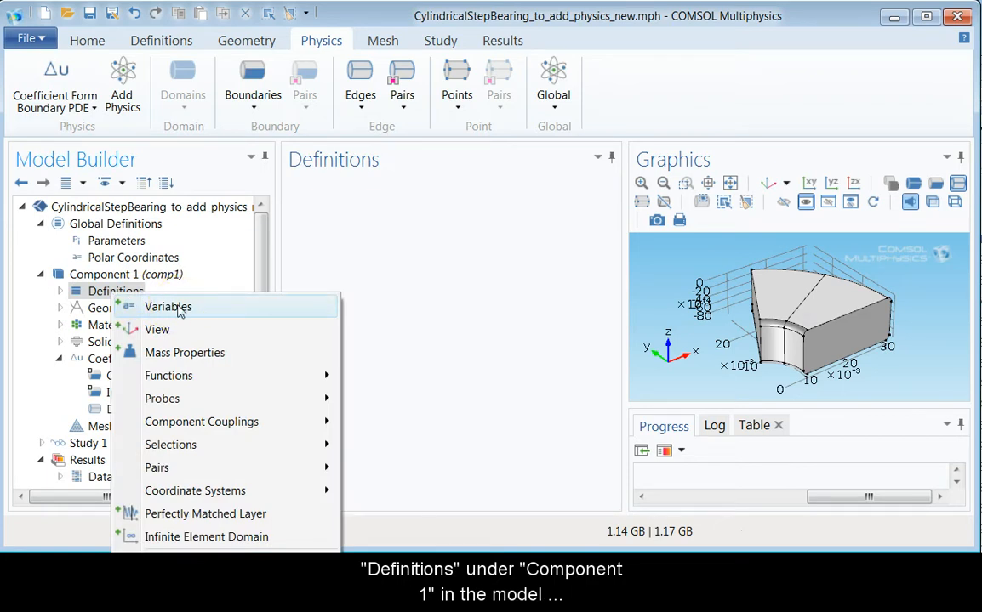
click(167, 306)
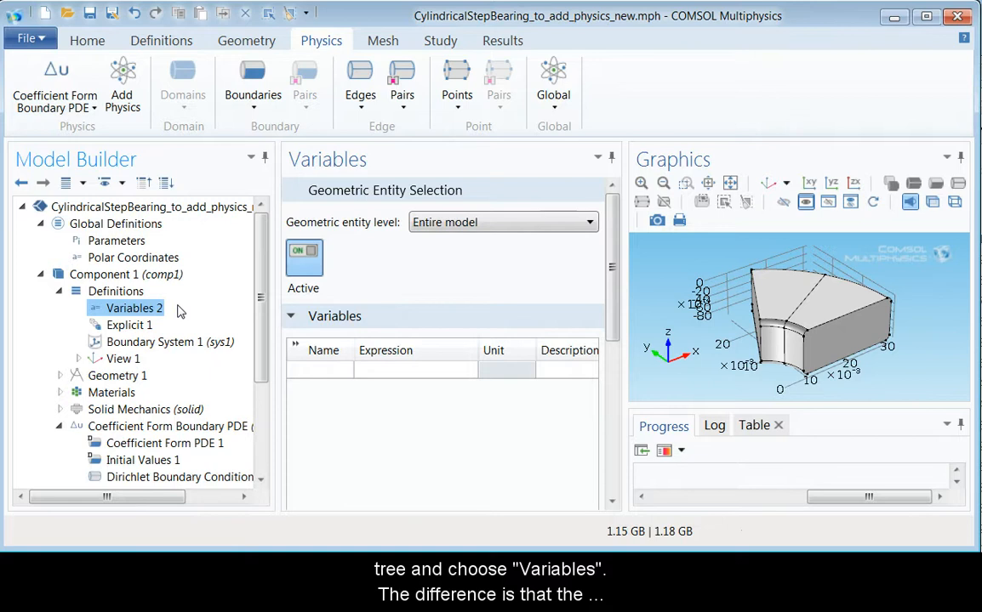
mouse_move(417, 255)
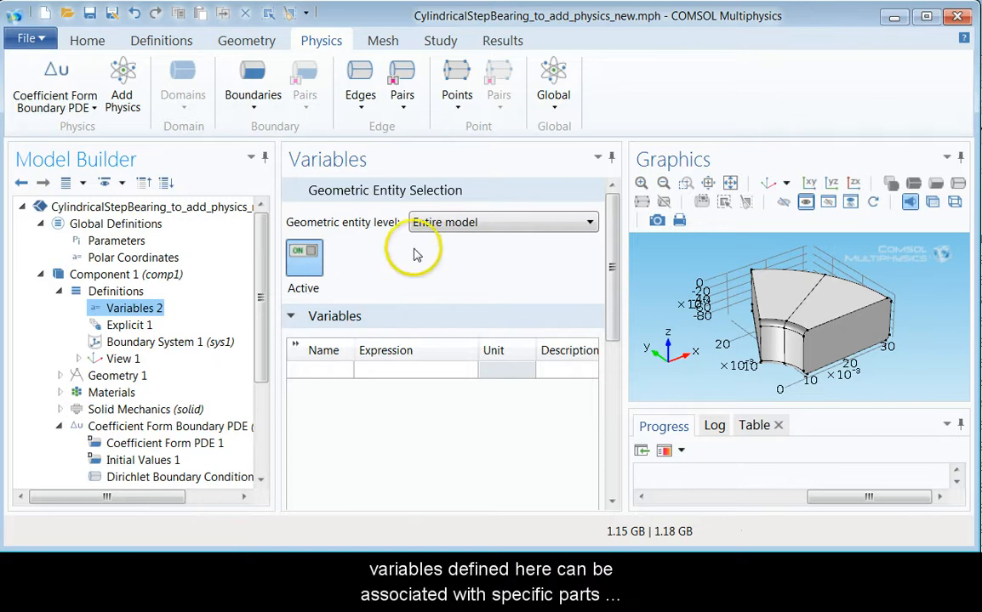
mouse_move(490, 202)
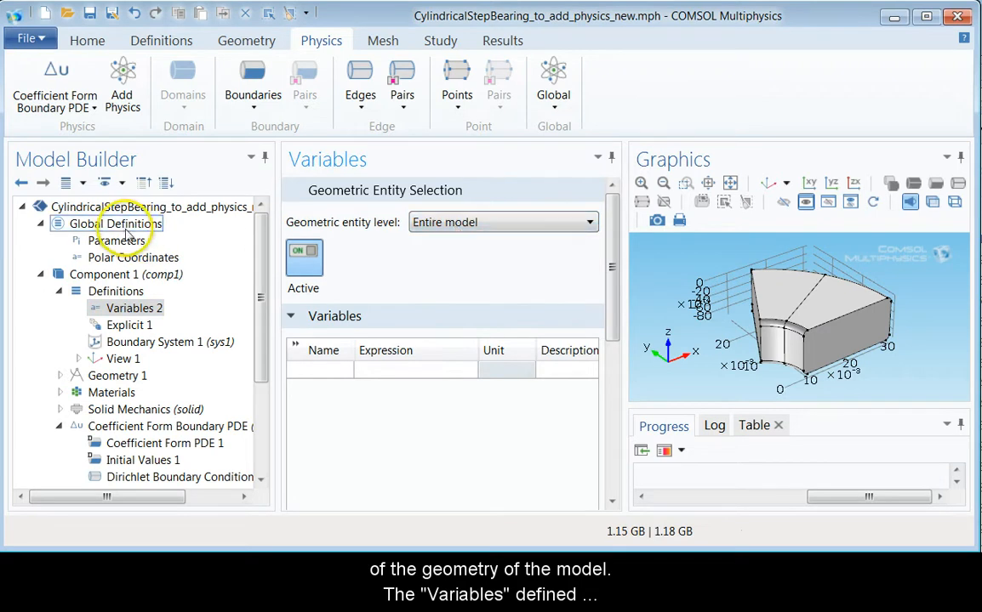
click(115, 225)
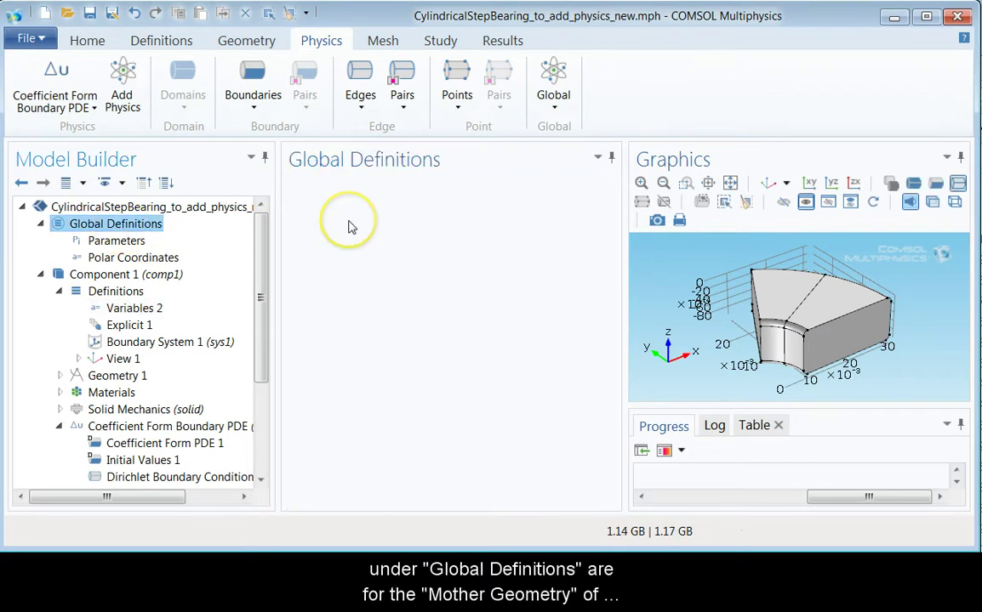
click(115, 242)
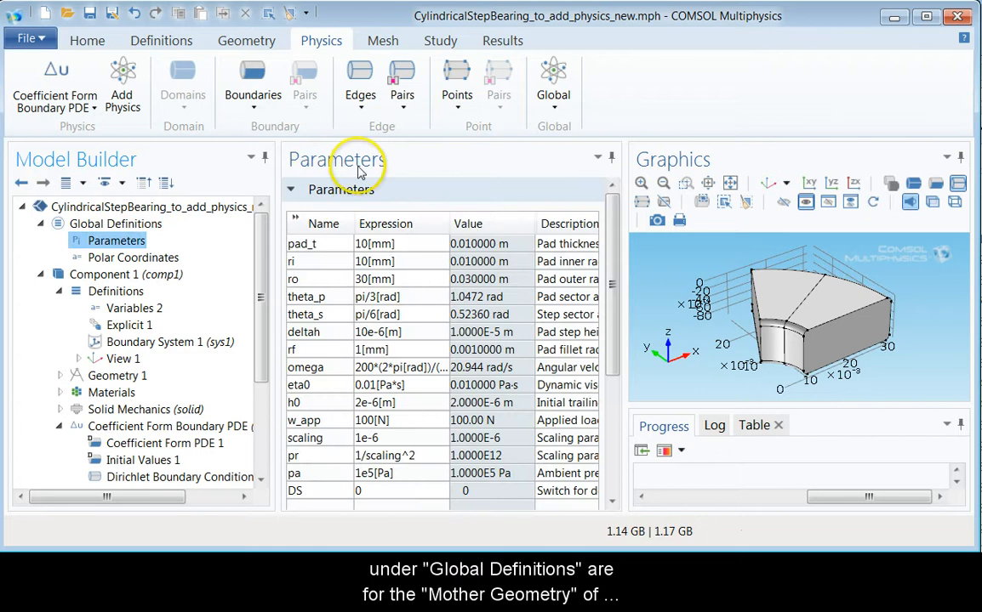
click(133, 258)
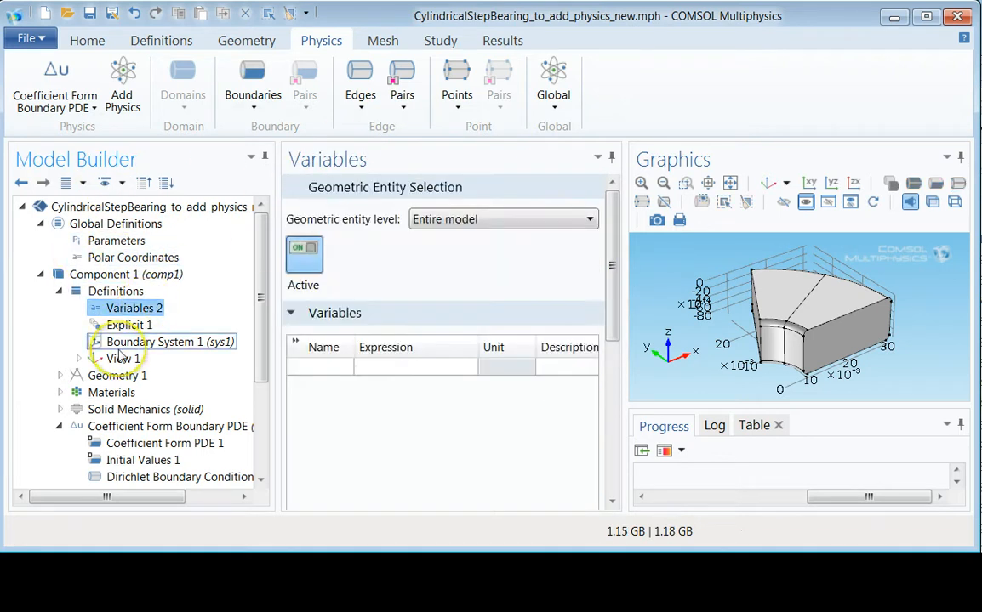
click(138, 308)
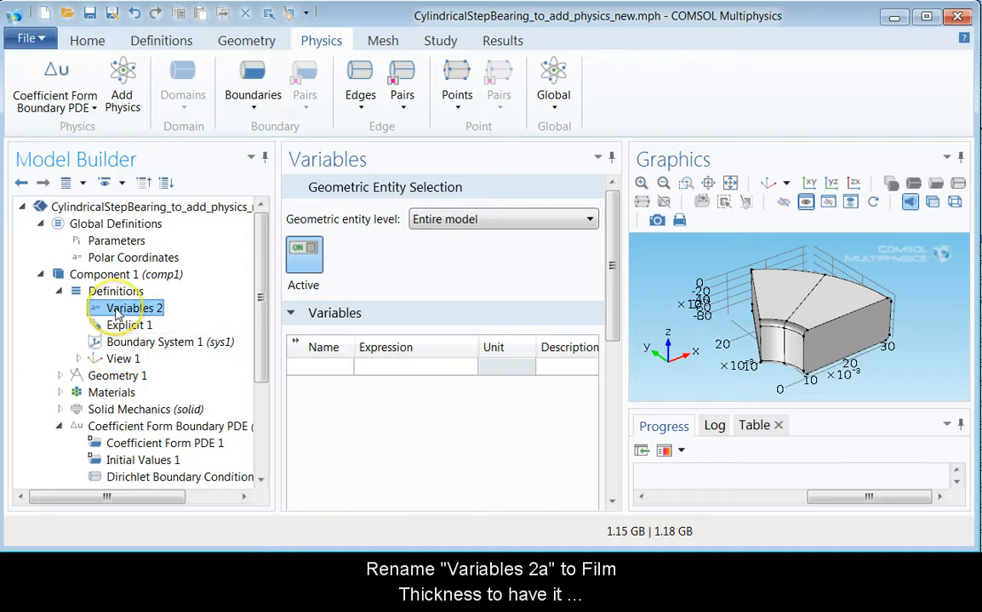
Rename Variables 2 to Film Thickness
right_click(136, 308)
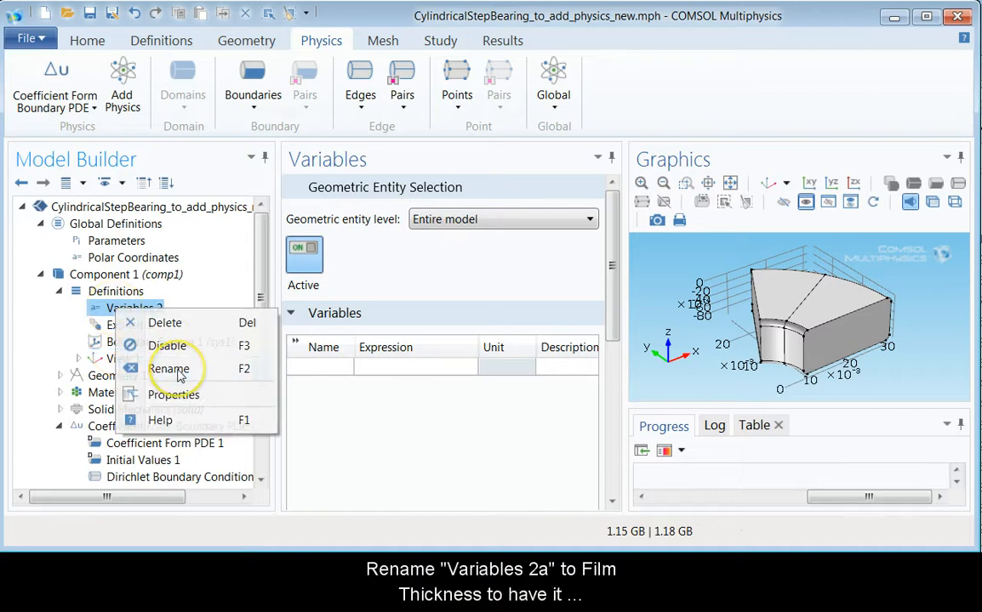
click(170, 368)
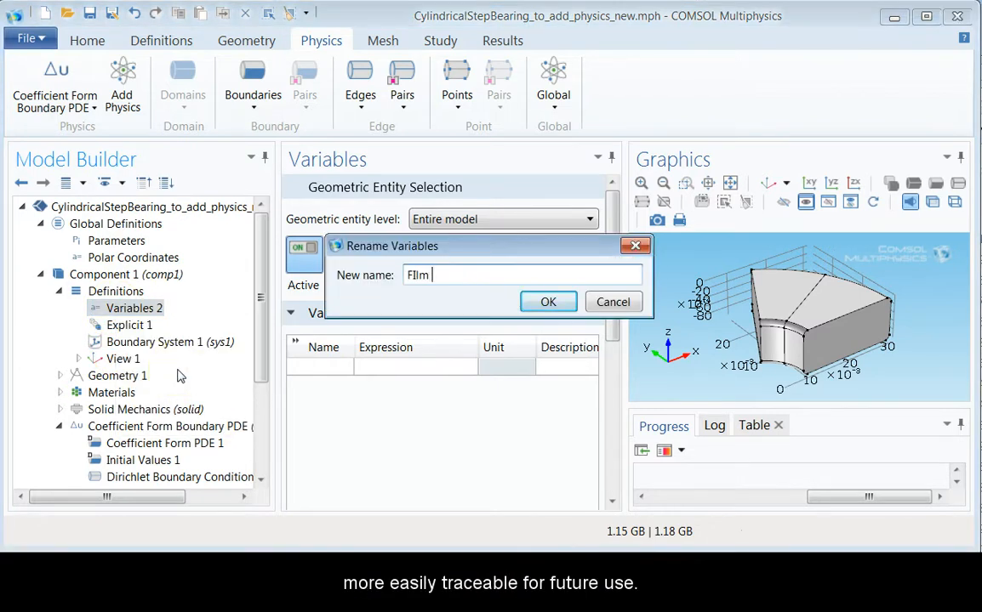
text(Film)
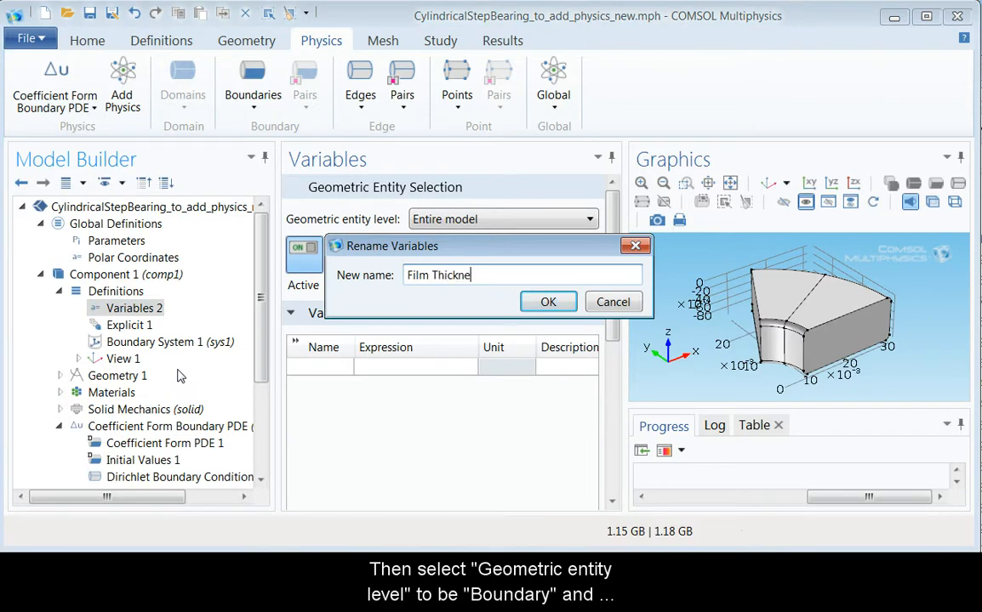
click(548, 303)
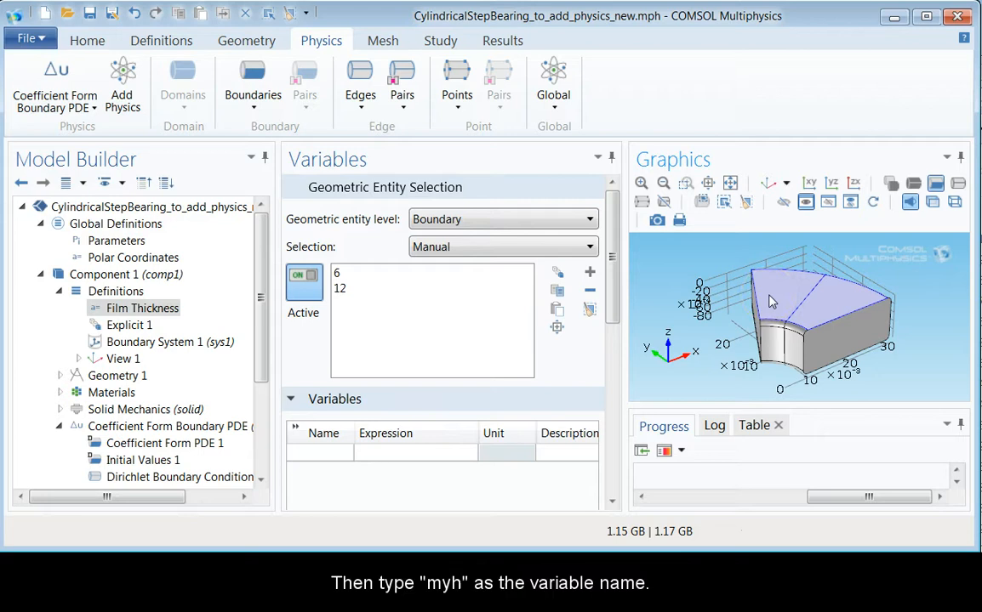
Enter variable myh with expression deltah*(r>ri && r<ro && theta<theta_s)
click(320, 452)
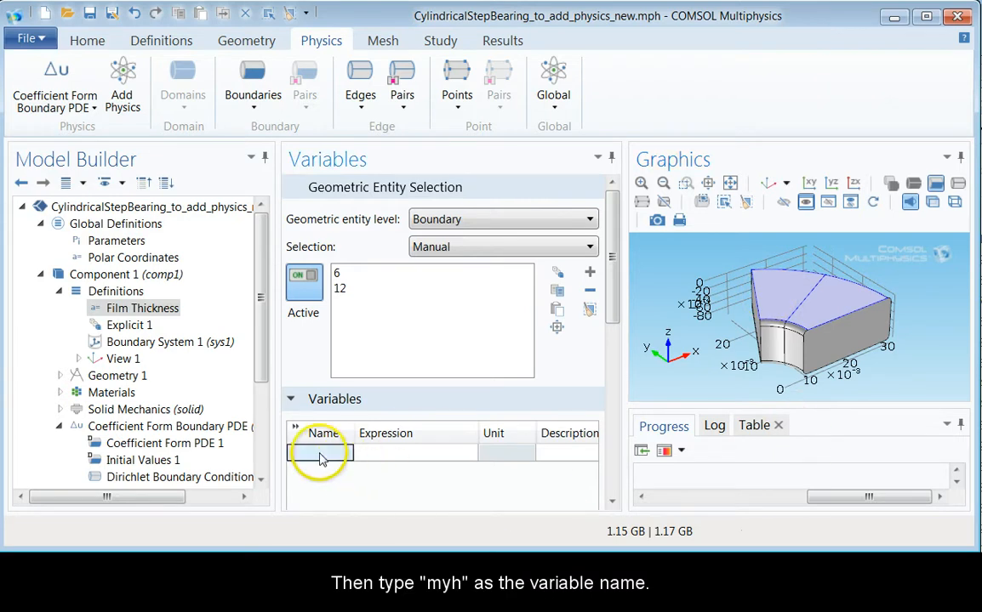
text(myh)
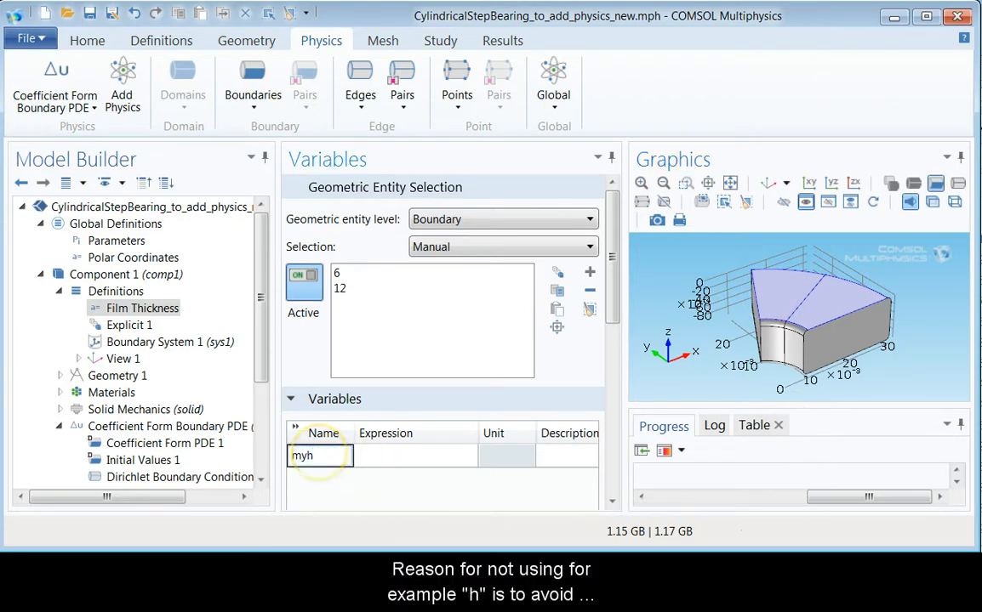
click(416, 456)
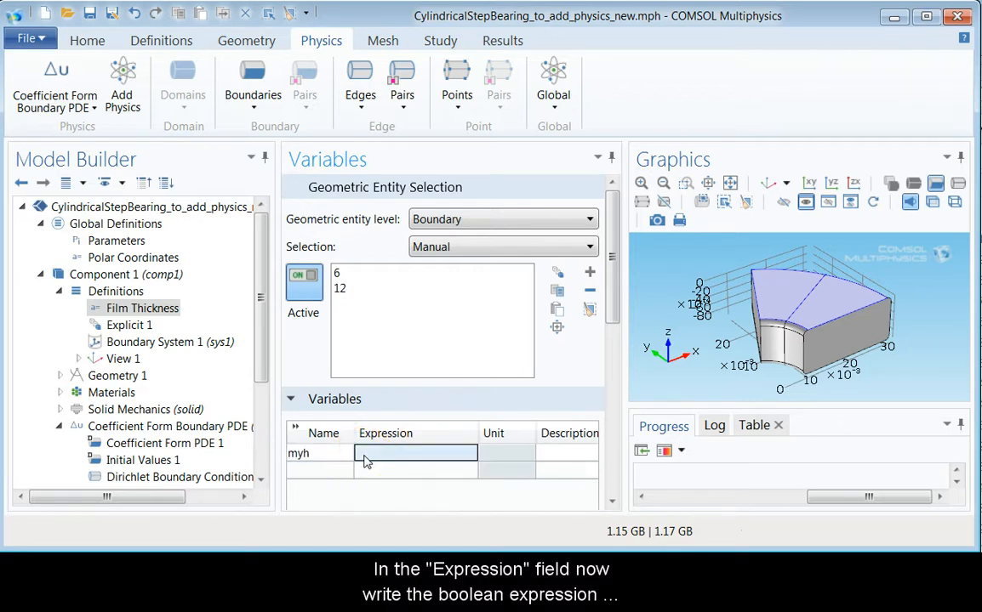
click(415, 453)
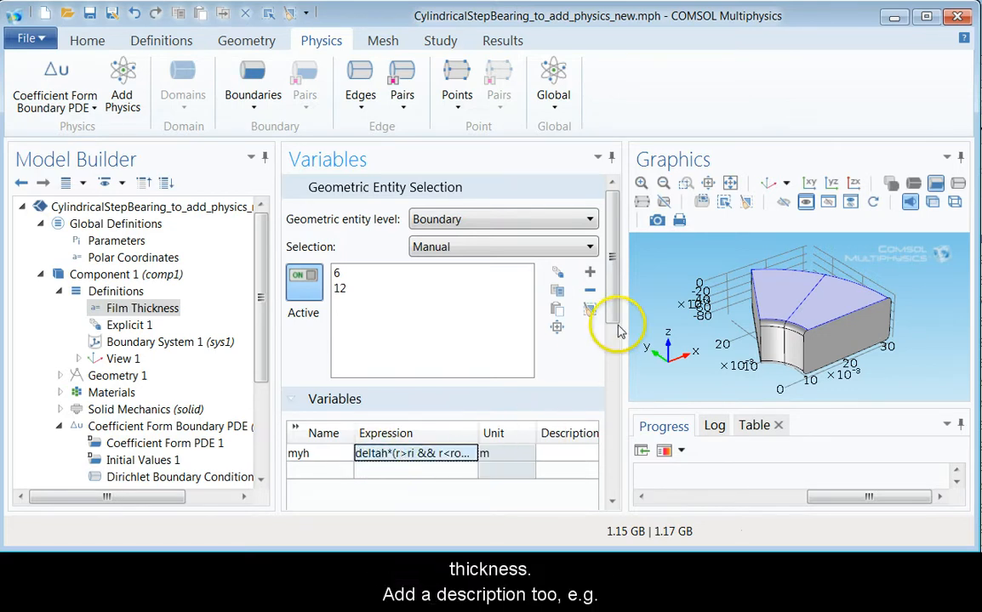
scroll(down, 3)
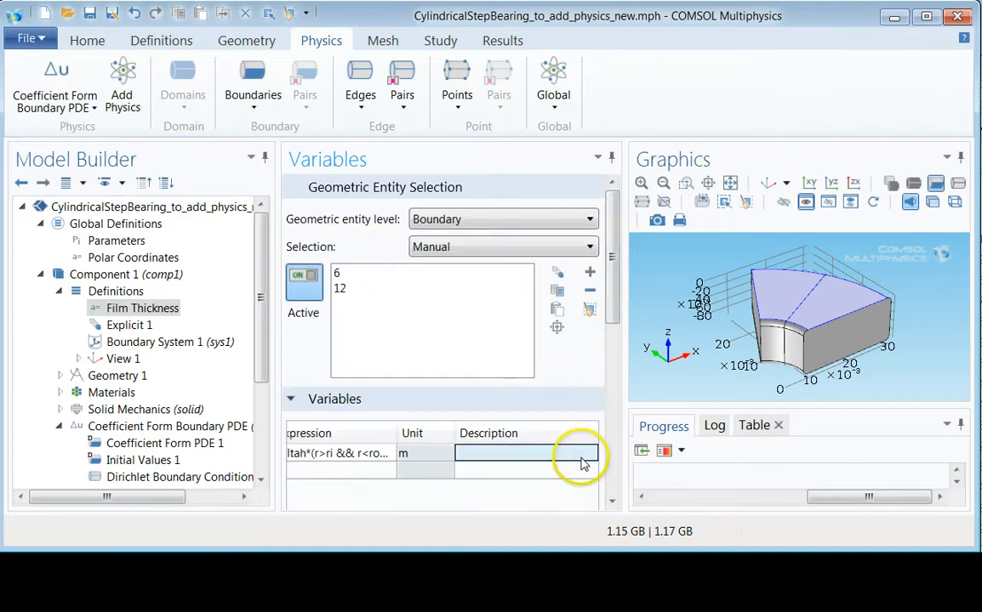
Describe myh as Rigid bearing geometry
text(Rigid)
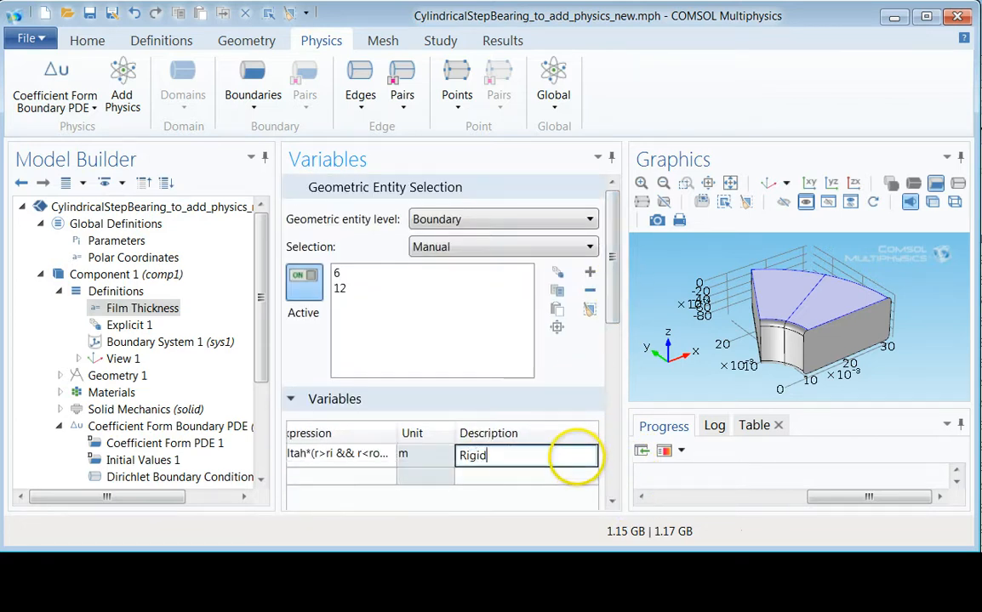
text(bearing g)
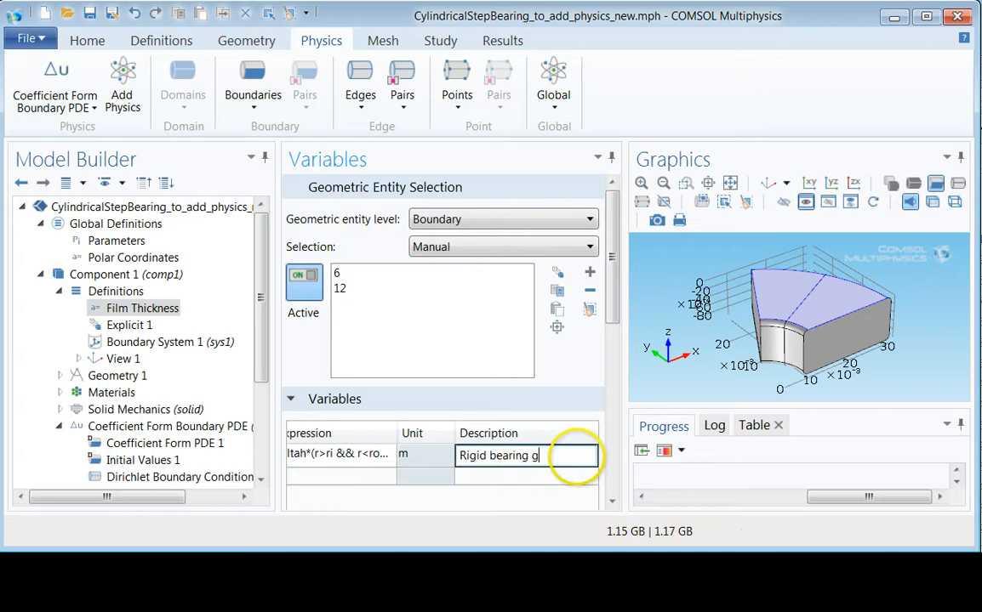
text(eometry)
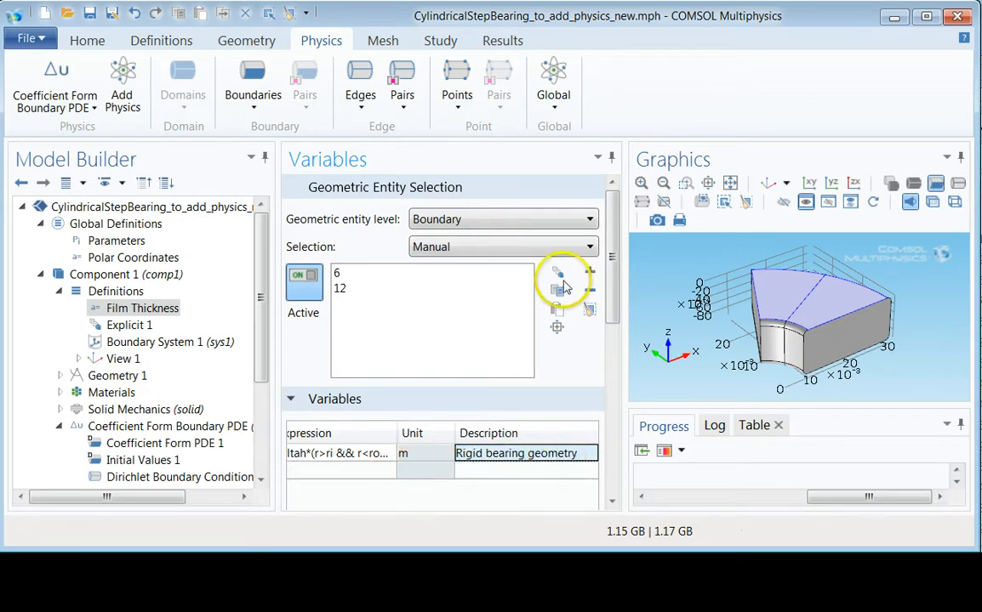
scroll(down, 3)
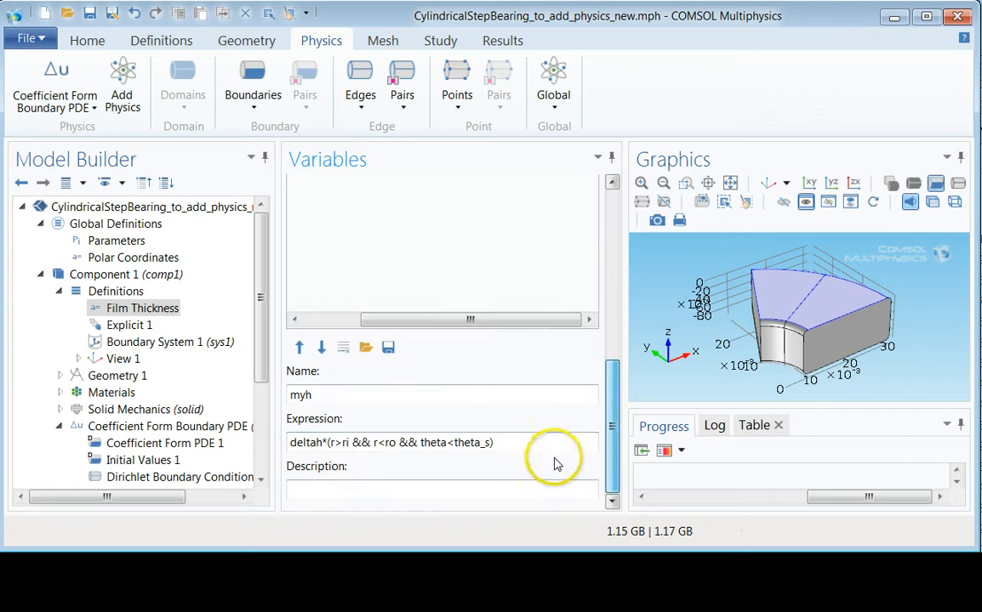
click(494, 443)
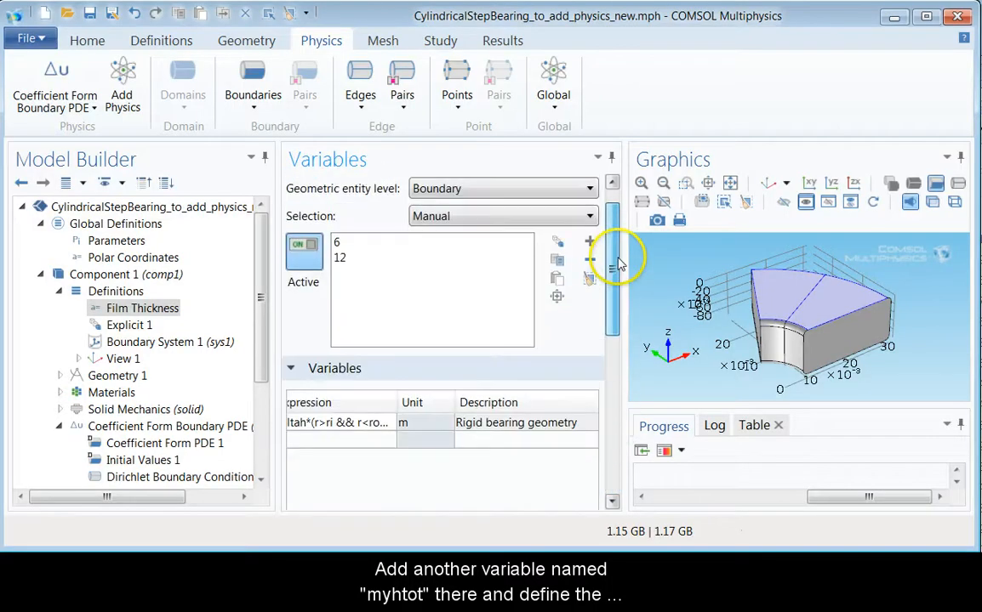
Add a second variable myhtot with expression h00+myh-DS*w
click(344, 470)
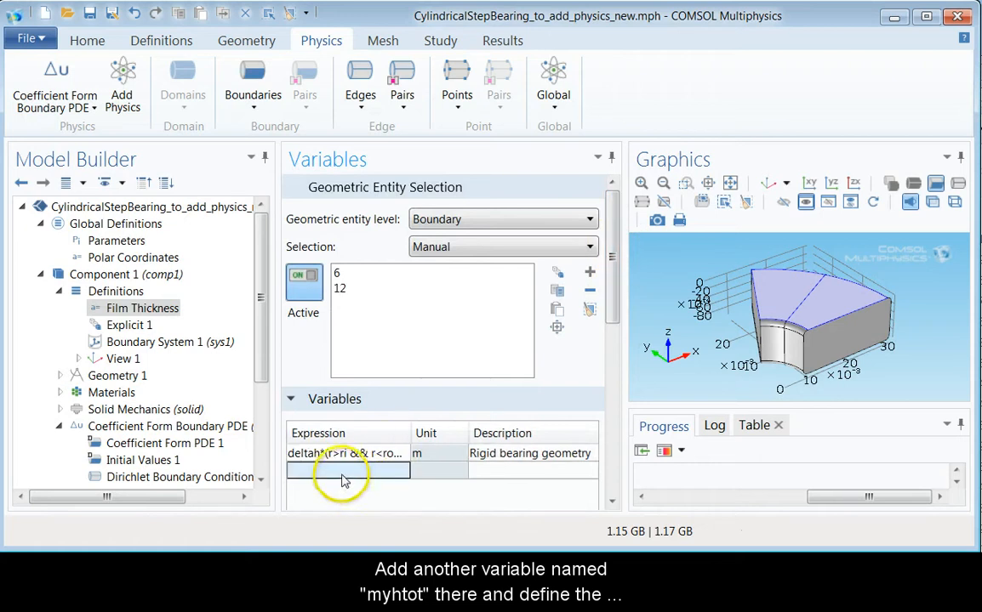
text(myh)
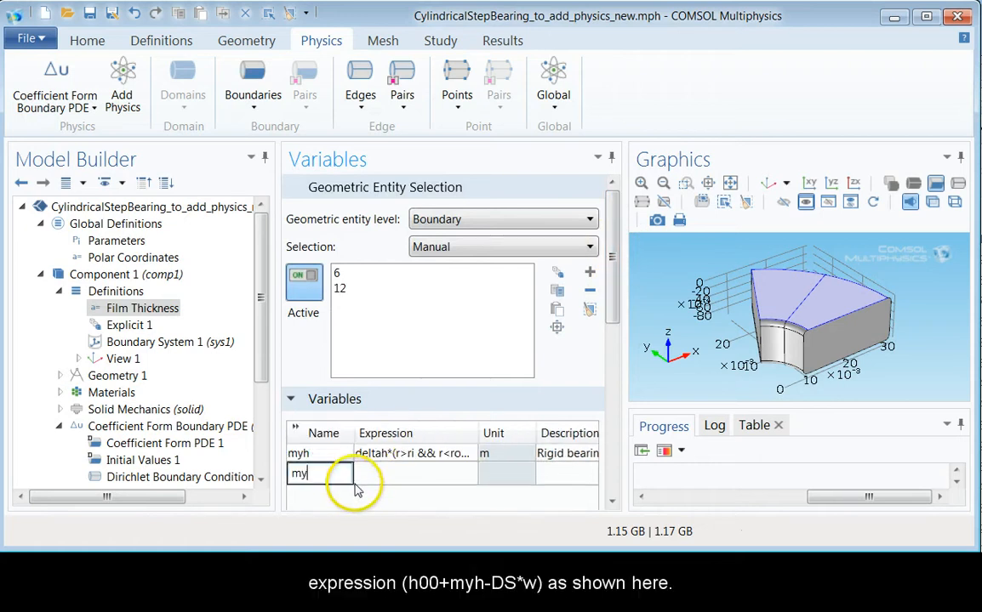
text(htot)
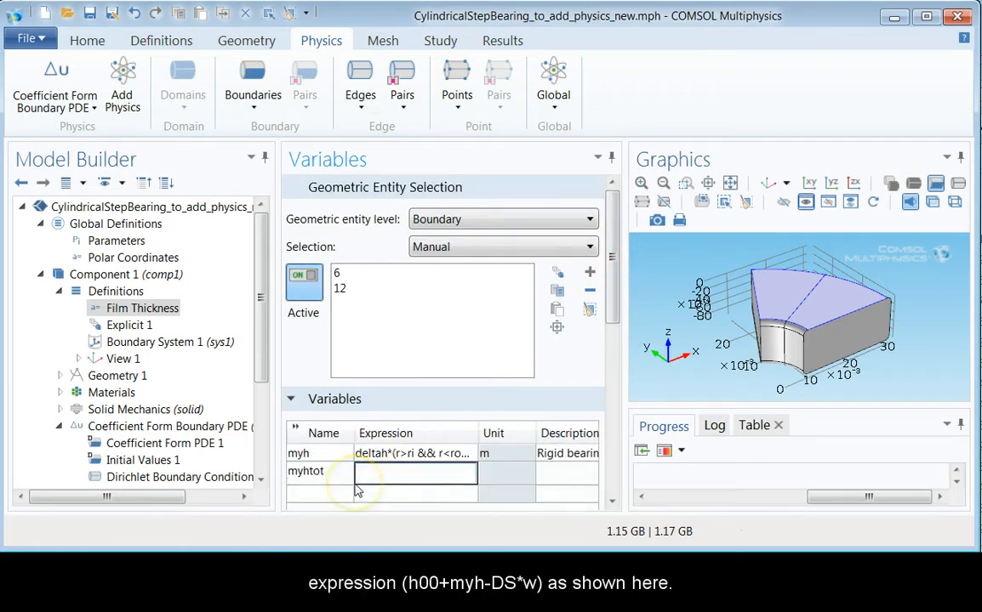
text(h00+)
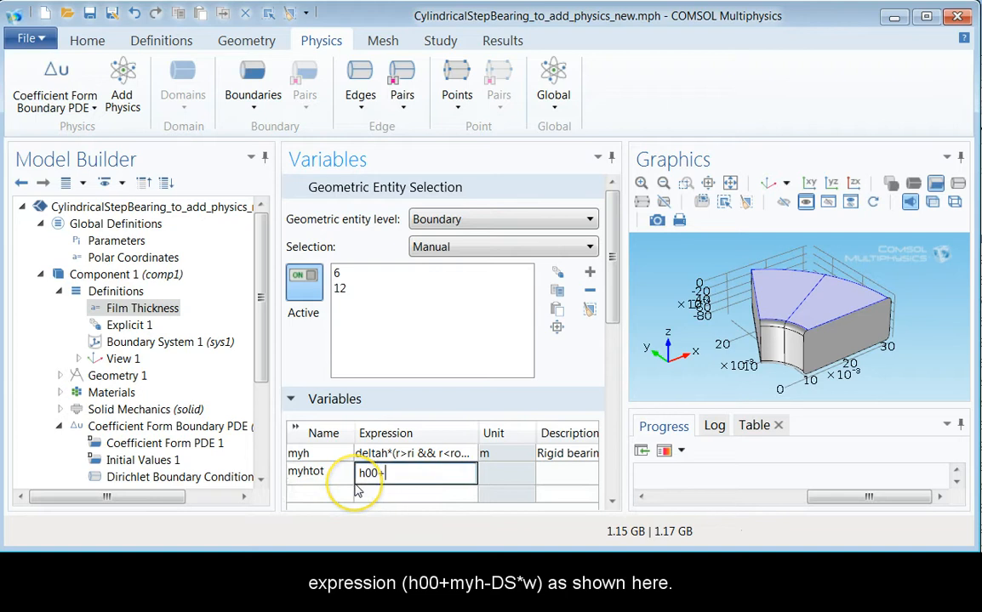
text(myh)
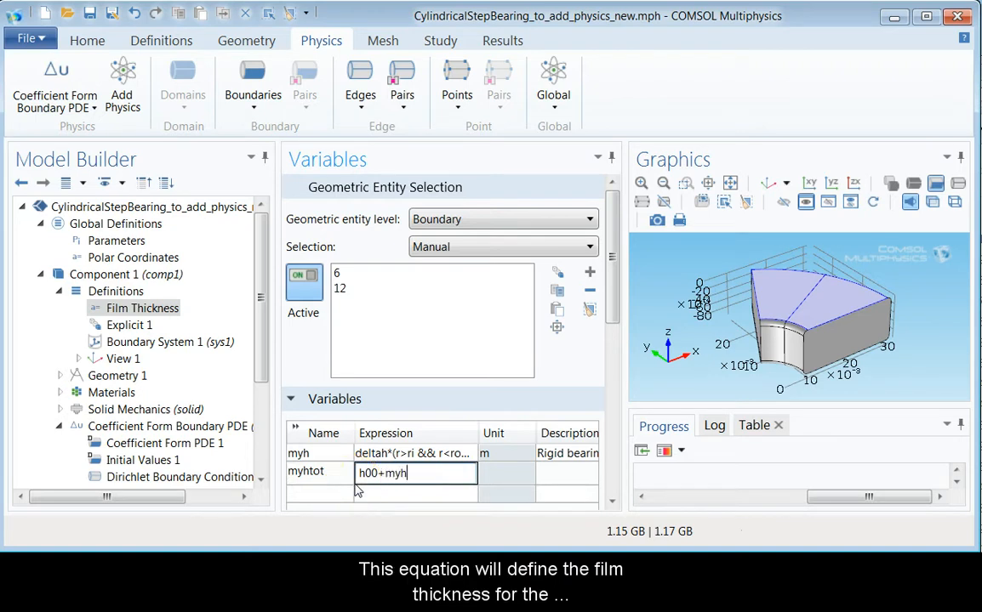
text(-)
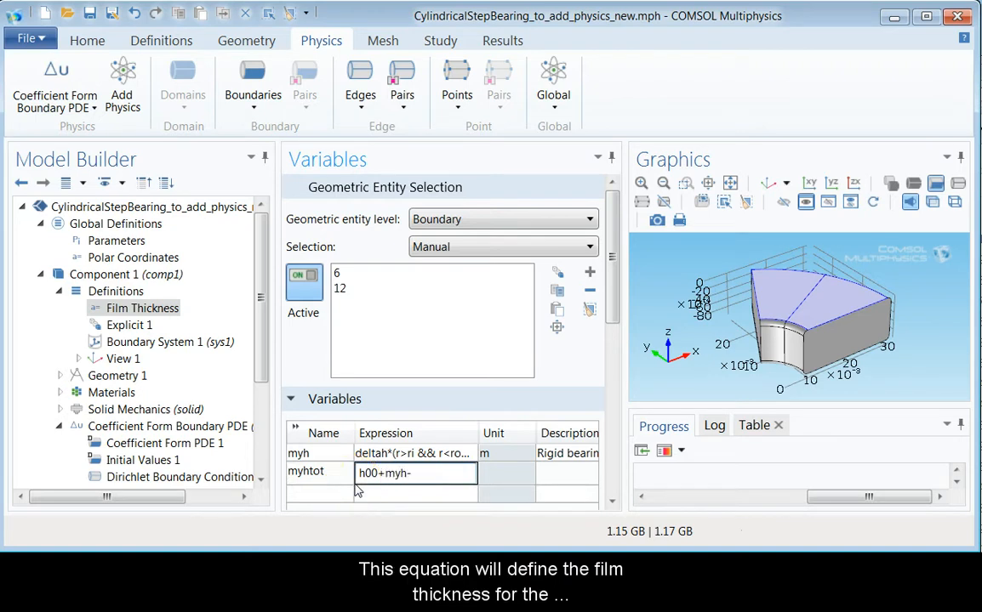
text(DS*w)
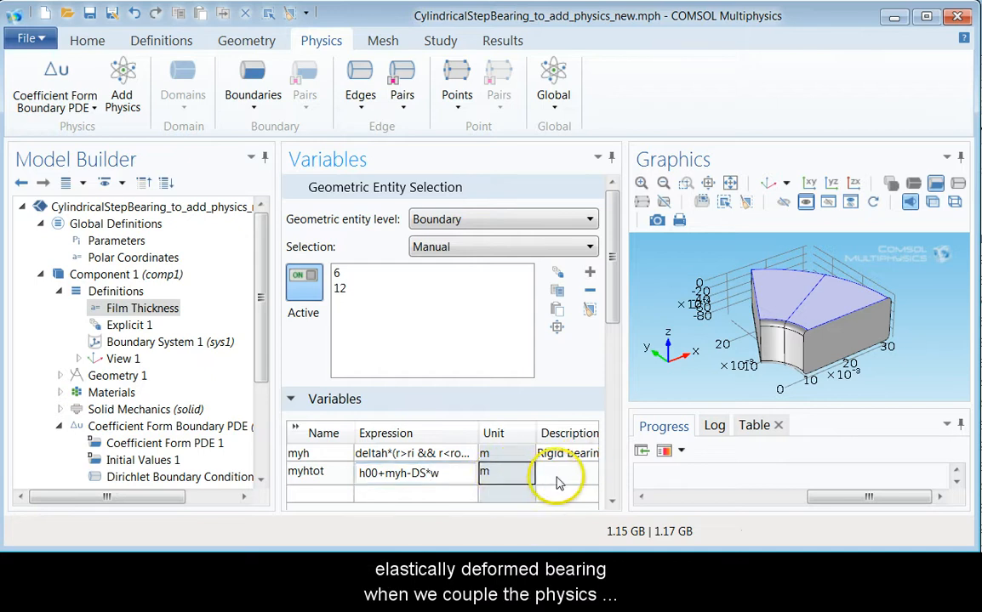
Describe myhtot as 'Film thickness - elastic bearing' and commit the variables table
click(553, 473)
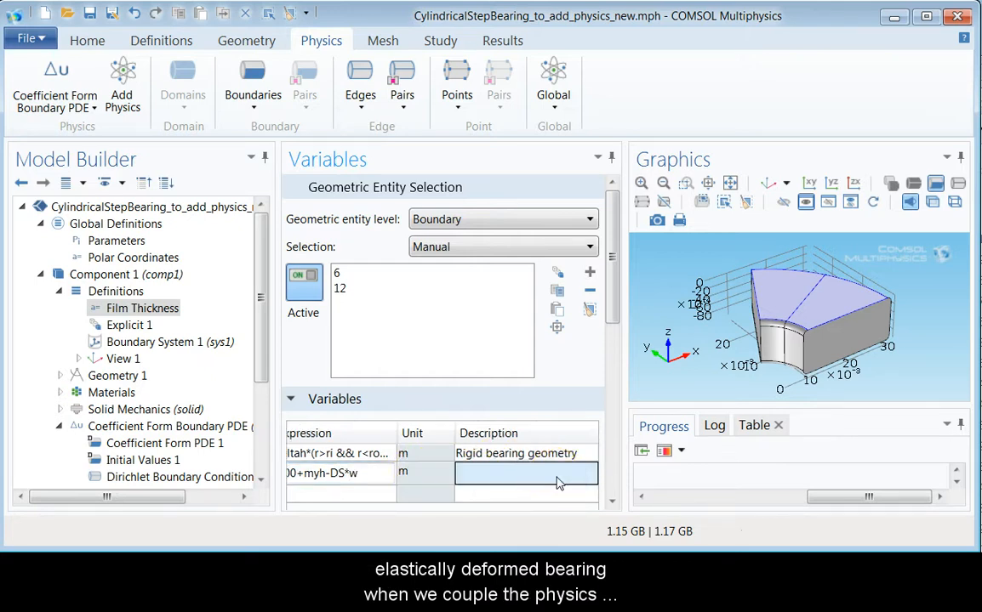
text(Film)
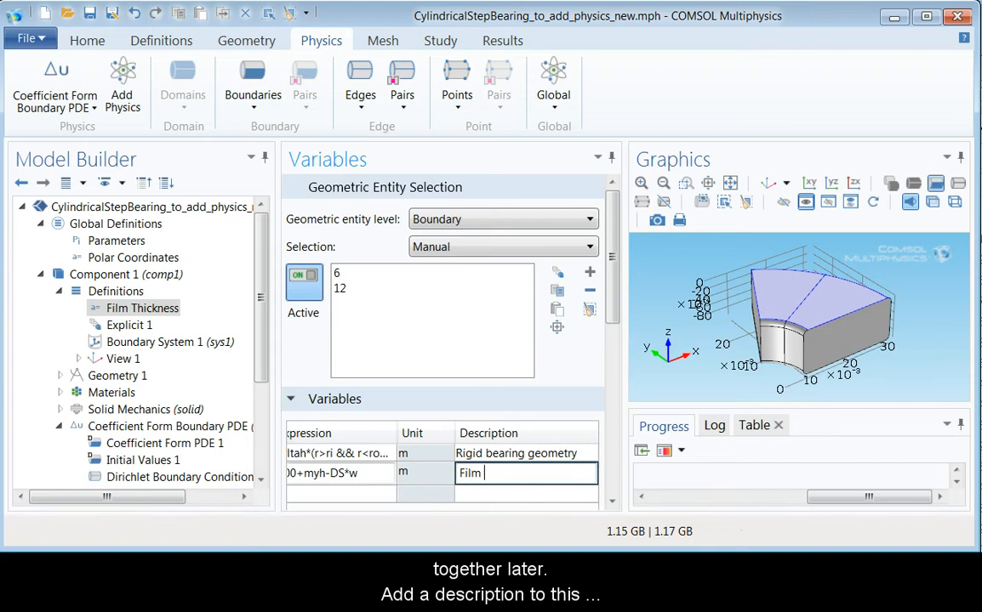
text(thickness -)
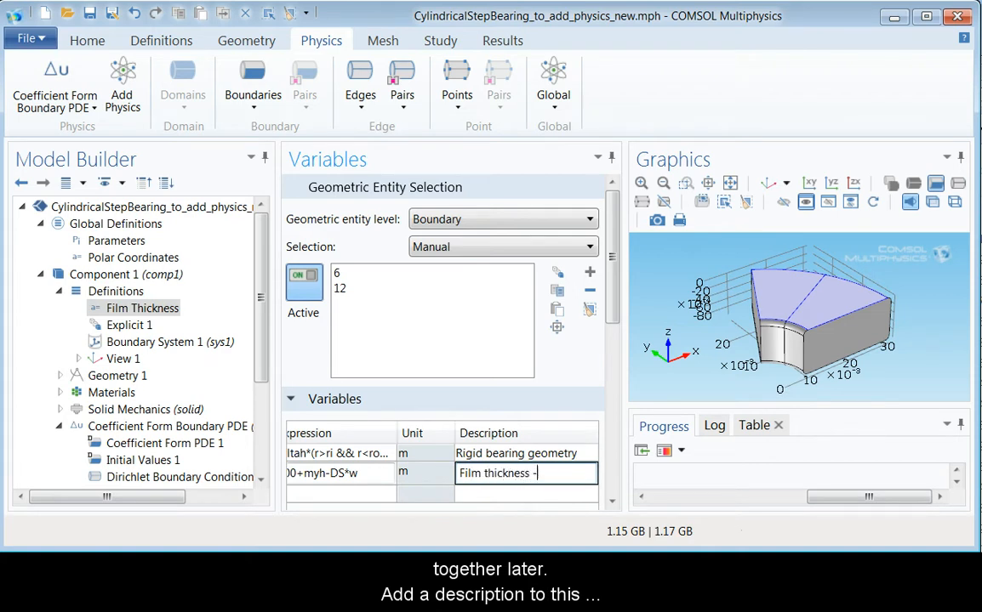
text(elastic bearing)
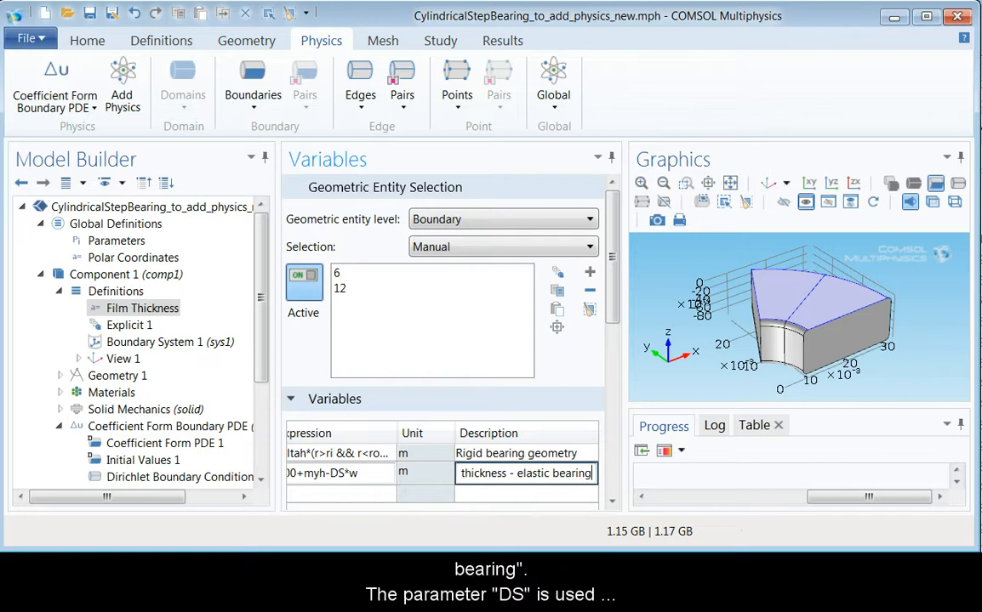
click(480, 494)
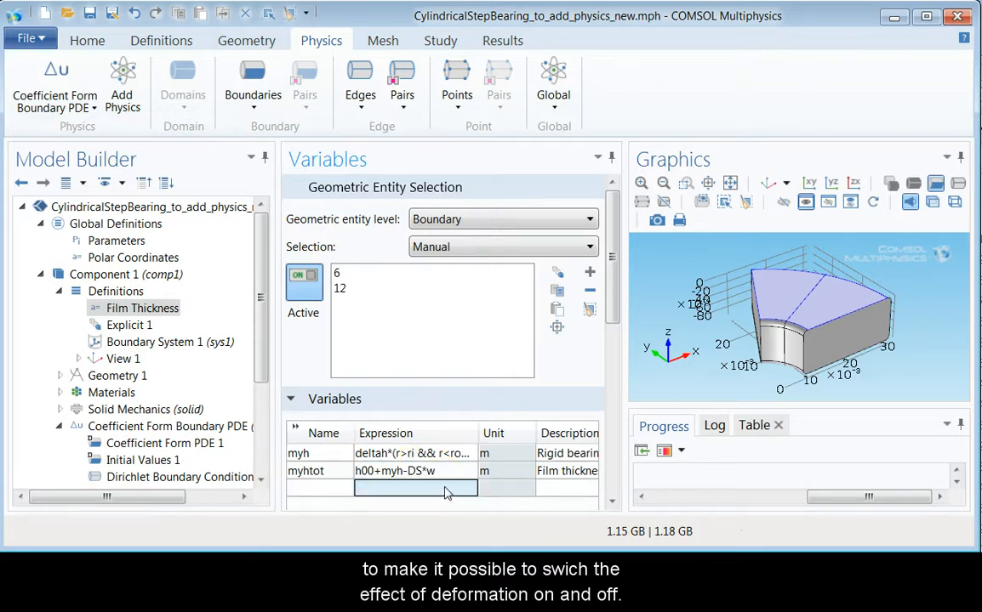
click(320, 488)
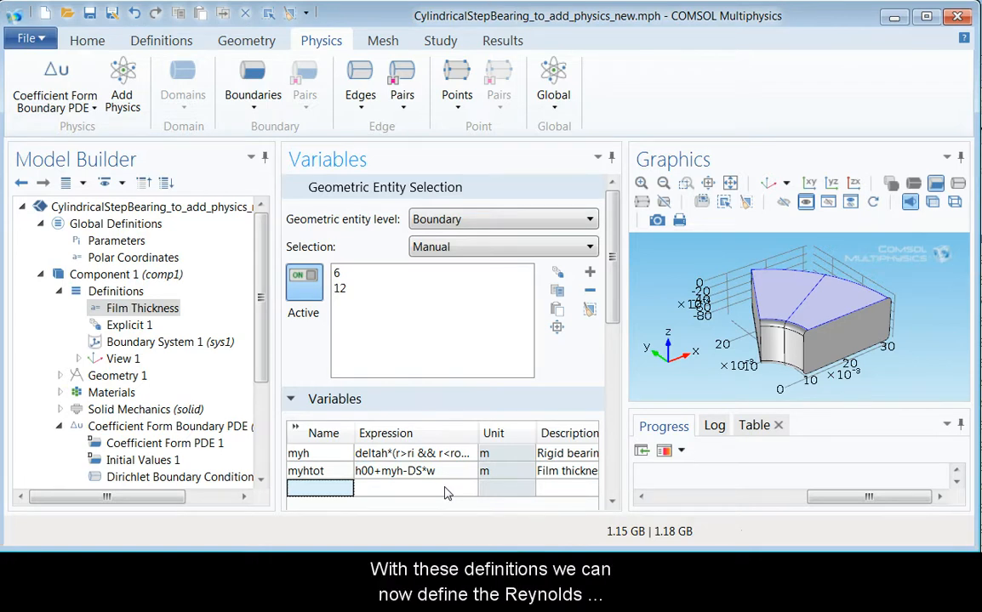
mouse_move(398, 398)
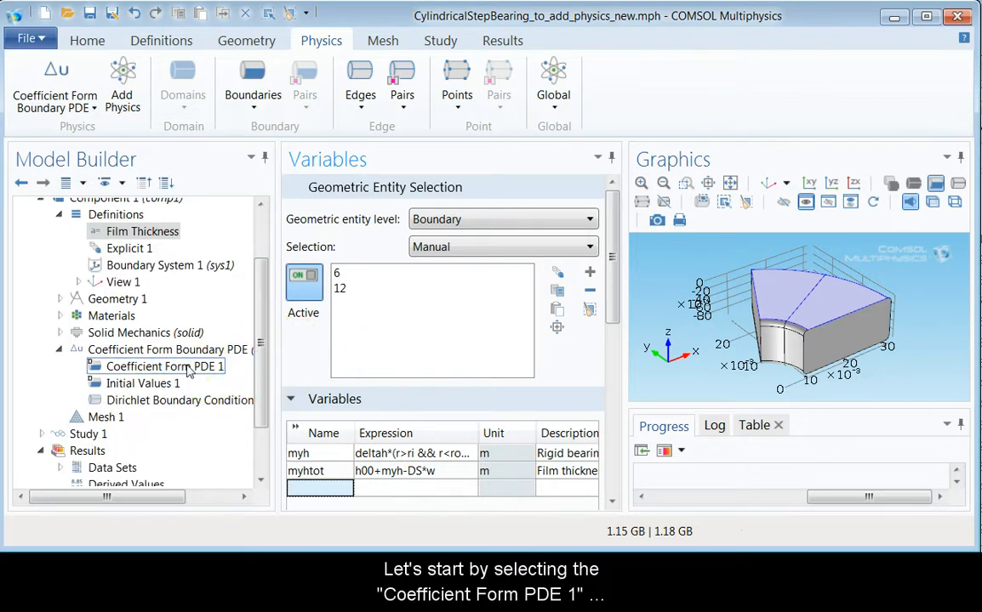
click(164, 368)
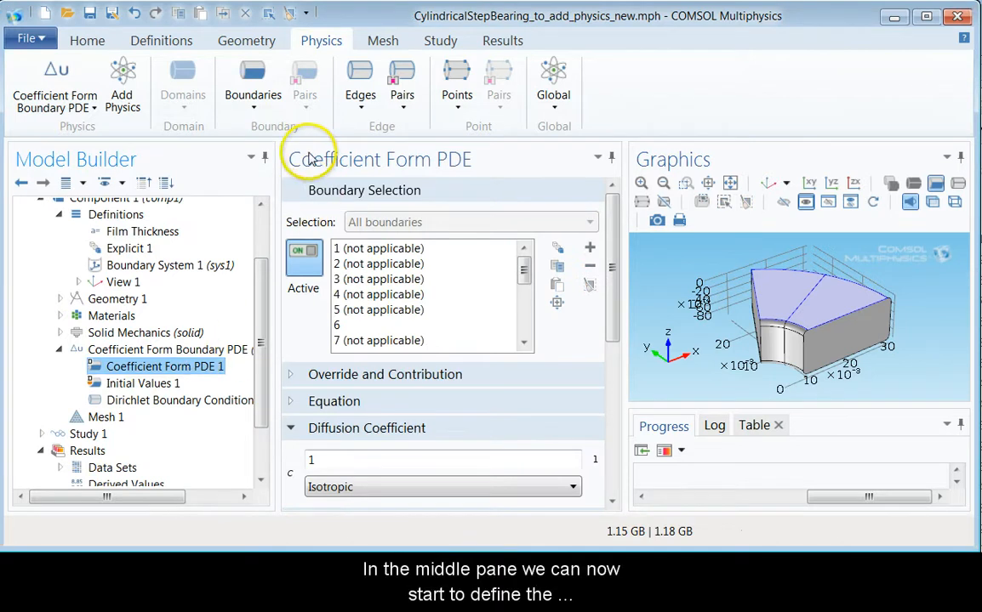
mouse_move(416, 390)
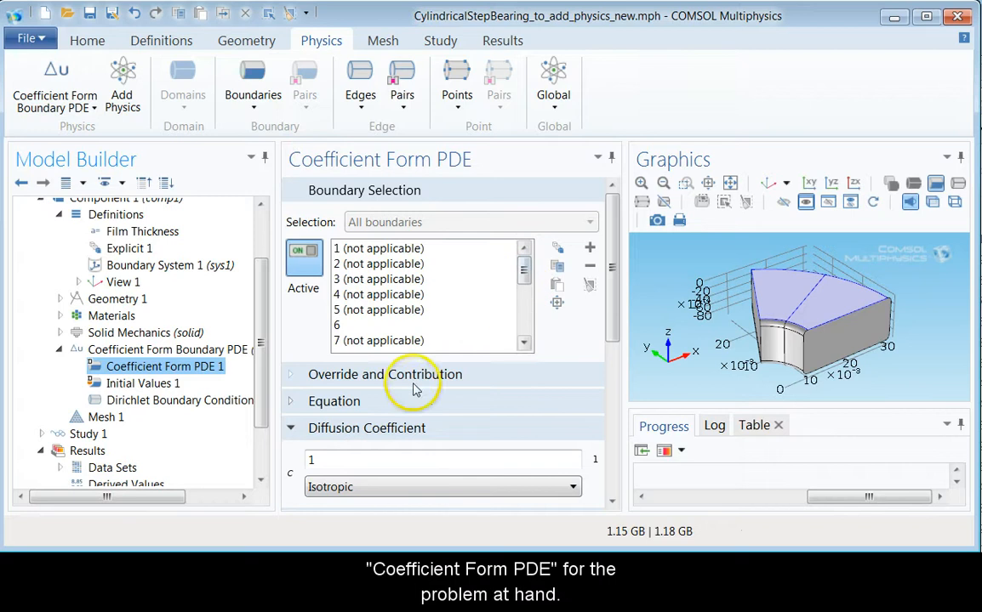
Expand the Equation section of Coefficient Form PDE 1 to show the coefficient form PDE
click(334, 402)
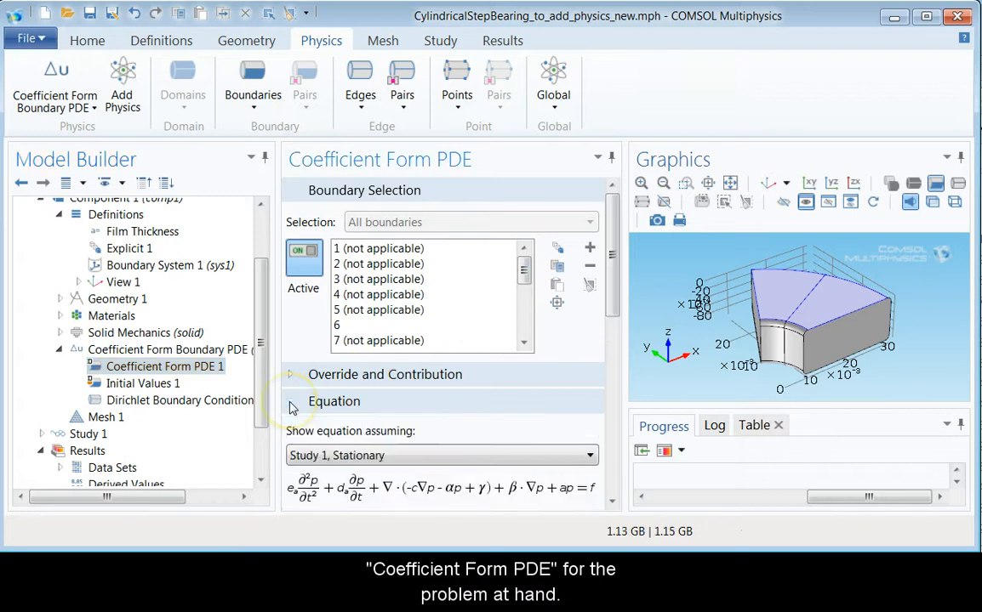
click(333, 402)
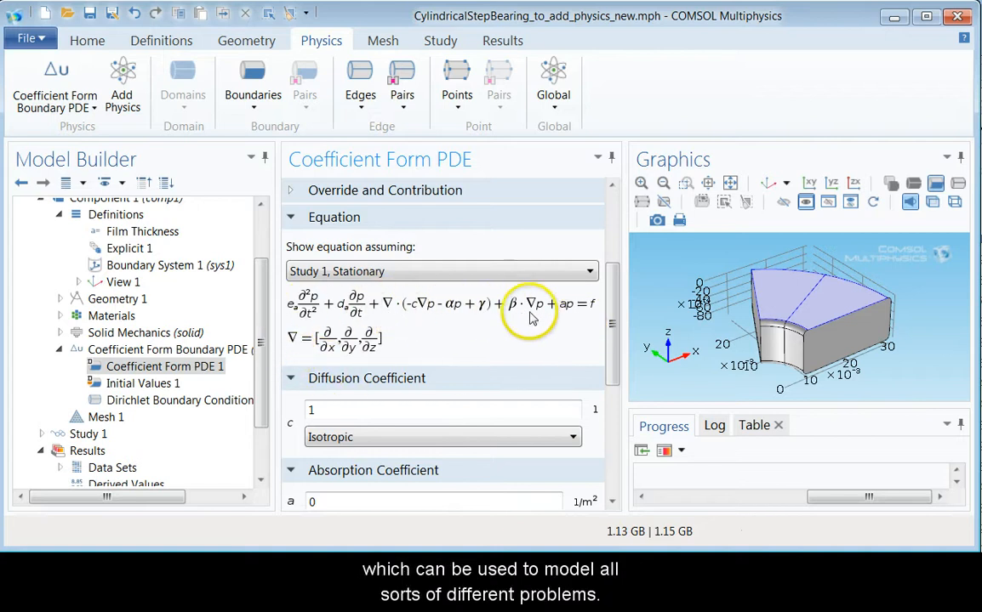
mouse_move(599, 324)
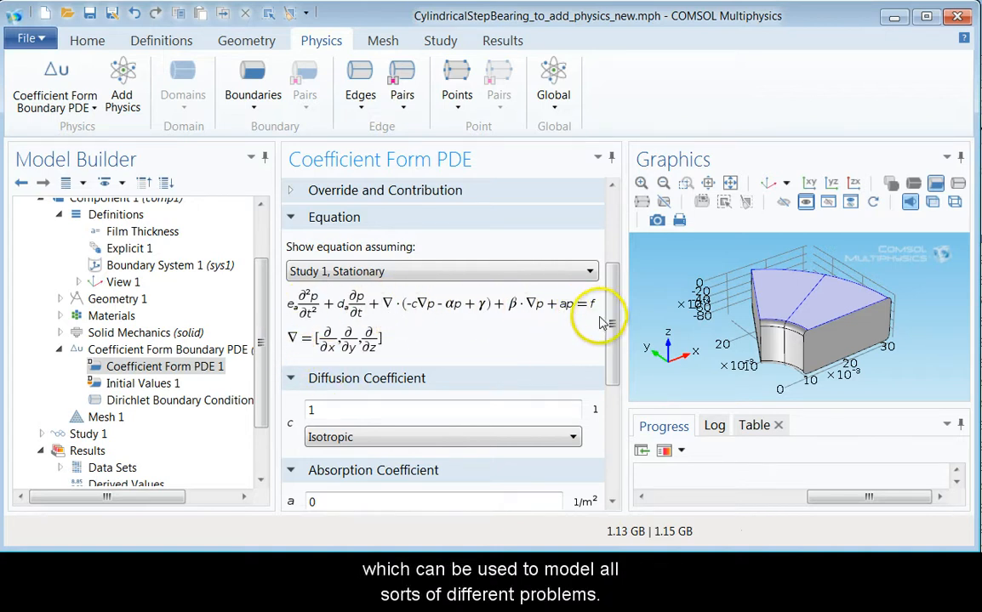
mouse_move(449, 327)
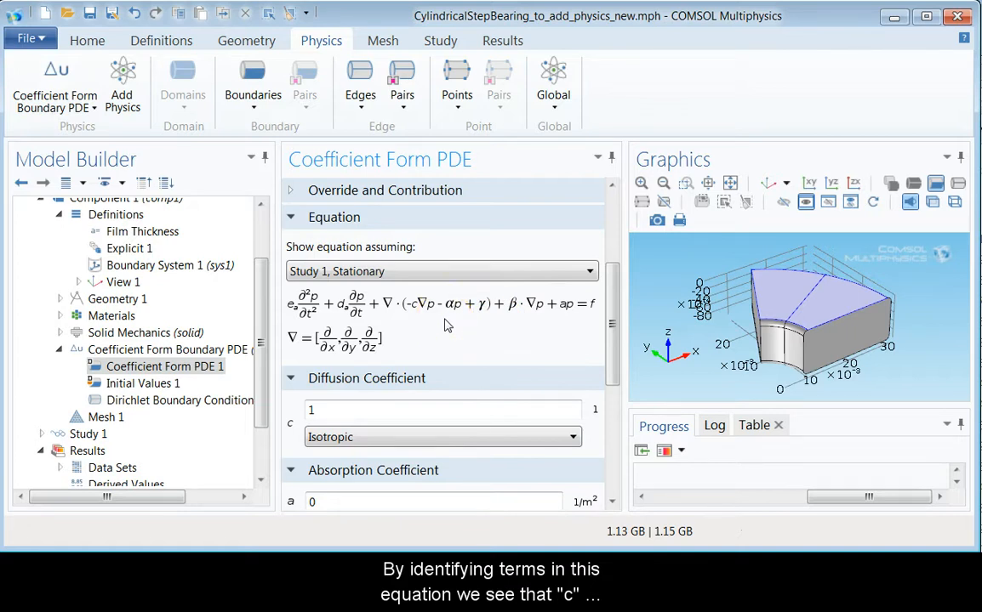
click(390, 415)
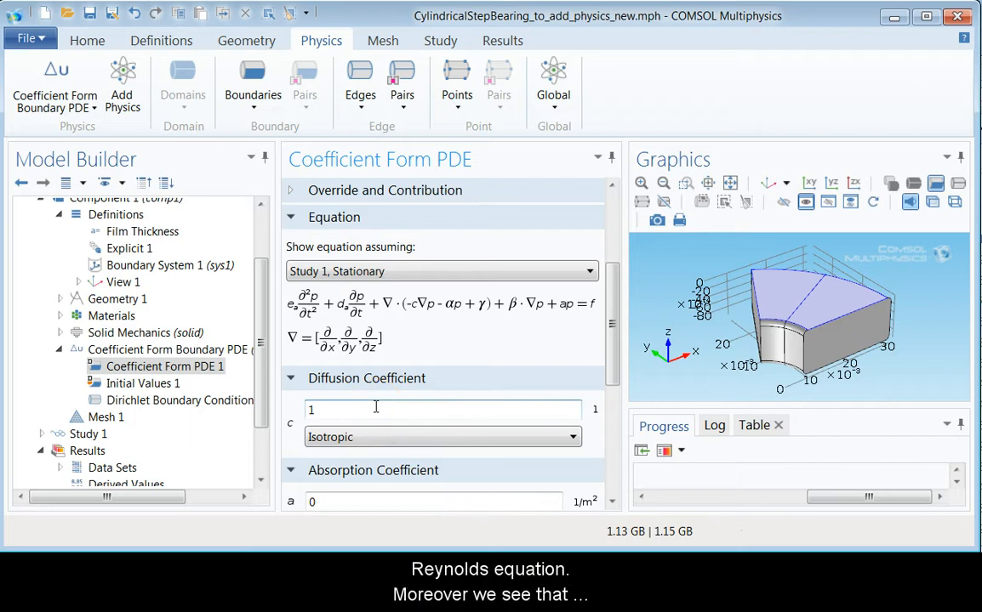
mouse_move(417, 306)
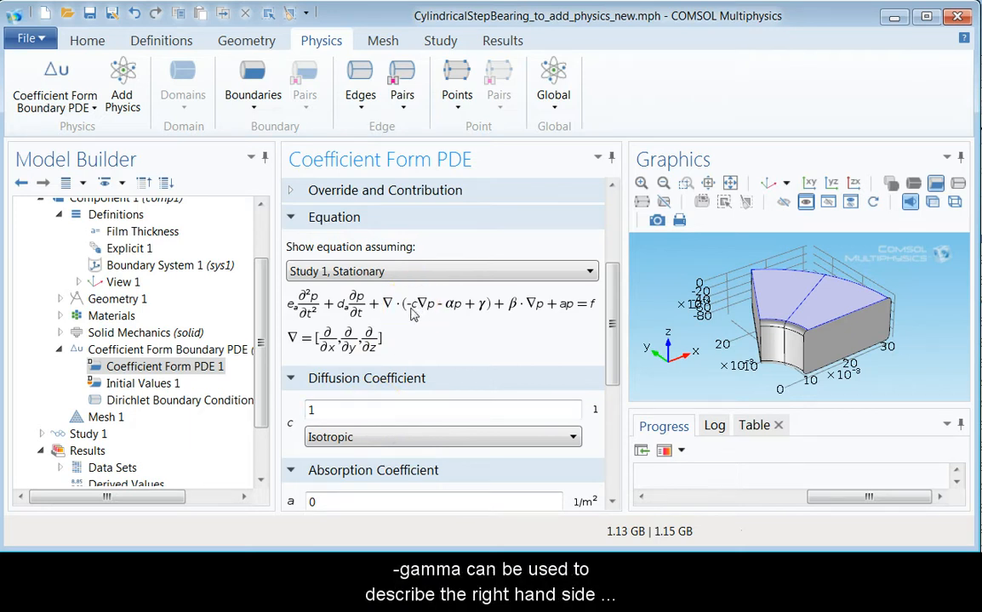
mouse_move(486, 313)
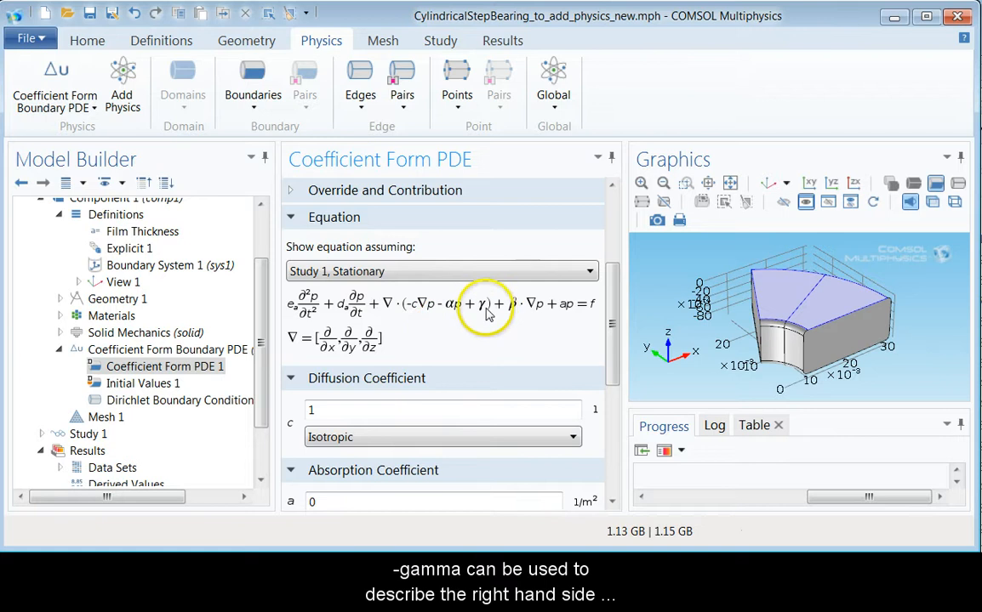
mouse_move(479, 314)
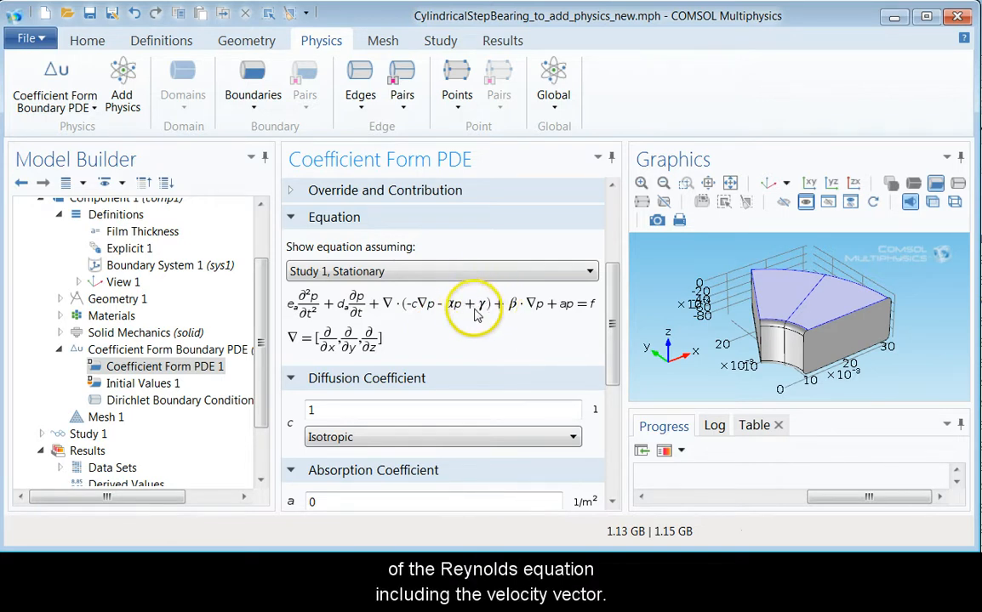
mouse_move(466, 317)
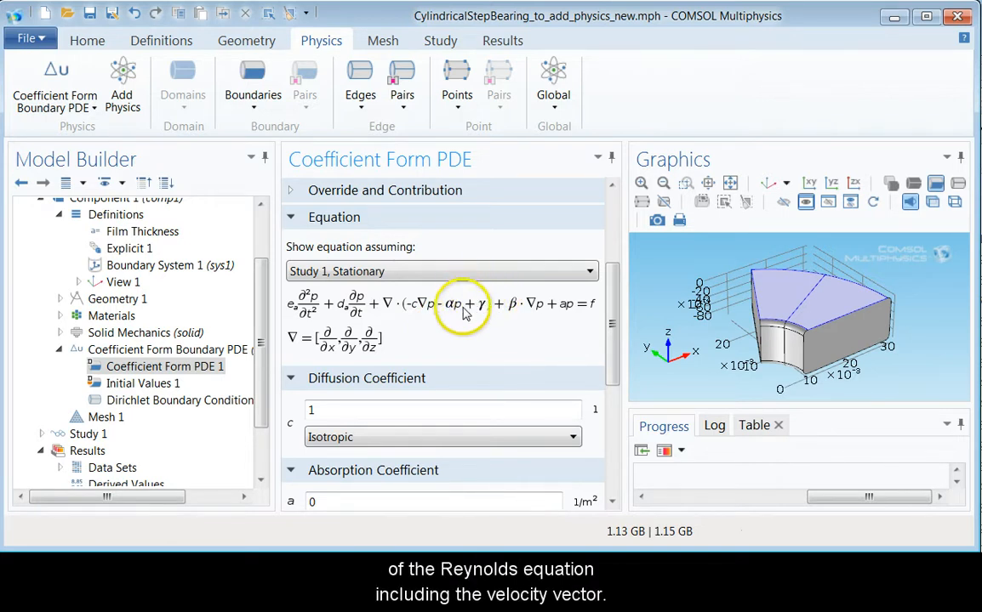
mouse_move(476, 324)
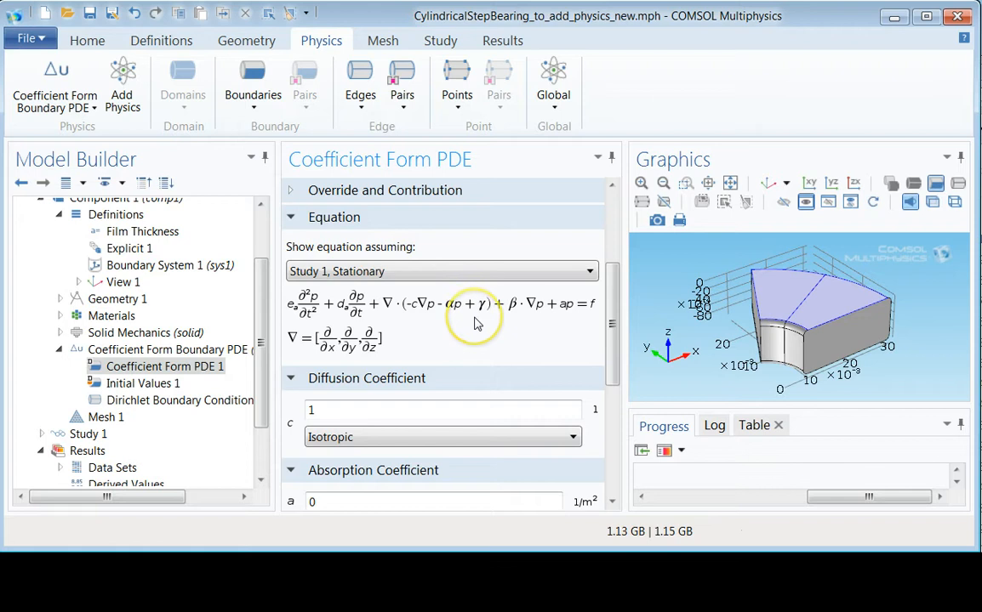
mouse_move(476, 323)
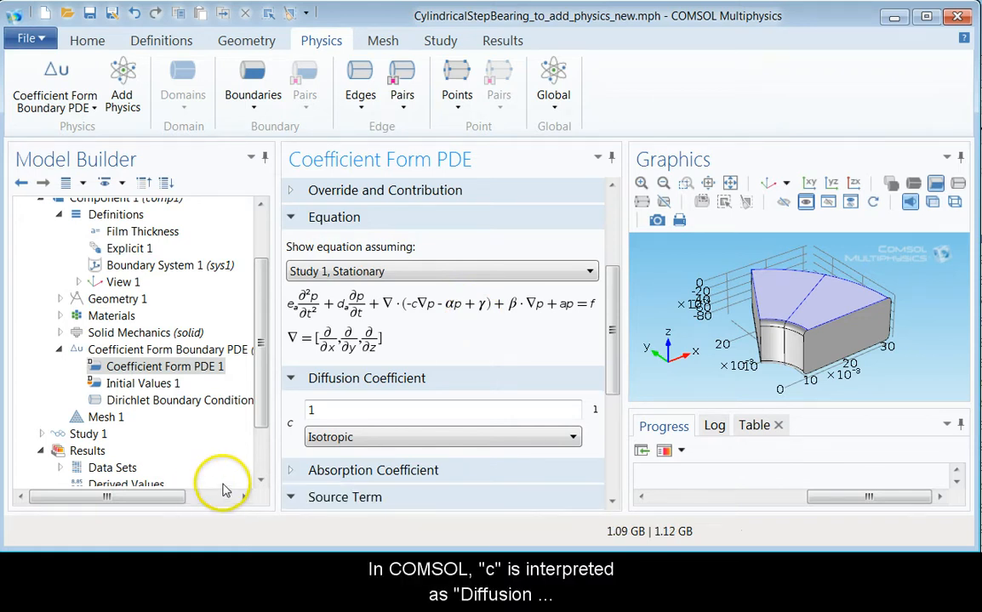
Set the diffusion coefficient c to -myhtot^3/12/eta0
click(392, 410)
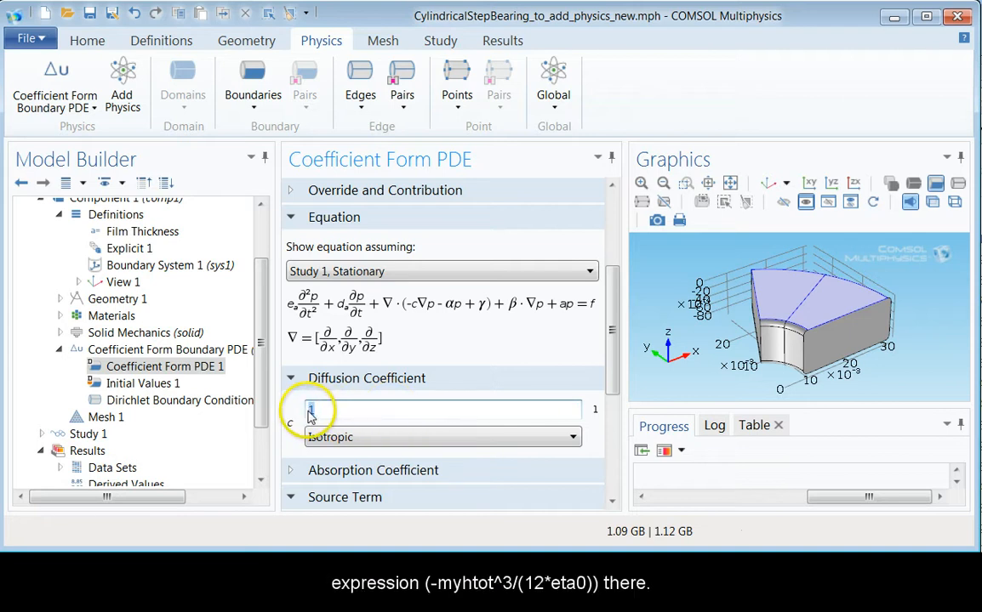
text(-myhtot^3/12/eta0)
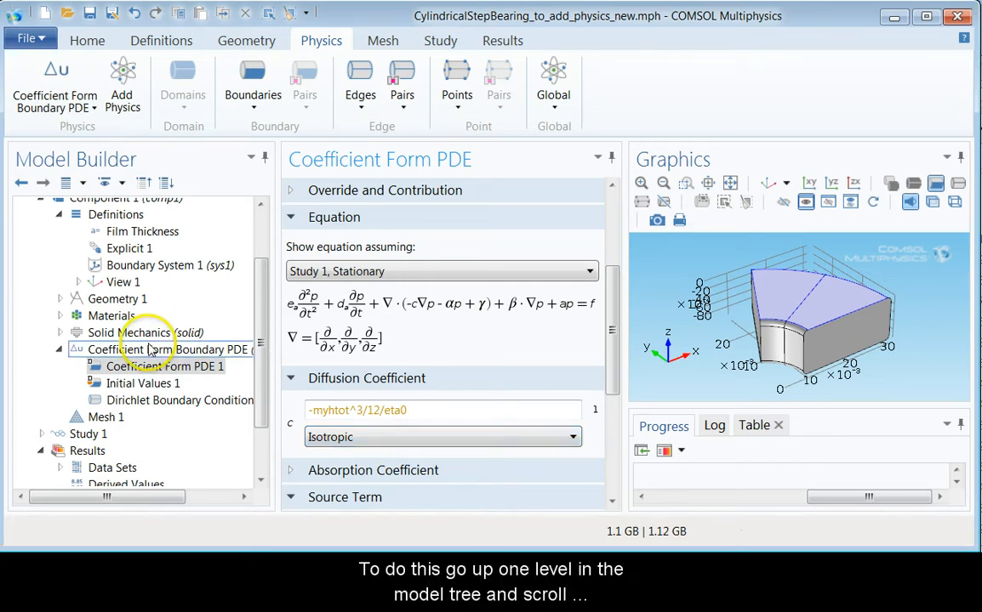
Set the boundary PDE's dependent variable quantity to Pressure (Pa) and source term unit to m/s
click(167, 351)
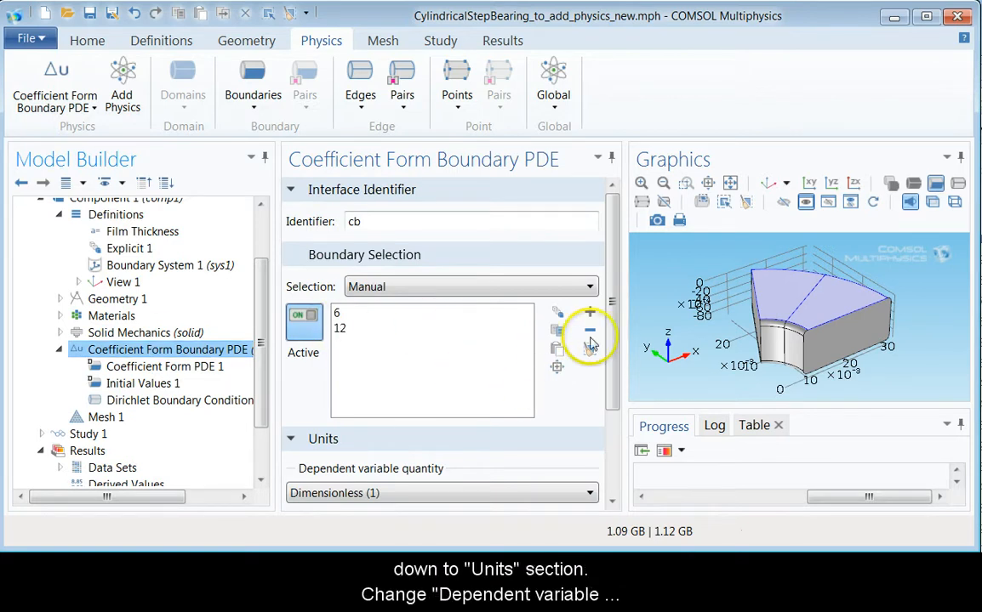
click(440, 365)
text(m)
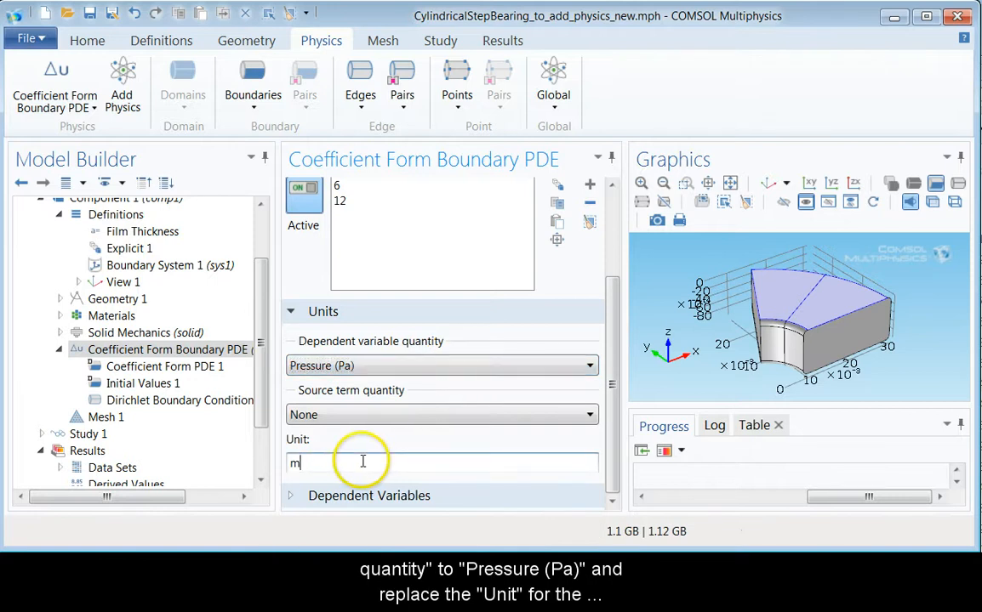
text(/s)
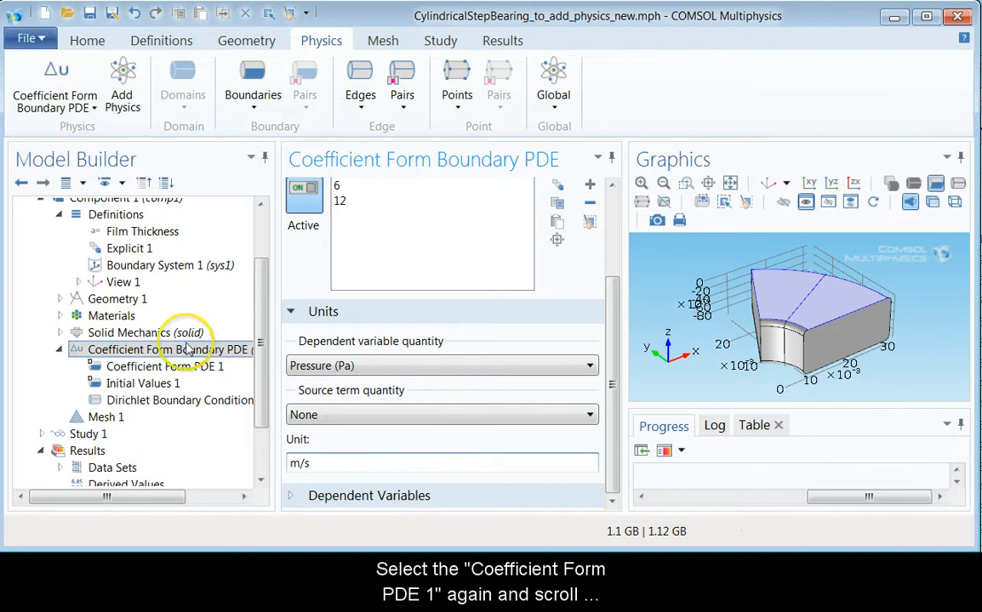
Set Coefficient Form PDE 1's source term f and damping or mass coefficient to 0
click(163, 368)
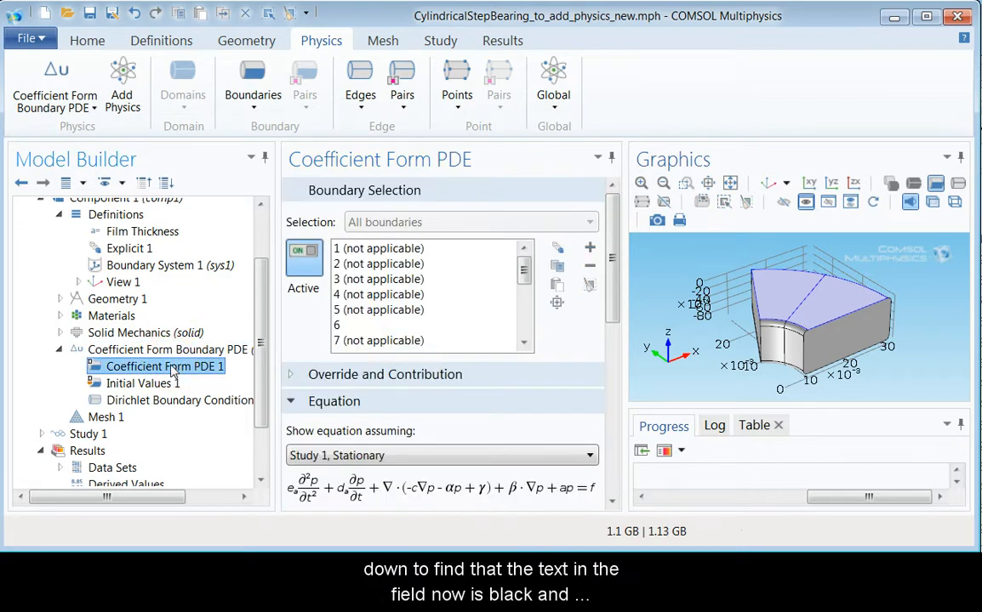
scroll(down, 3)
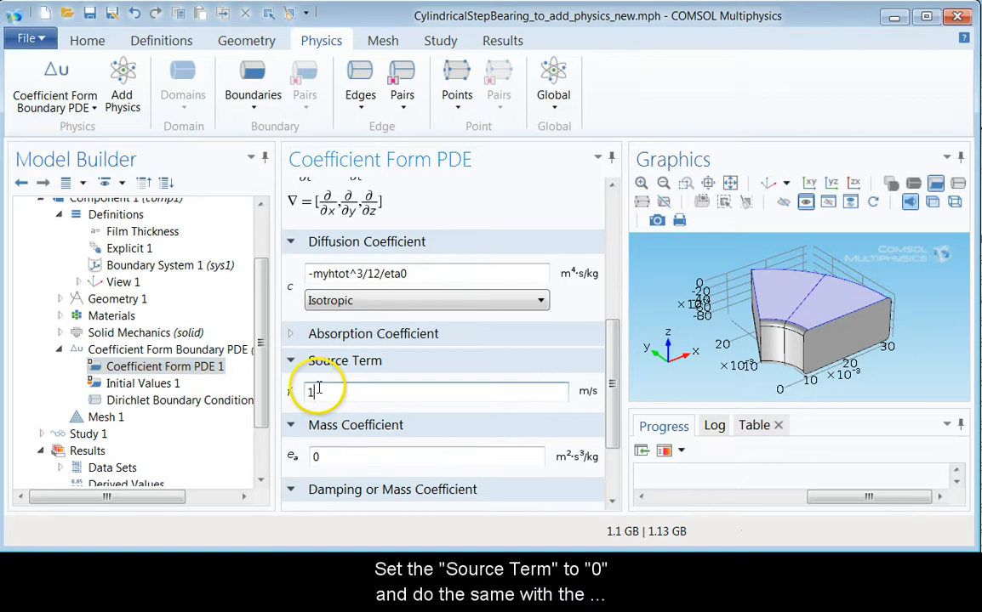
text(0)
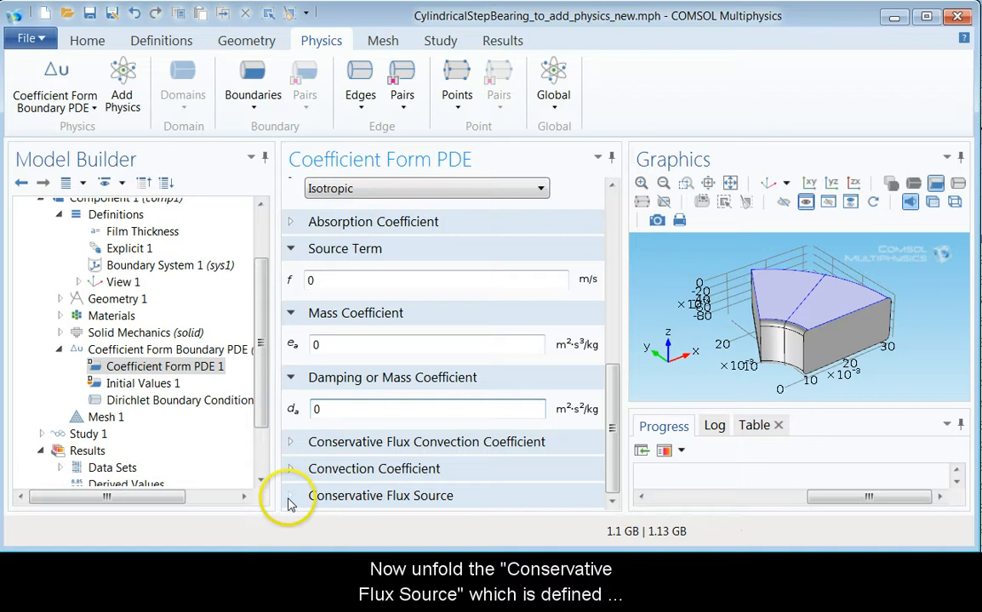
Set the conservative flux source x component to -omega/2*(-y)*myhtot
click(289, 497)
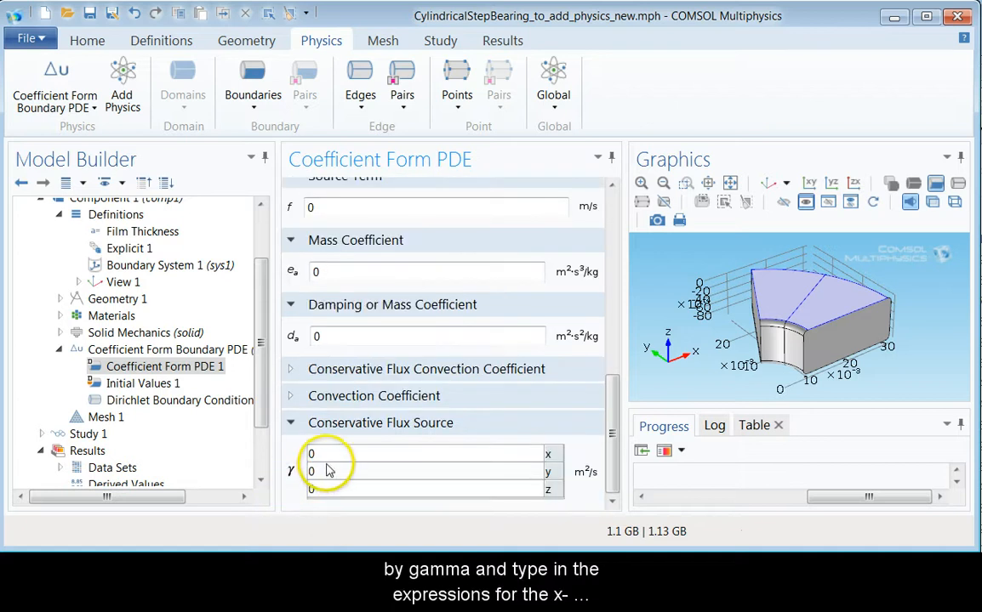
click(425, 453)
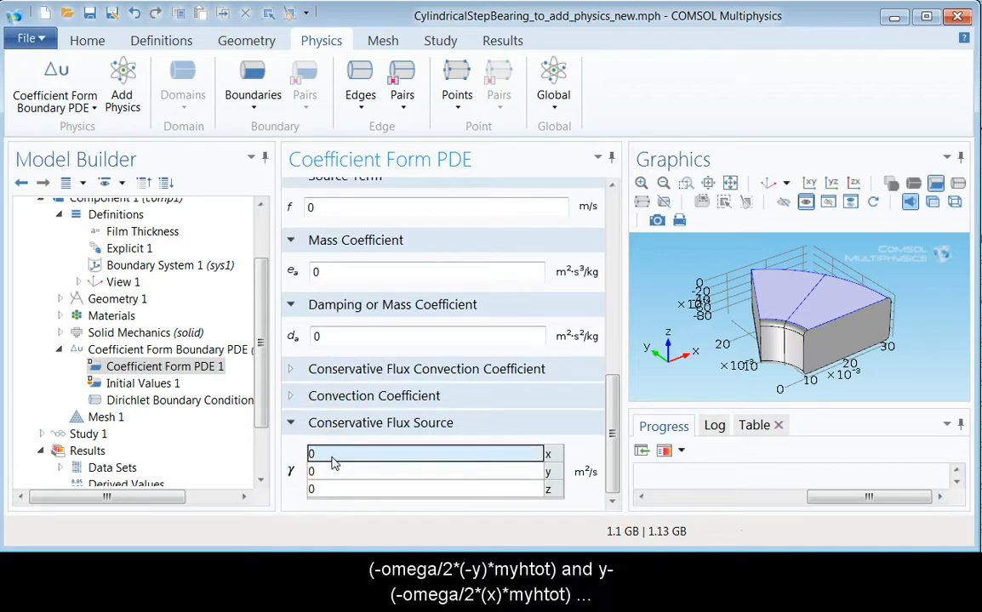
text(-omega)
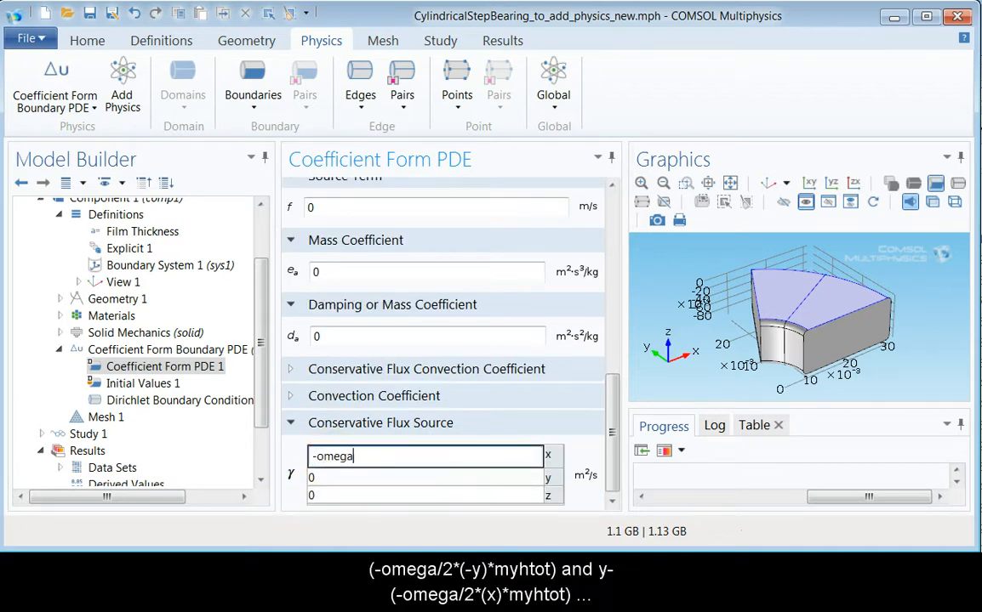
text(/2)
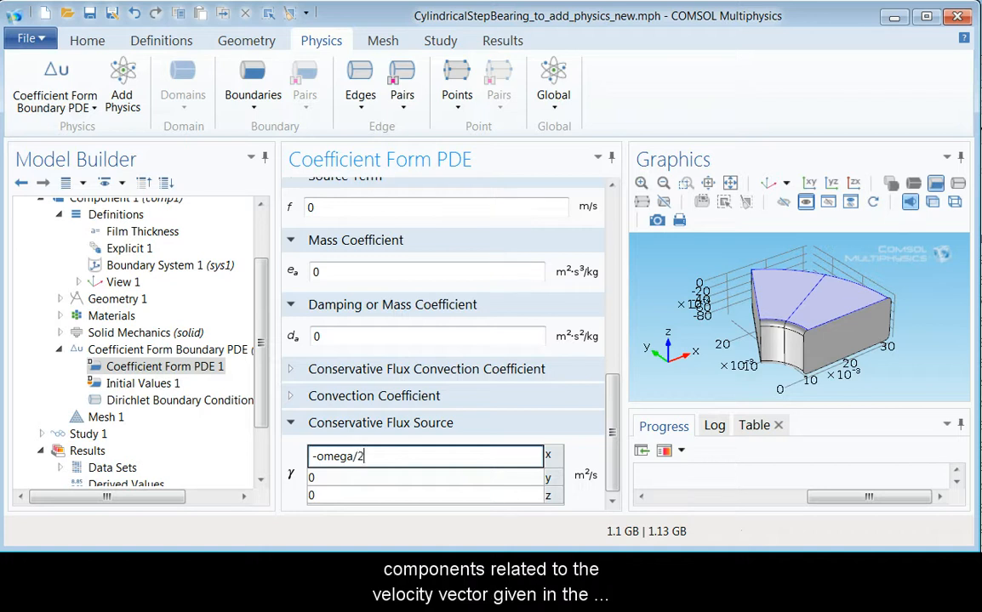
text(*()
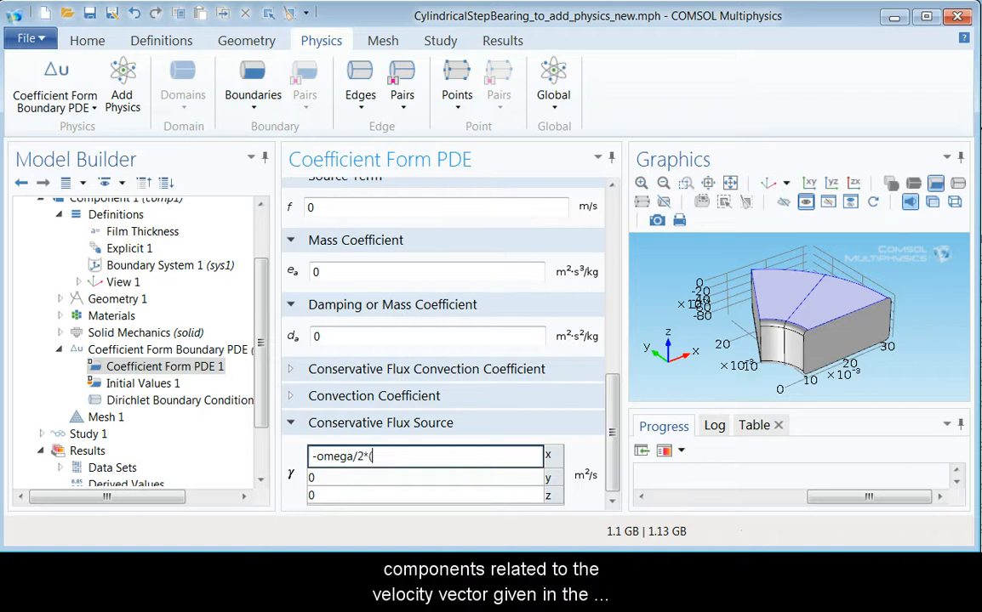
text(-y))
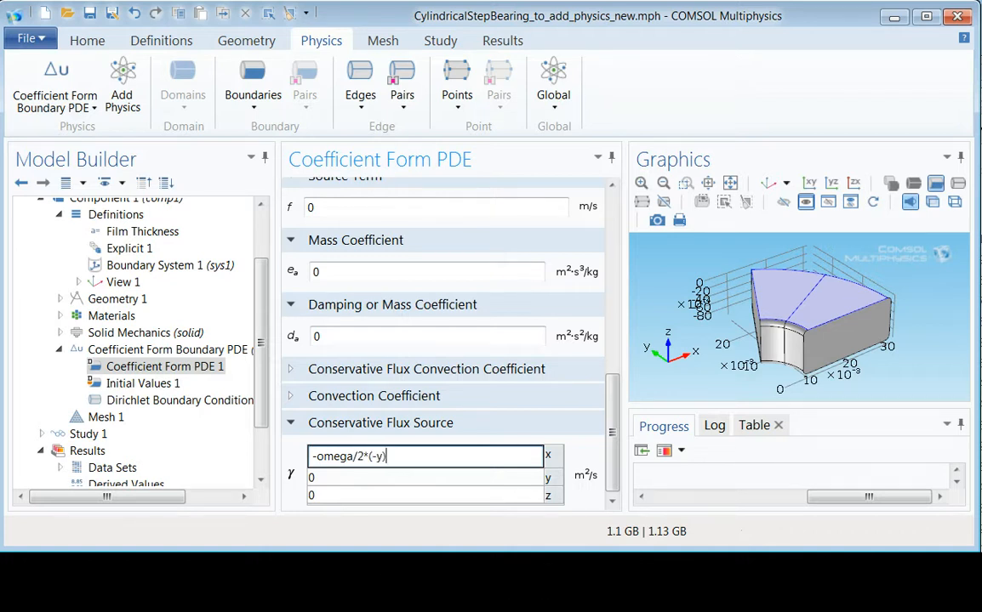
text(myht)
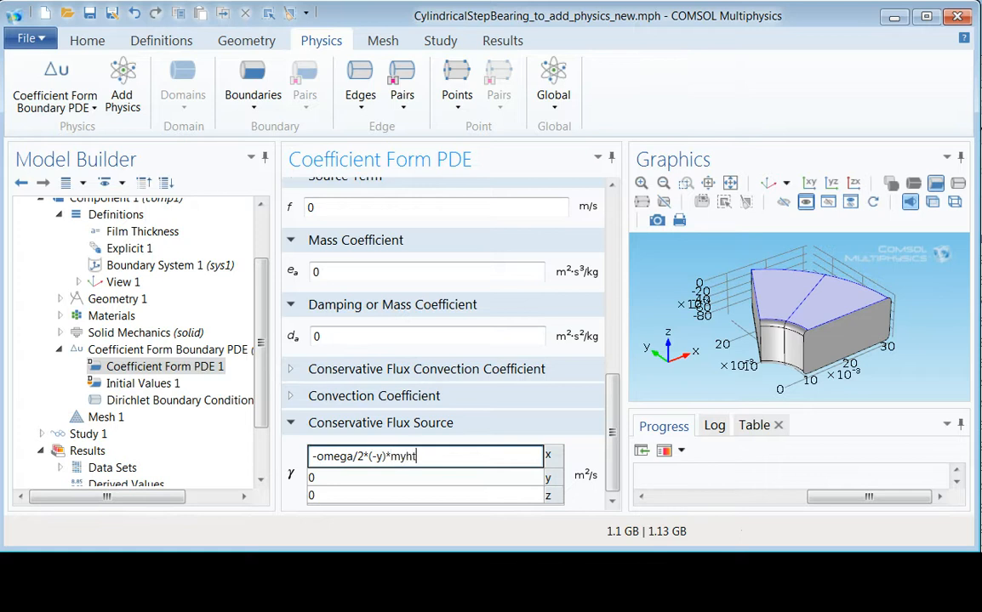
text(ot)
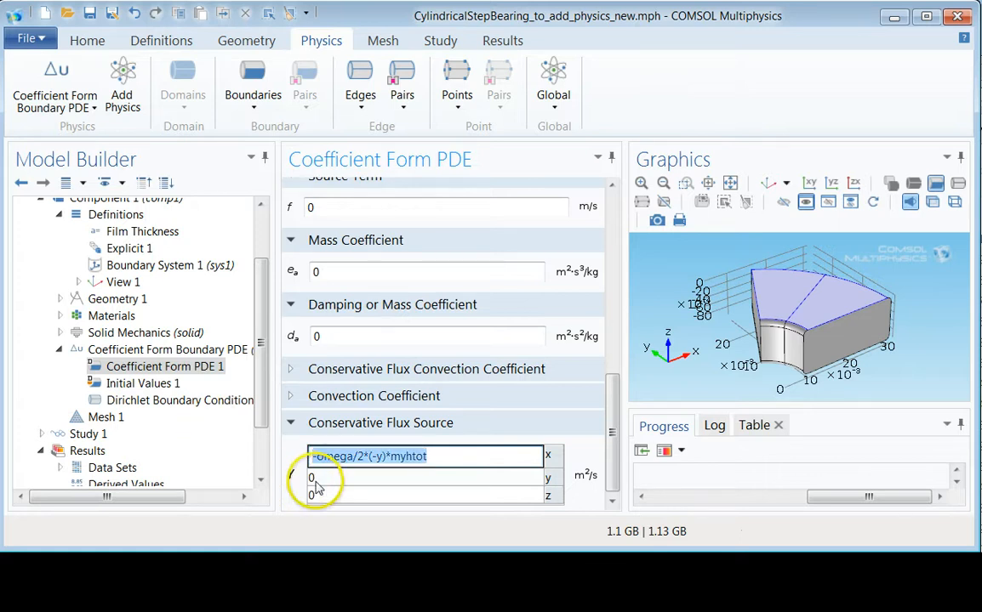
Set the conservative flux source y component to -omega/2*(x)*myhtot
click(425, 473)
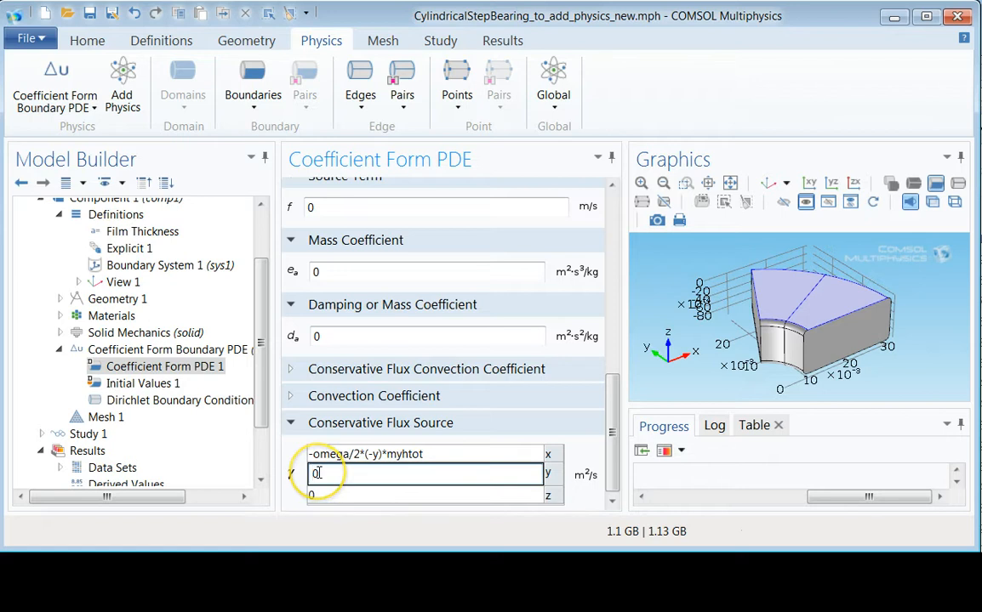
text(-omega/2*(-y)*myhtot)
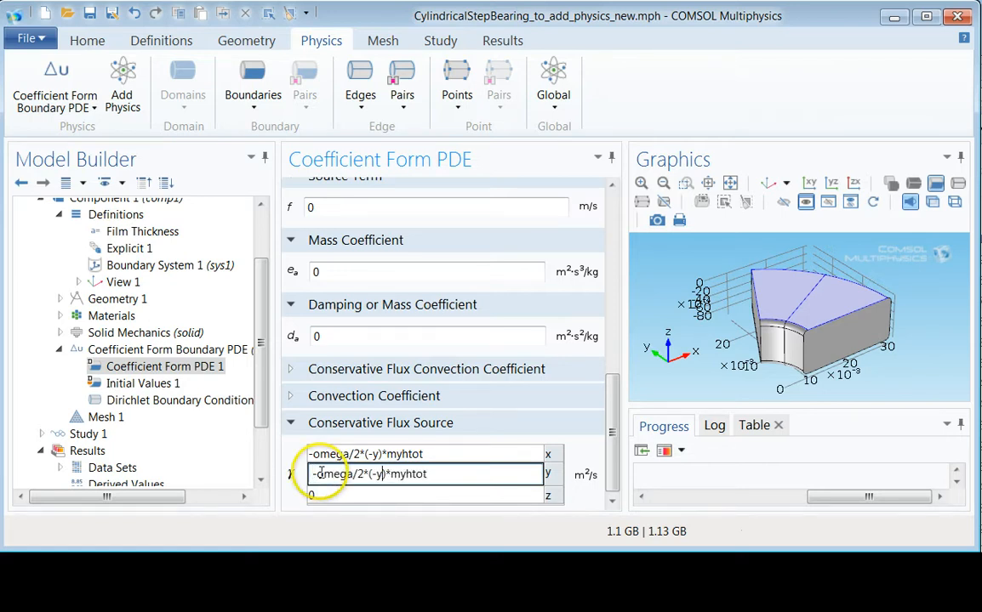
text(-omega/2*(x)*myhtot)
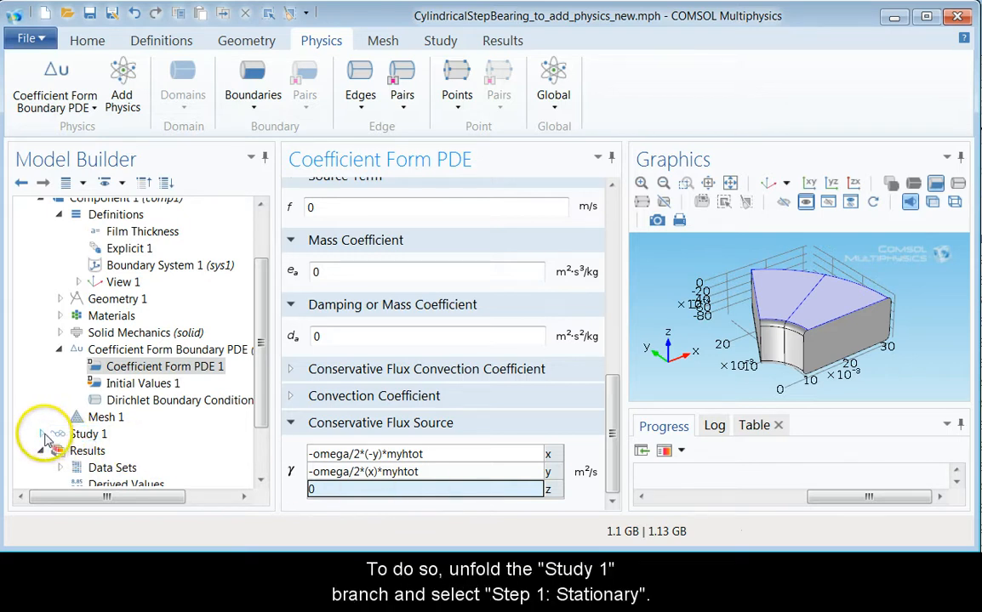
Untick Solve for Solid Mechanics in Step 1: Stationary, then select Study 1
click(41, 434)
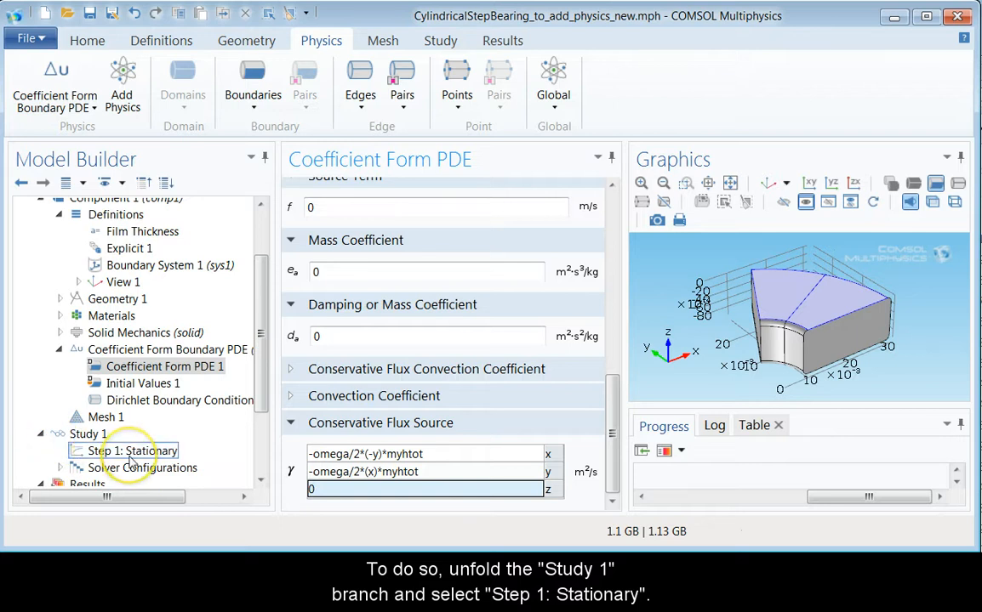
click(129, 450)
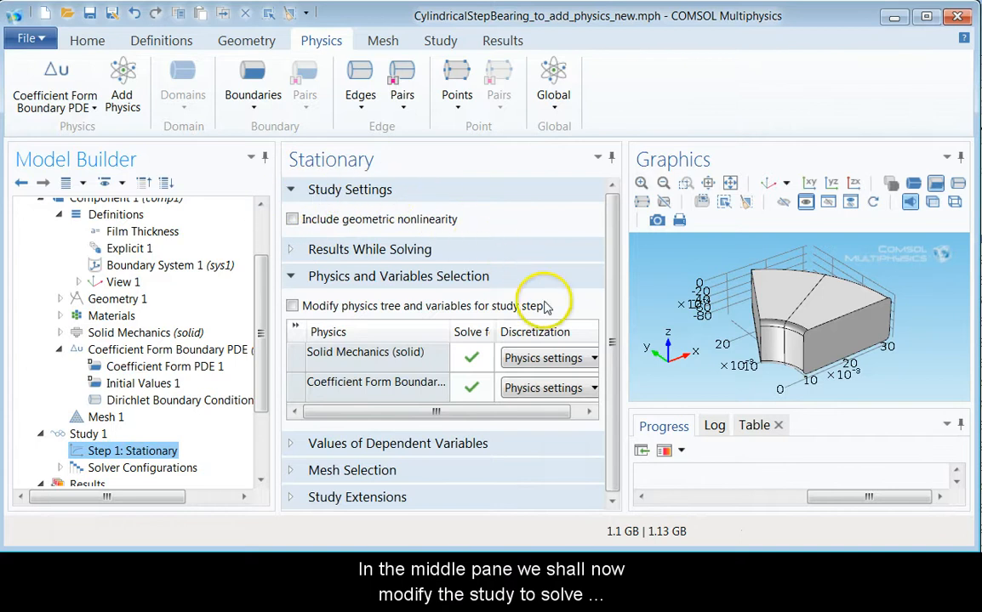
mouse_move(507, 340)
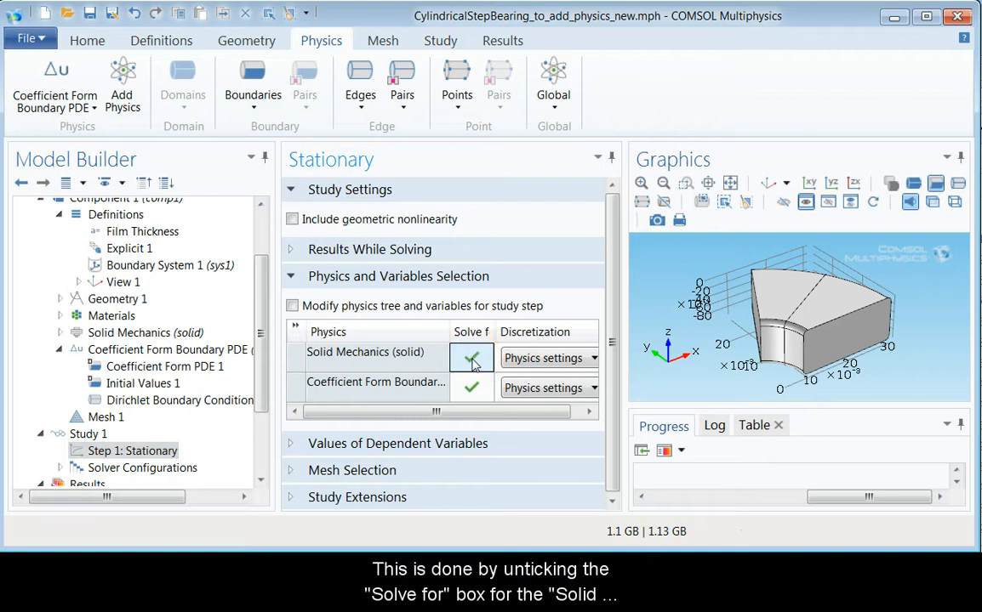
click(472, 358)
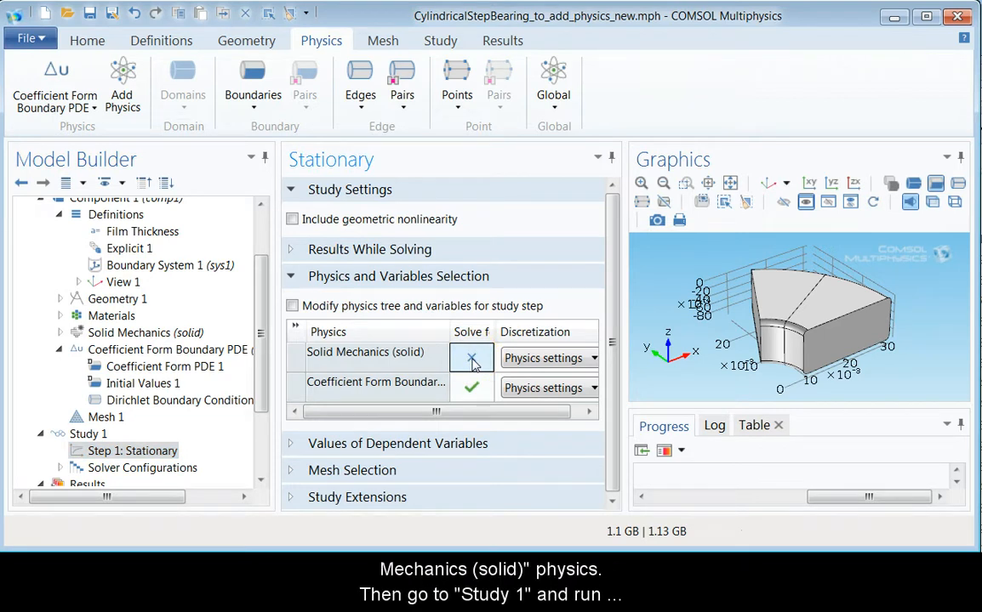
click(88, 434)
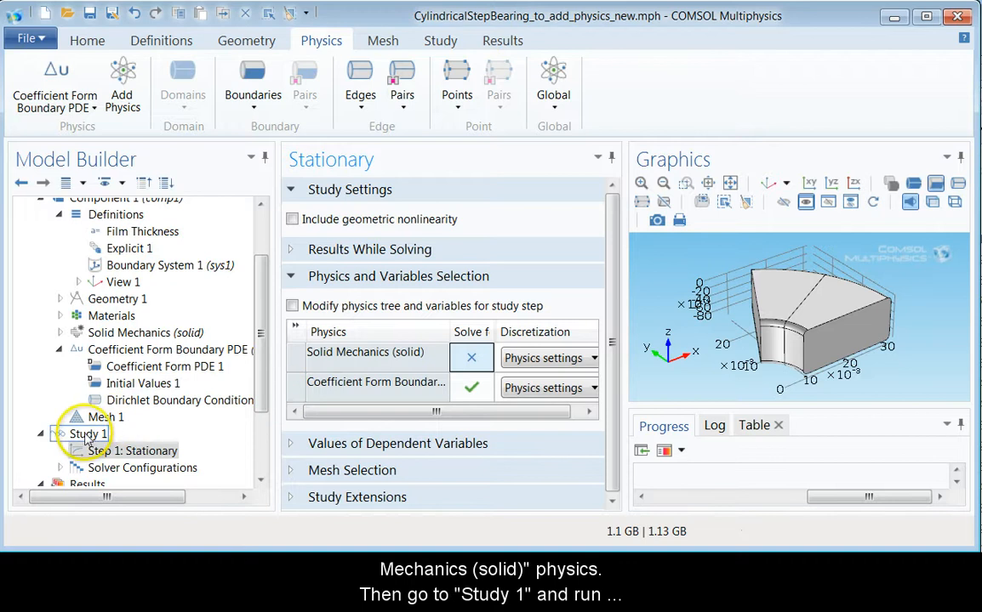
click(89, 433)
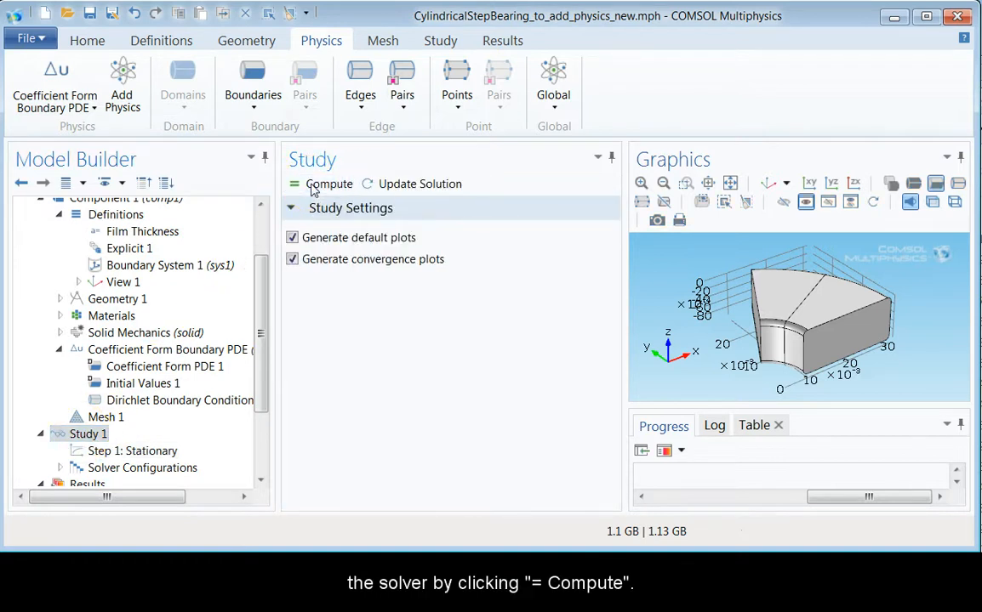
Compute Study 1 to produce the solution 3D plot group
click(329, 184)
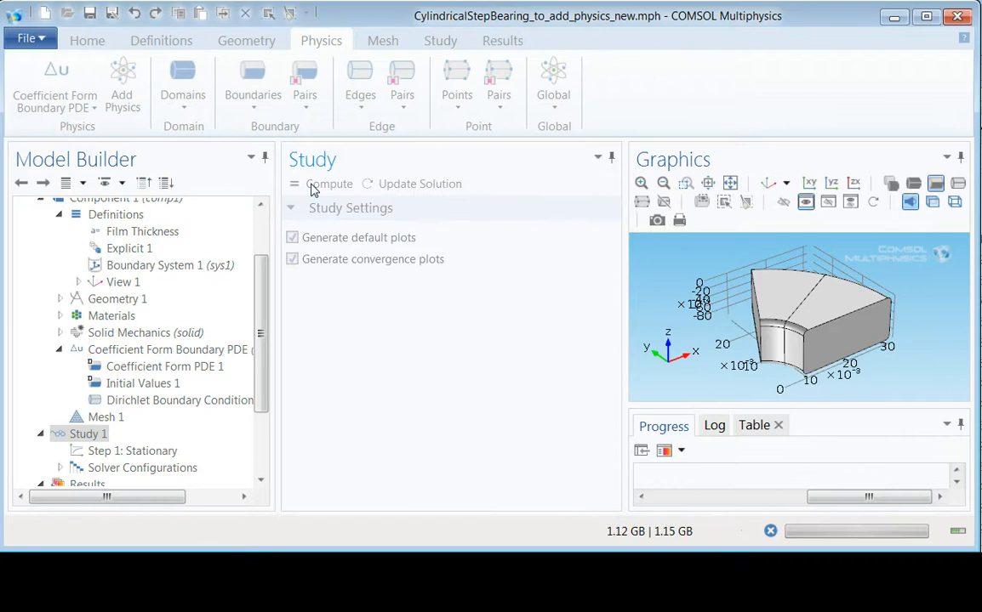
click(330, 184)
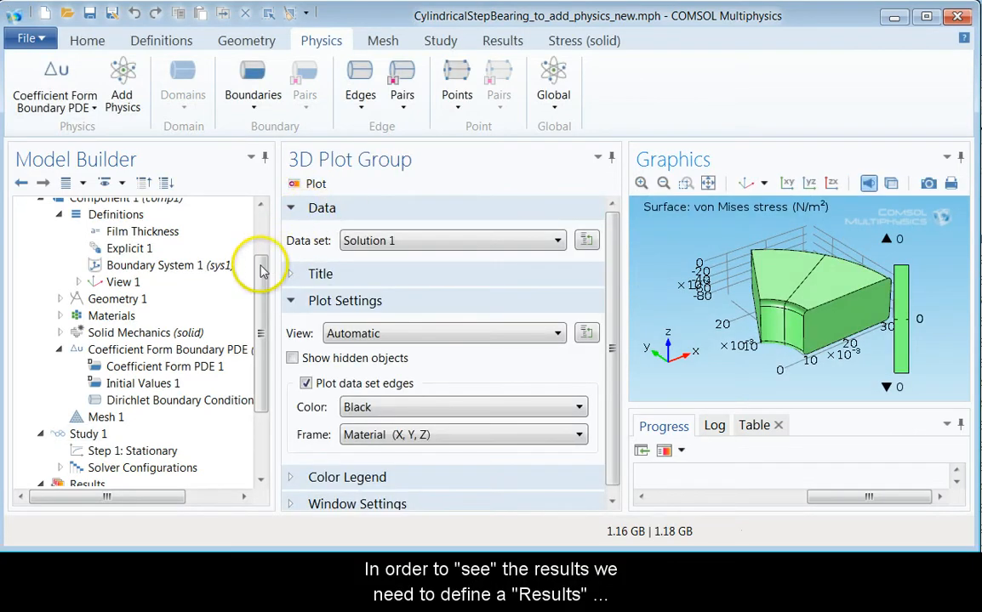
Add 3D Plot Group 2 under Results with a Surface plot in it
scroll(down, 3)
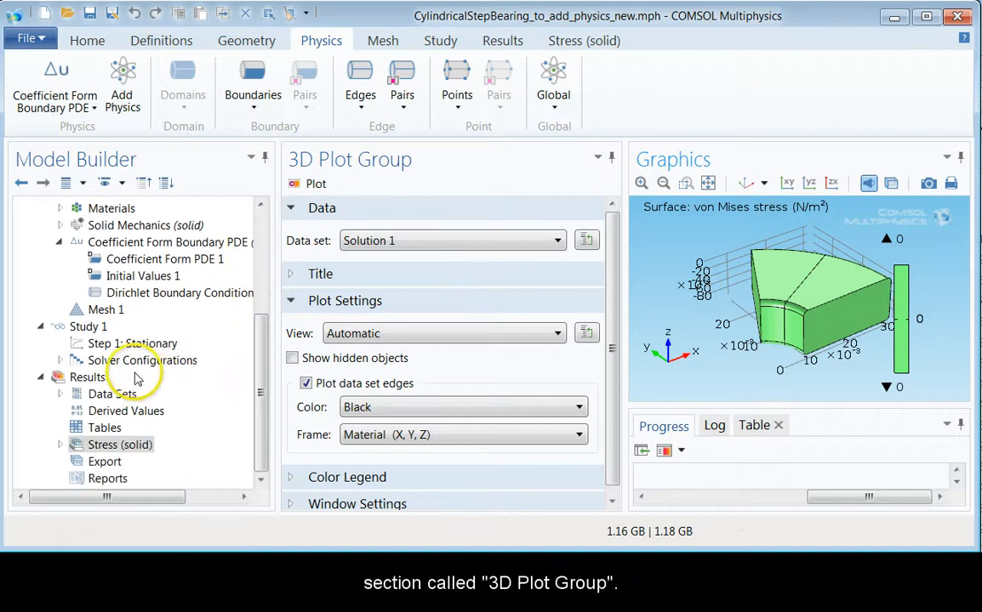
right_click(88, 378)
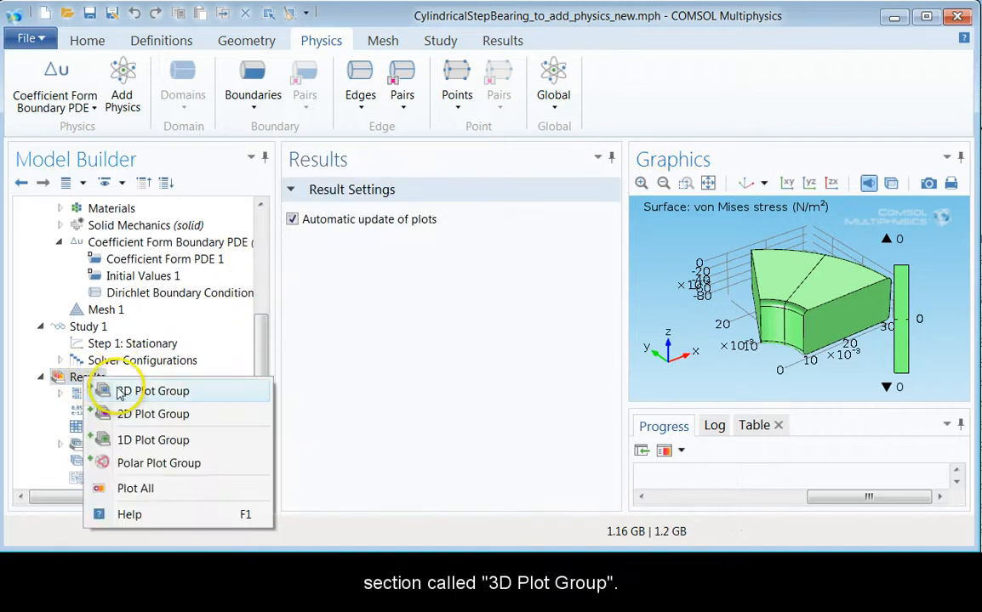
click(152, 390)
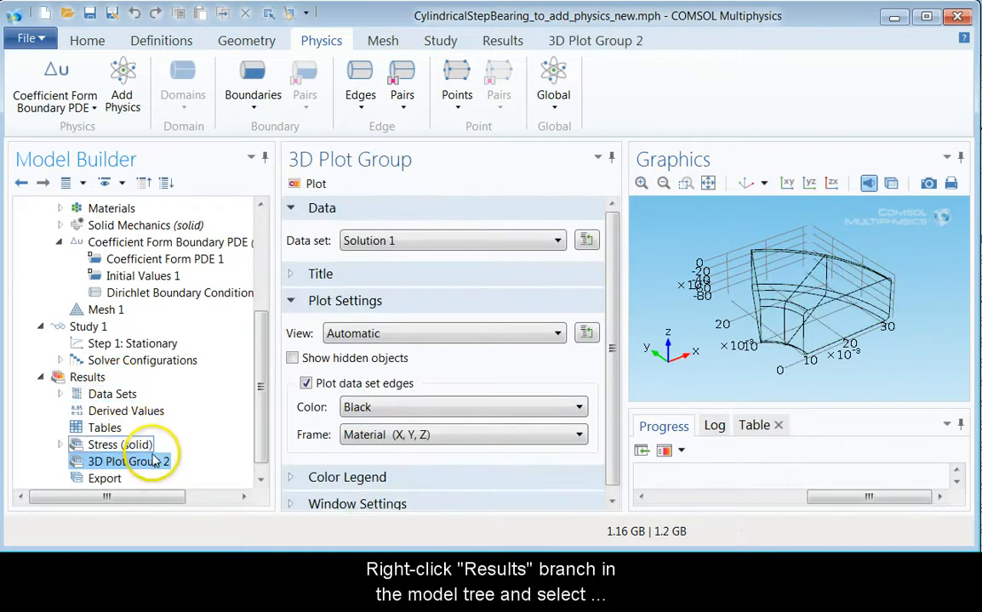
right_click(119, 461)
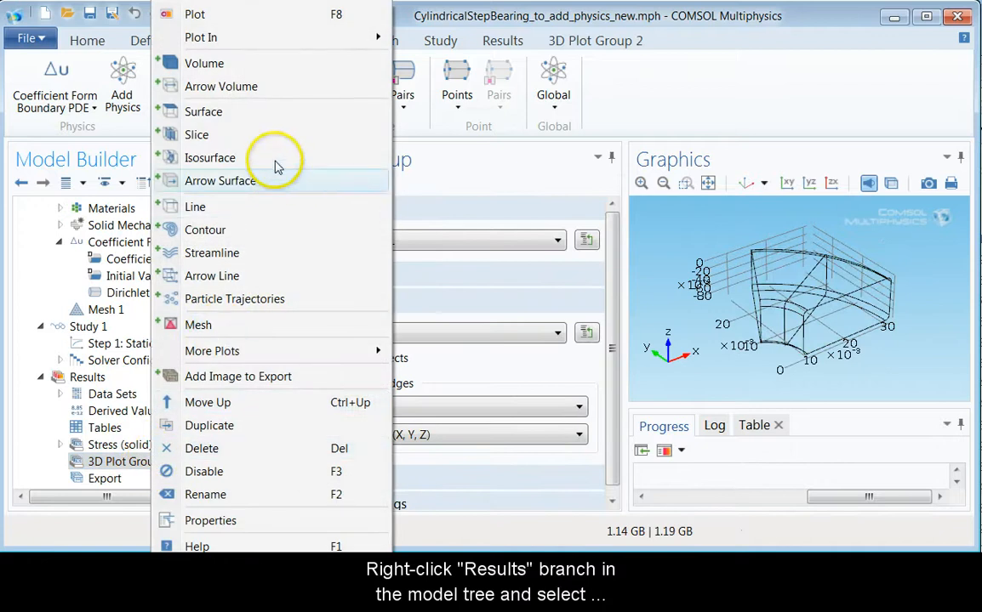
mouse_move(259, 113)
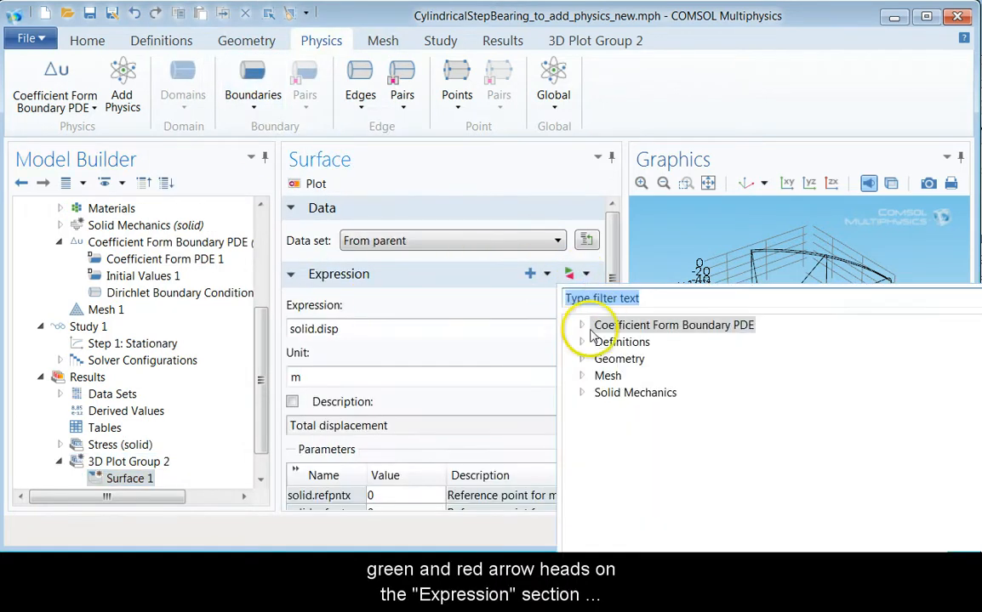
Set the surface plot expression to the dependent variable p in Pa
click(582, 325)
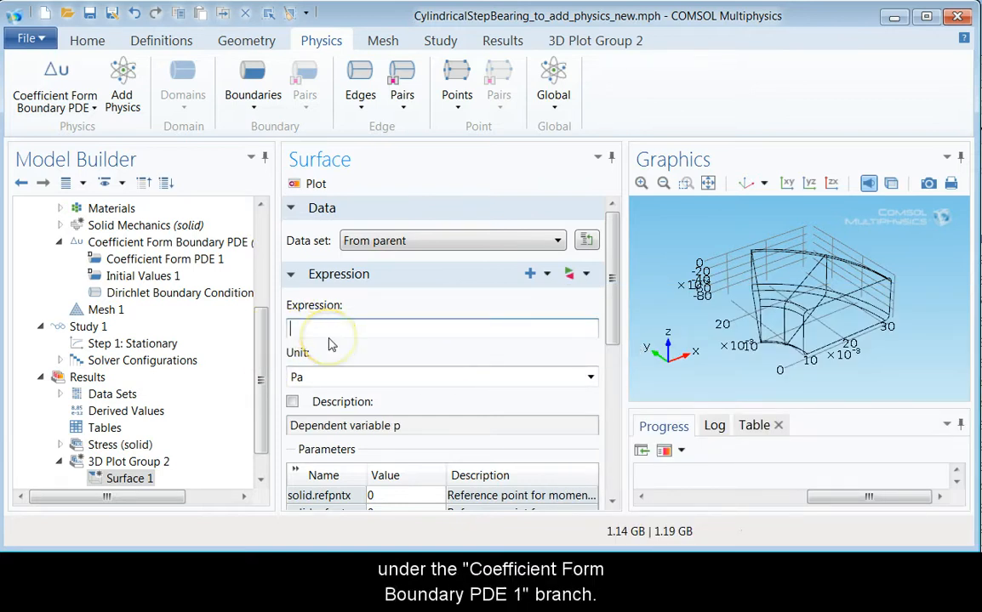
text(0)
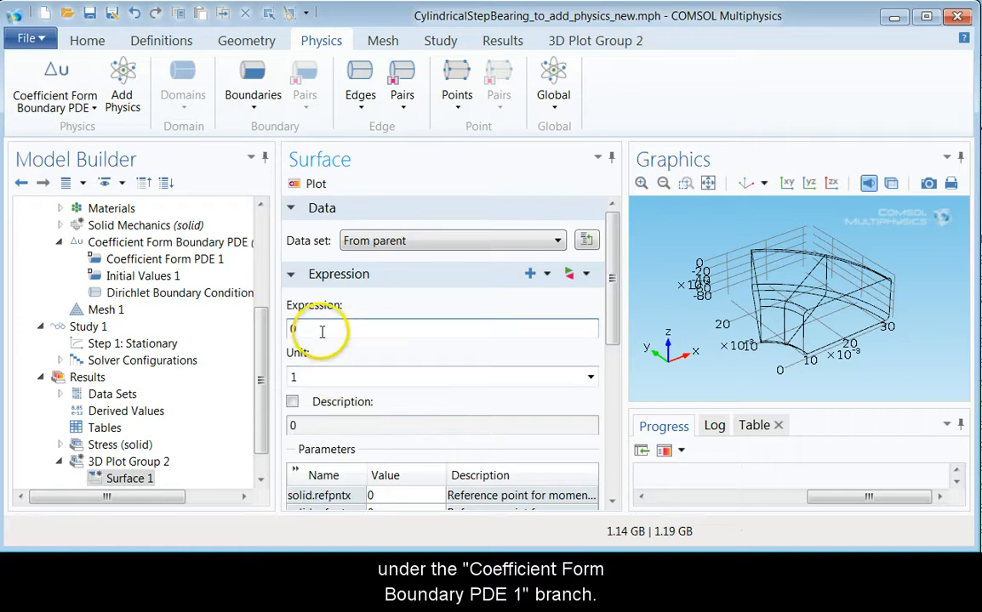
text(p)
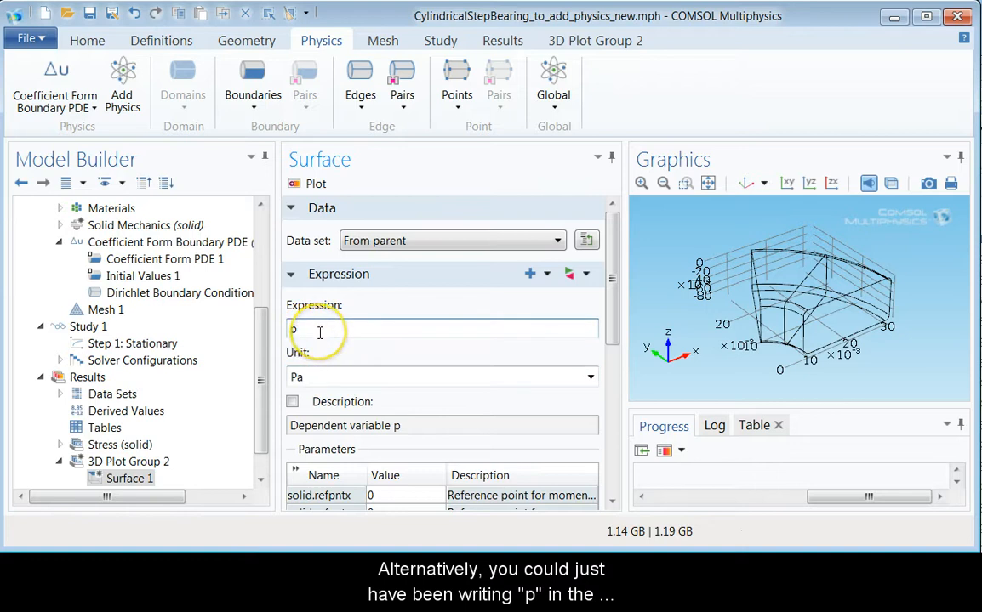
text(p)
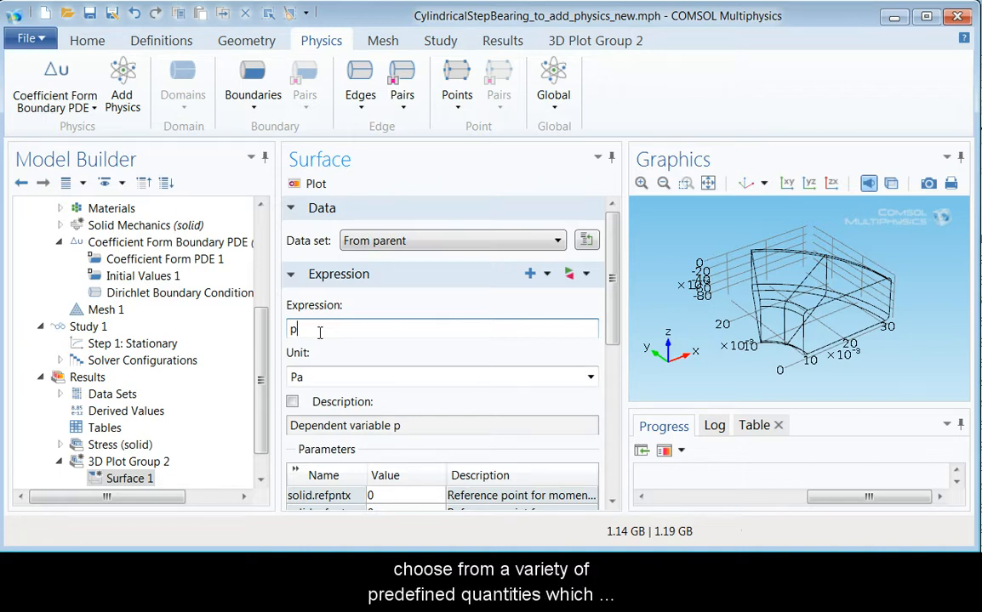
click(577, 272)
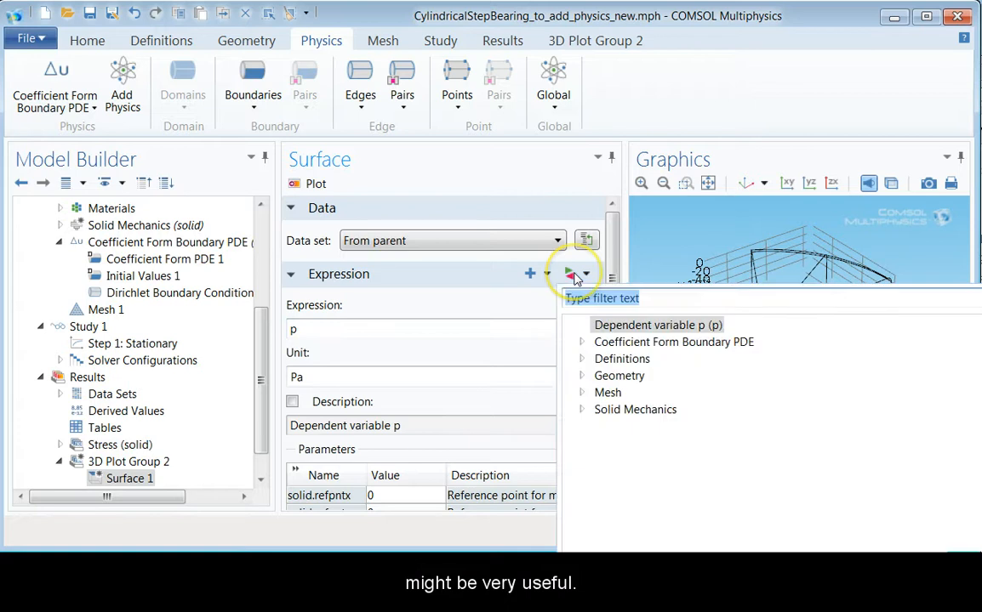
click(637, 408)
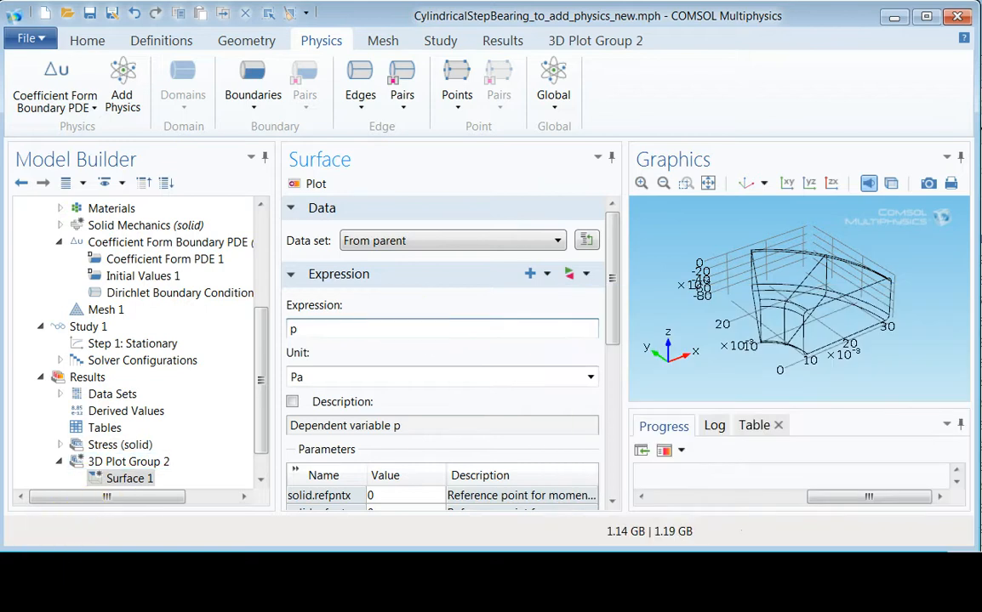
mouse_move(312, 184)
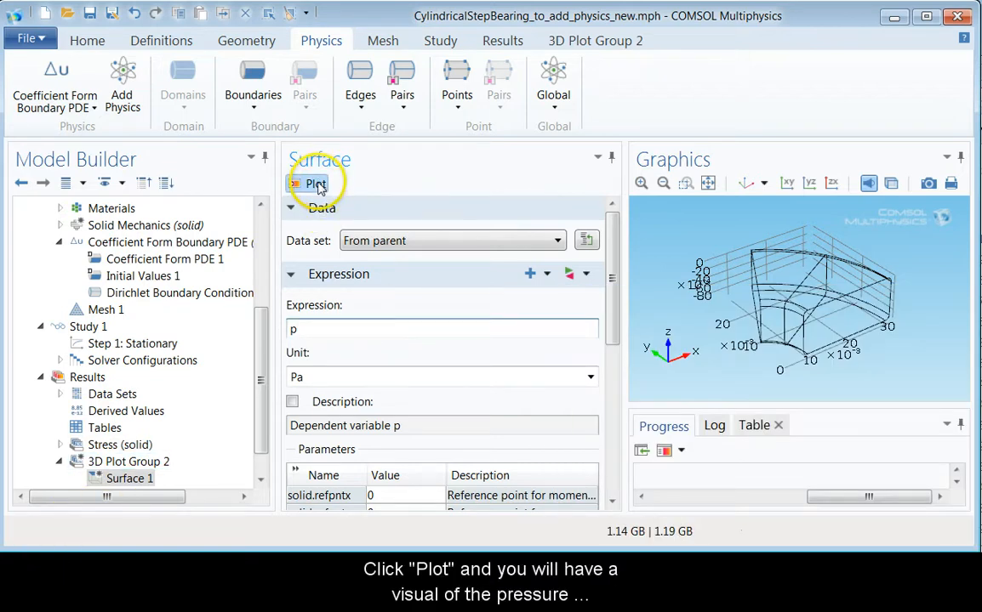
Plot the pressure surface and rename 3D Plot Group 2 to Pressure
click(315, 183)
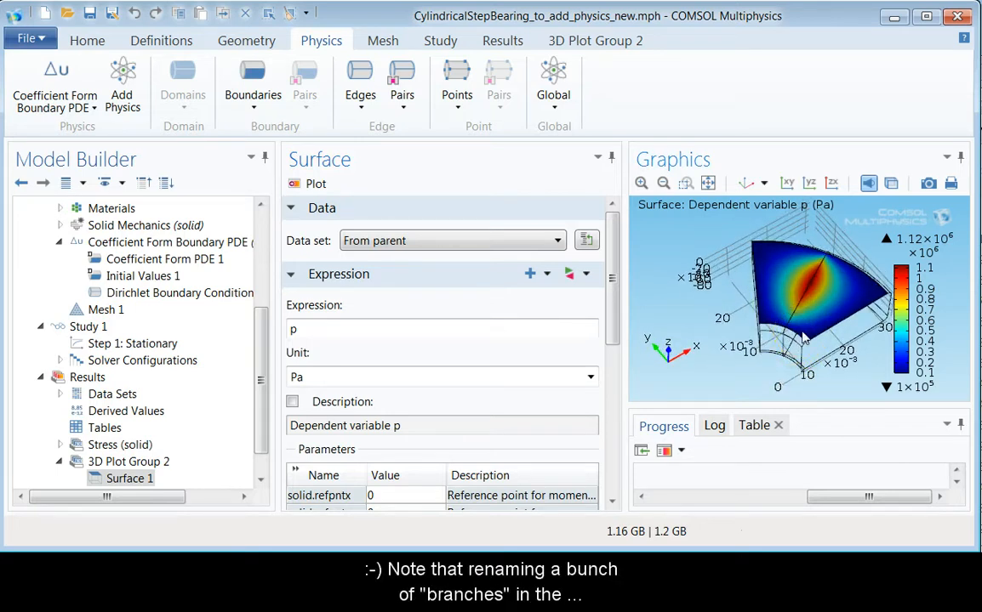
click(129, 461)
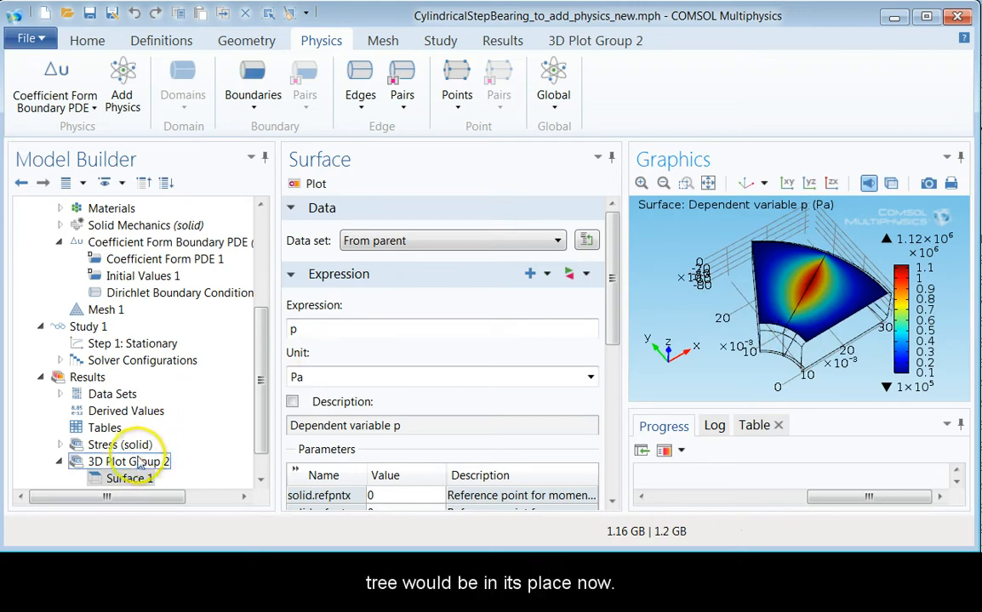
right_click(120, 461)
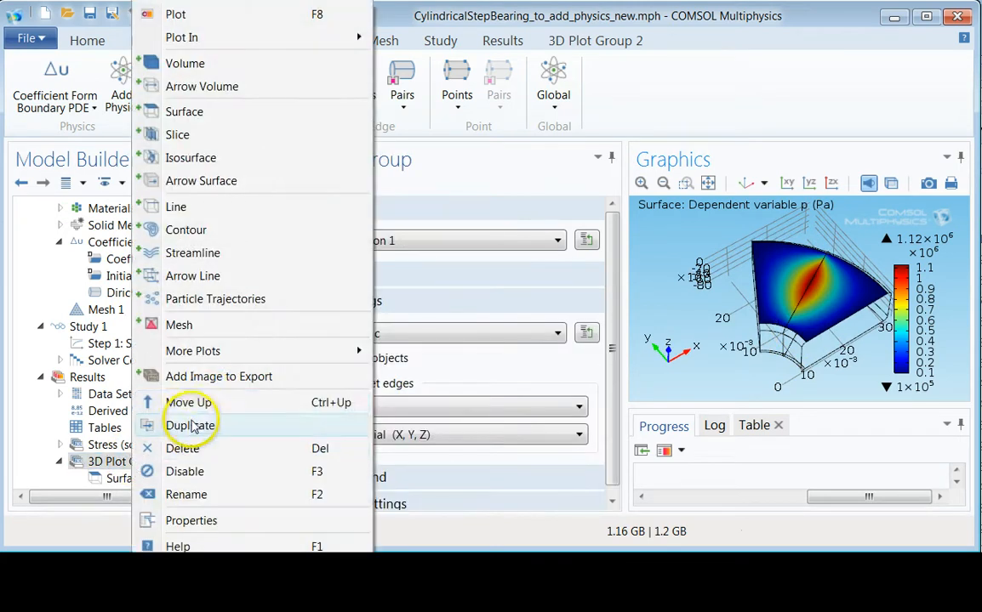
click(186, 493)
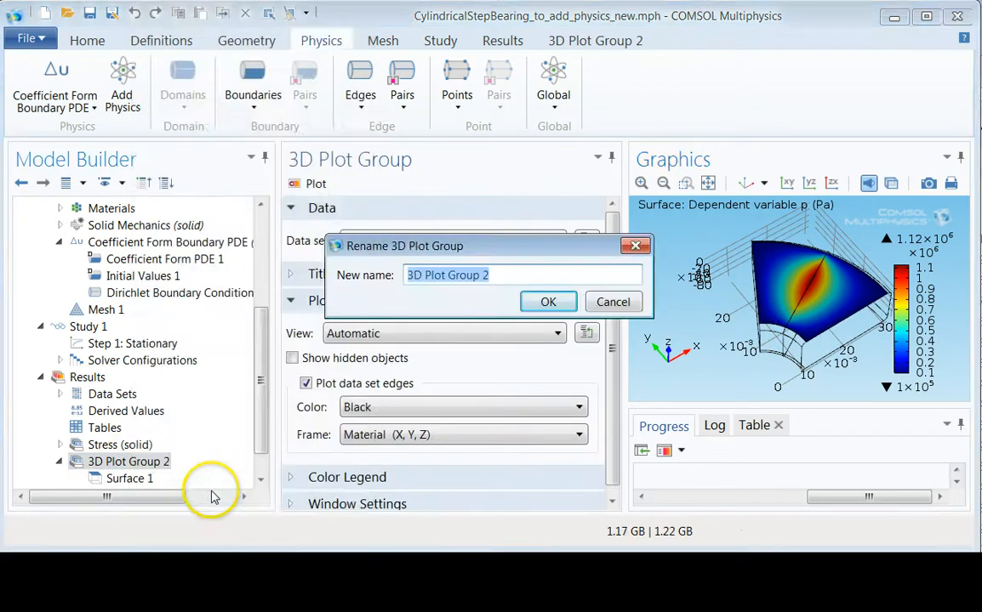
text(Pressure)
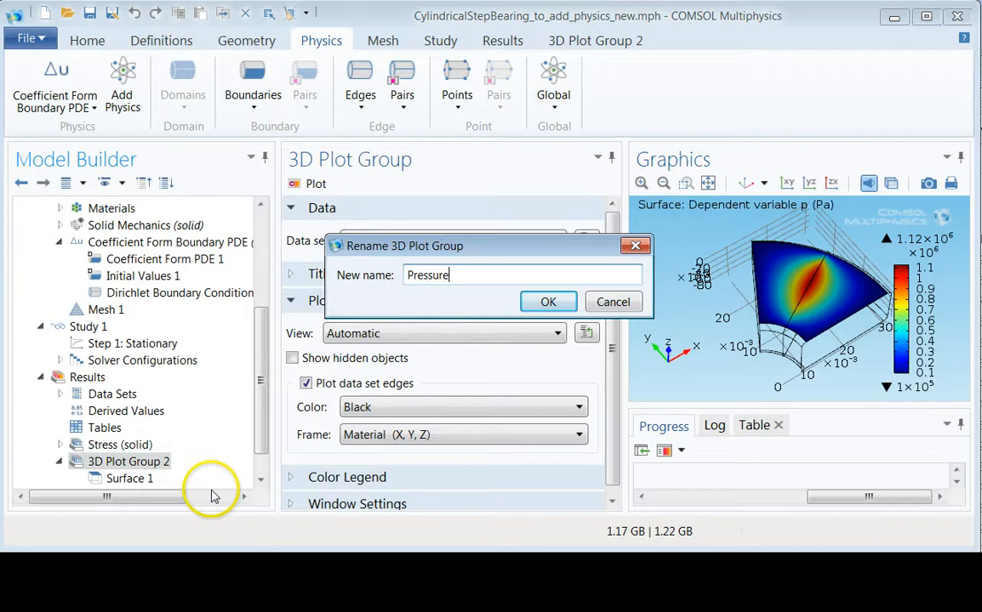
click(548, 303)
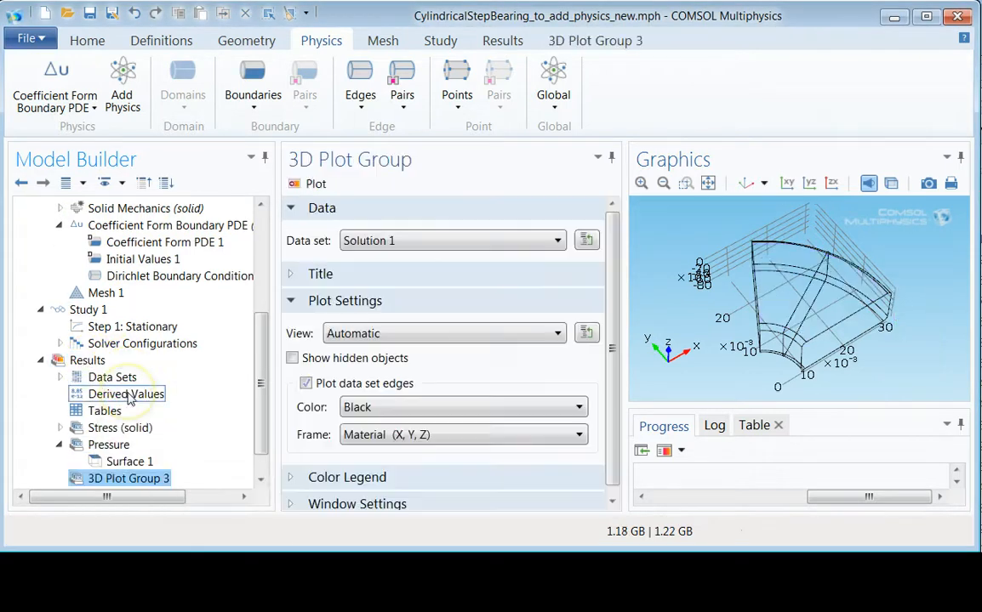
Set the surface expression in 3D Plot Group 3 to the film thickness myhtot
scroll(down, 3)
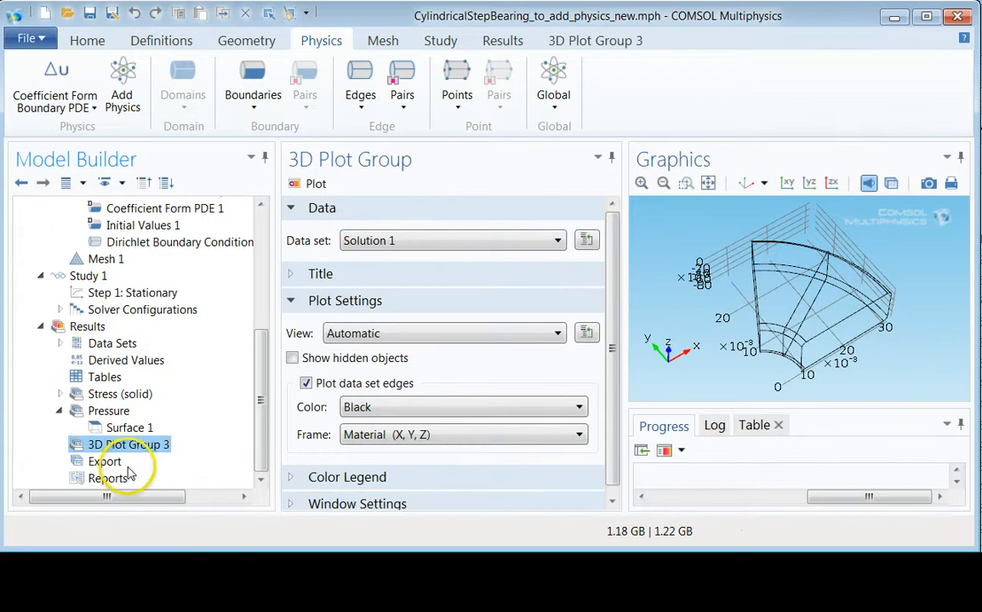
right_click(129, 444)
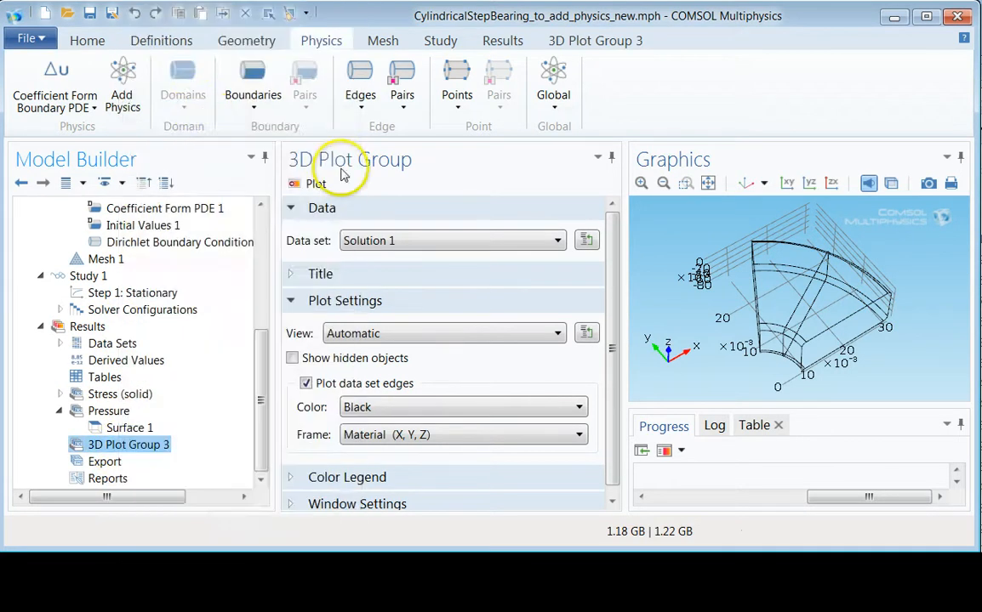
click(130, 446)
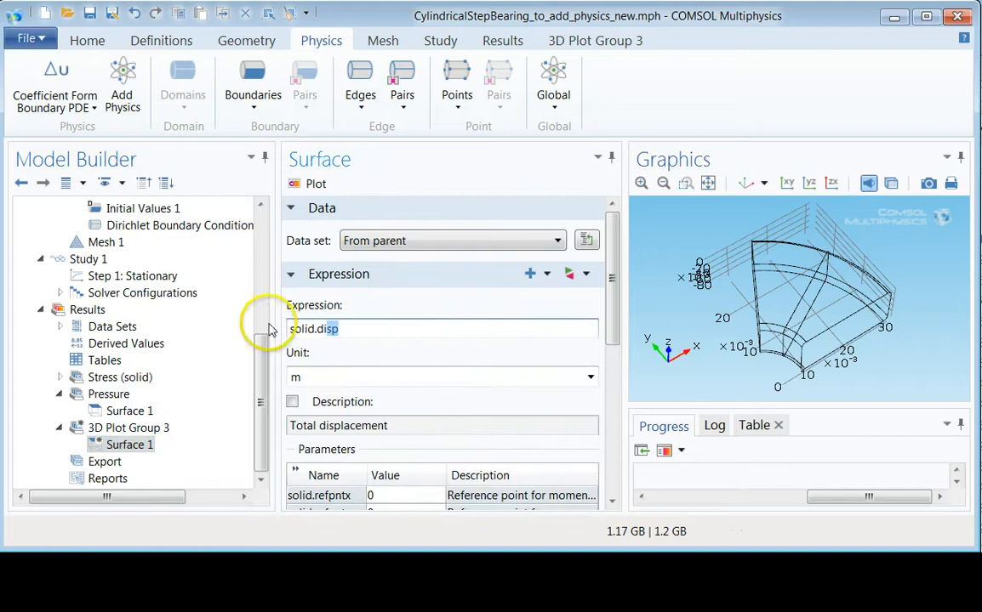
text(my)
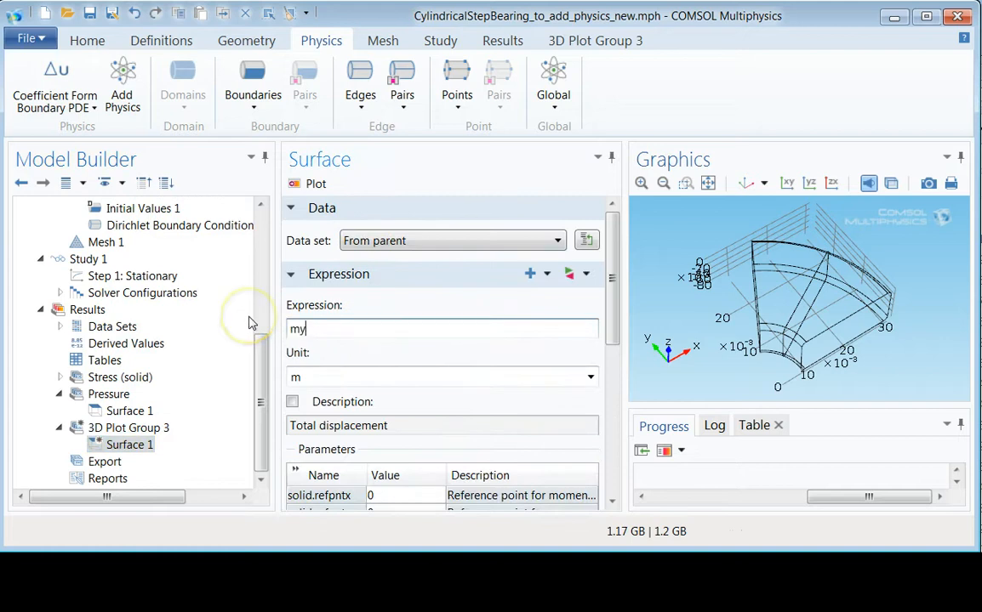
text(h)
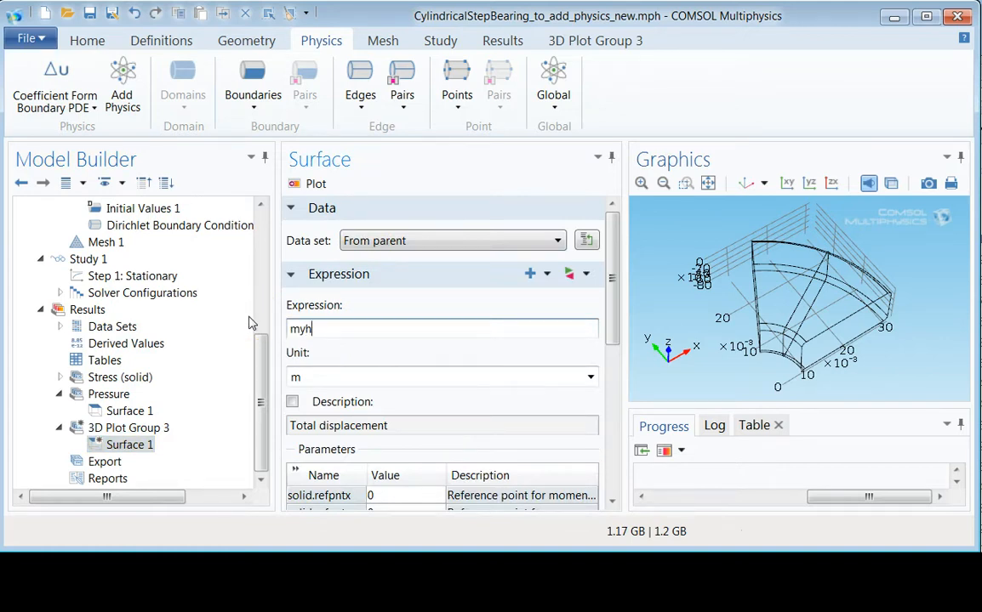
text(tot)
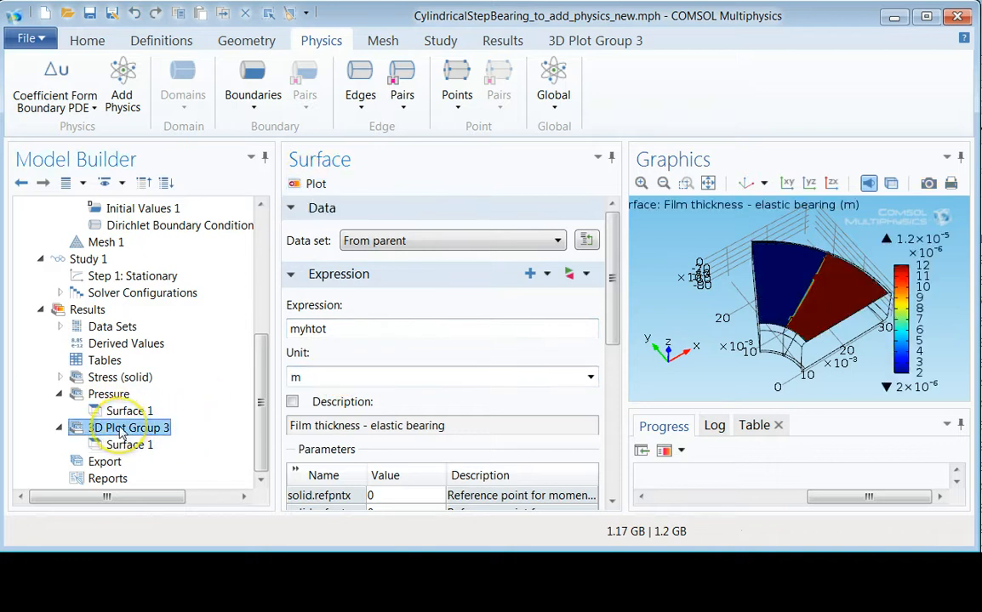
Rename the third plot group to 'Film Thickness'
right_click(129, 427)
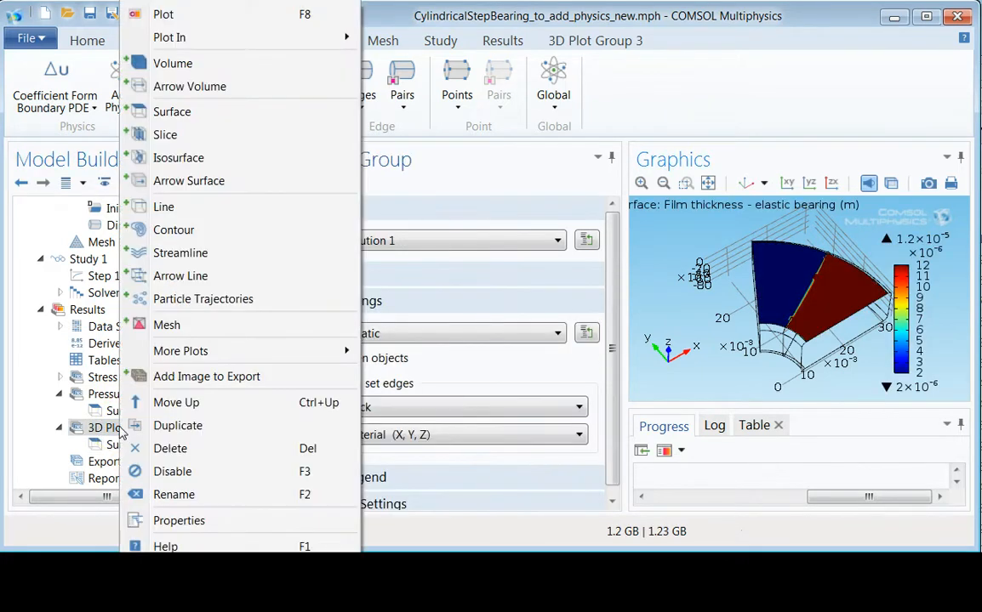
click(173, 494)
text(Film t)
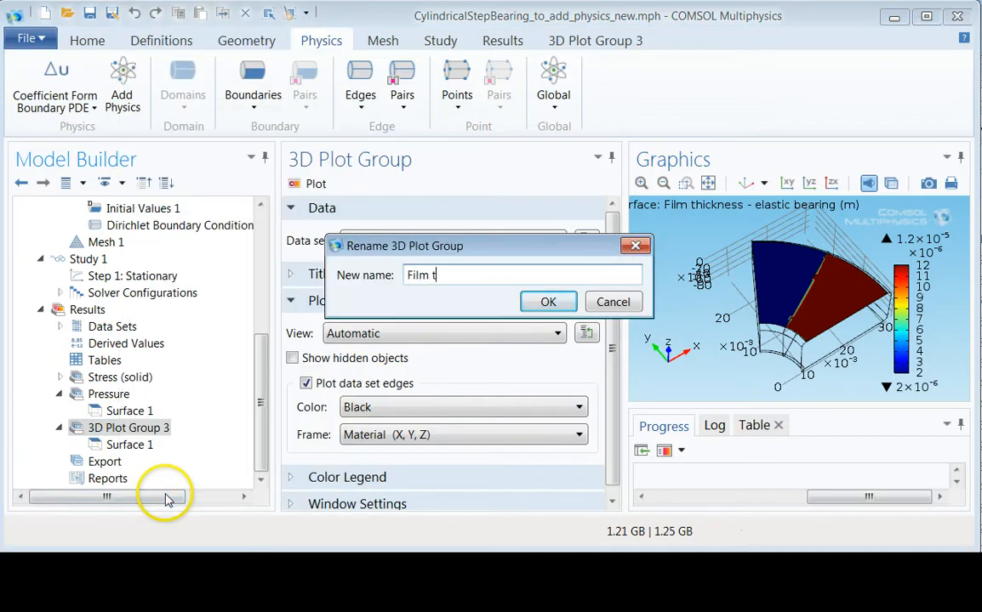
text(hic)
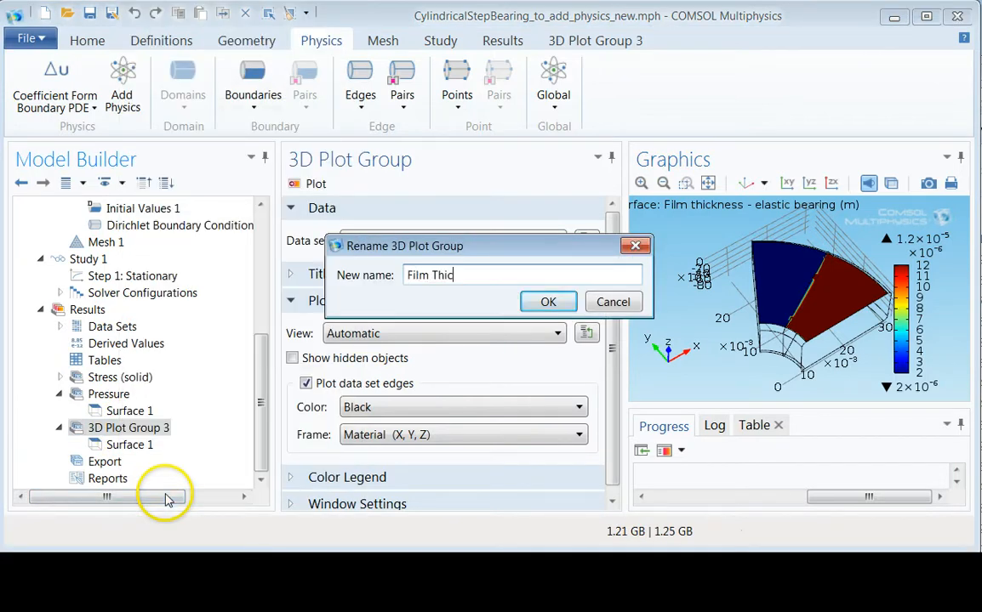
click(548, 303)
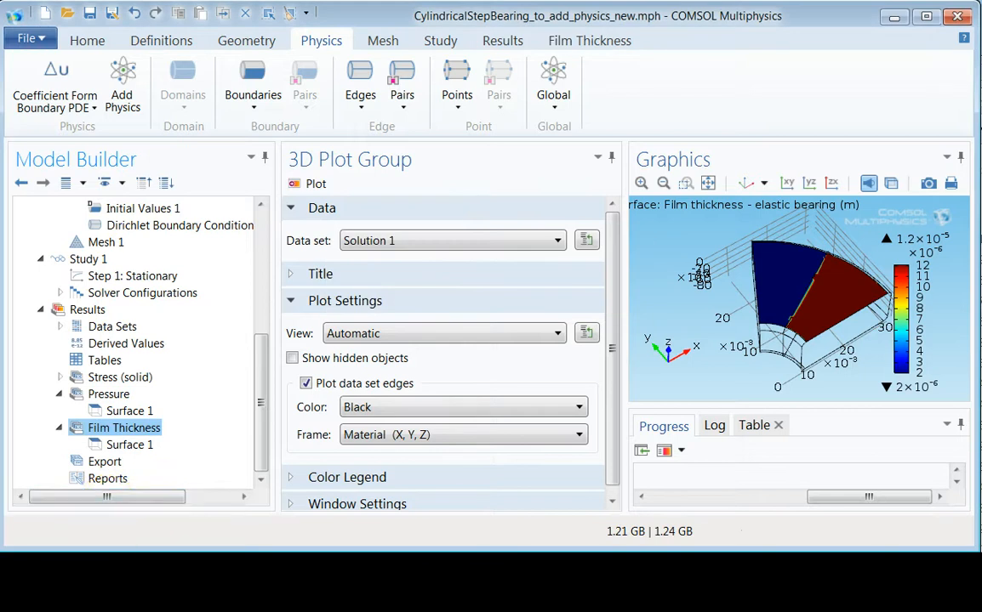
mouse_move(204, 255)
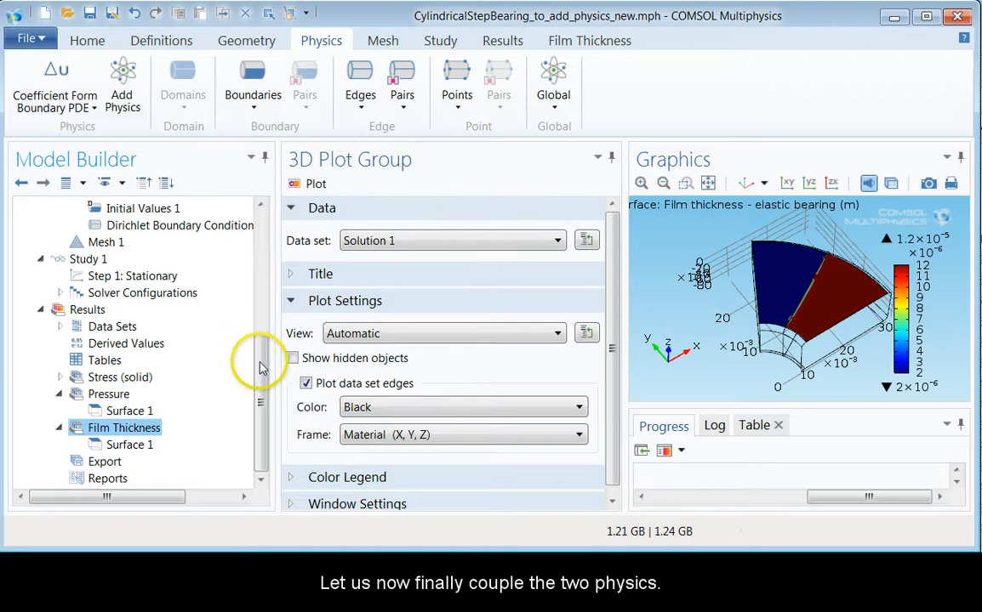
Set the Boundary Load 1 pressure under Solid Mechanics to p*DS instead of 1e6
scroll(up, 3)
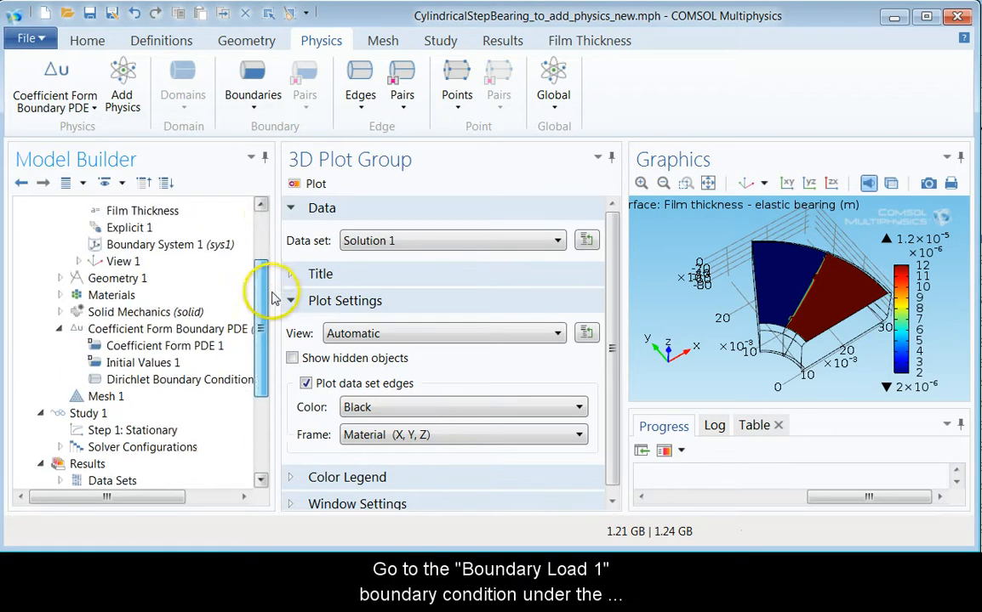
scroll(up, 3)
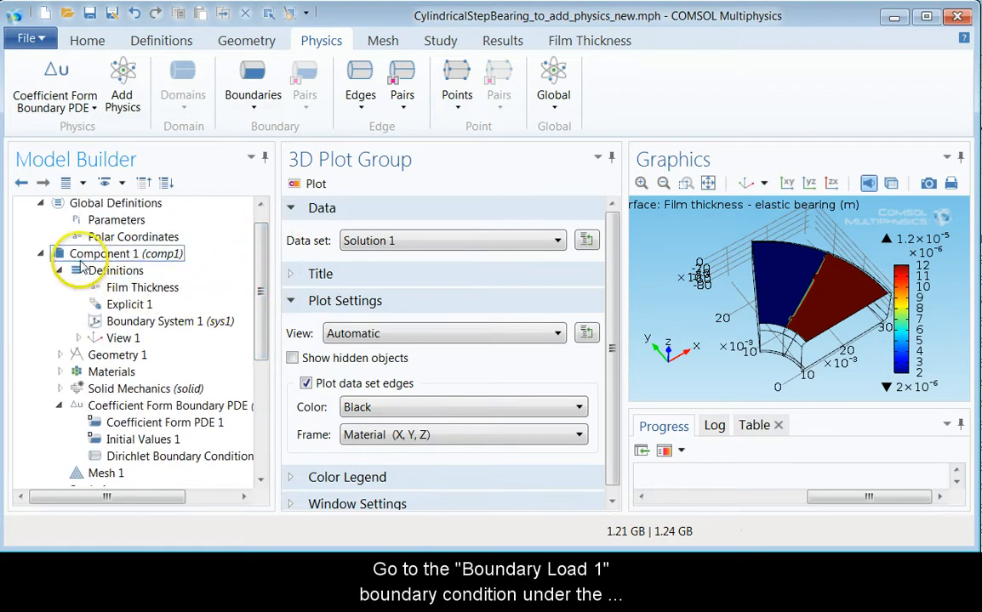
click(60, 388)
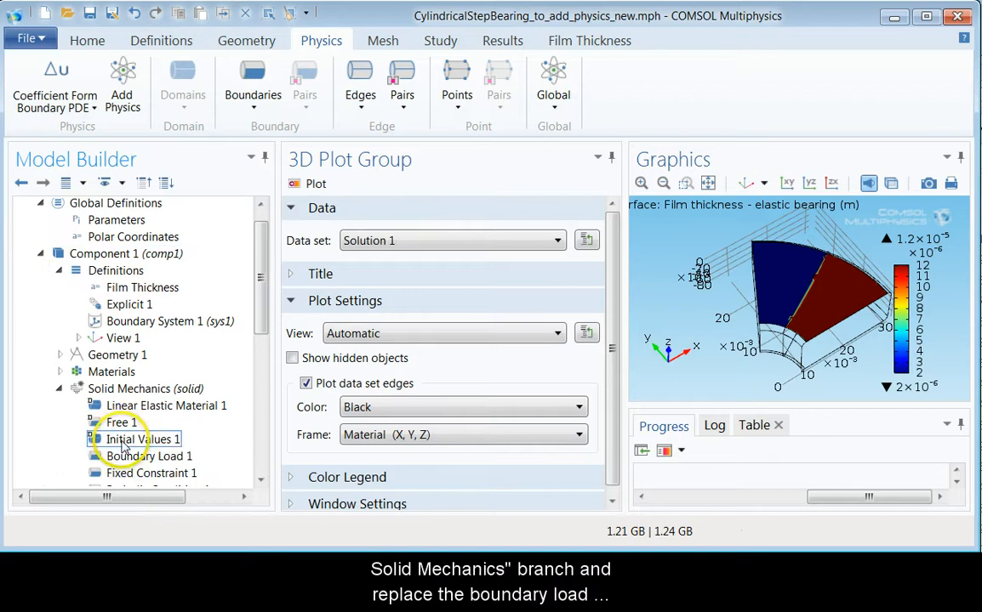
click(150, 456)
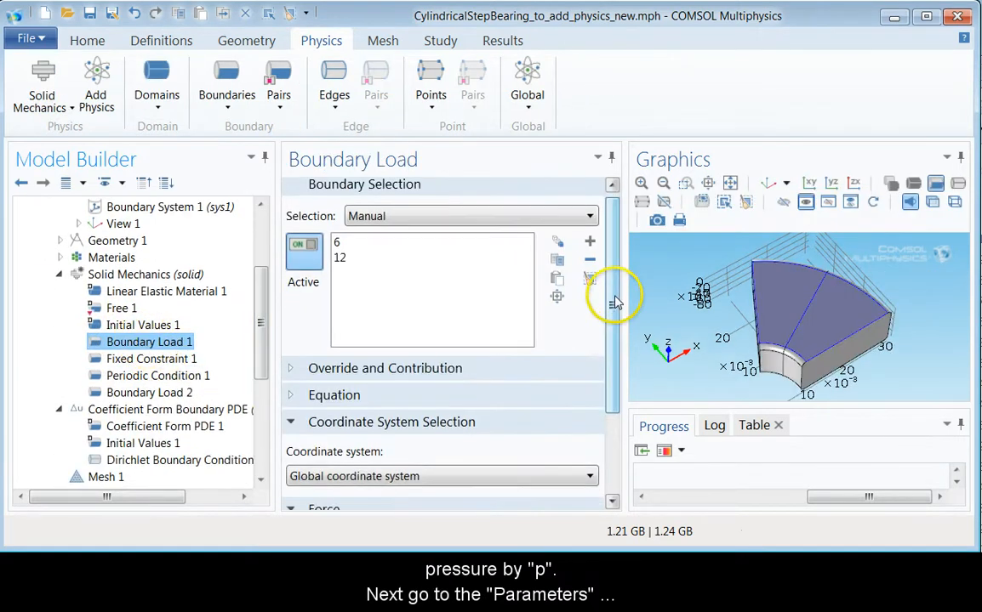
scroll(down, 3)
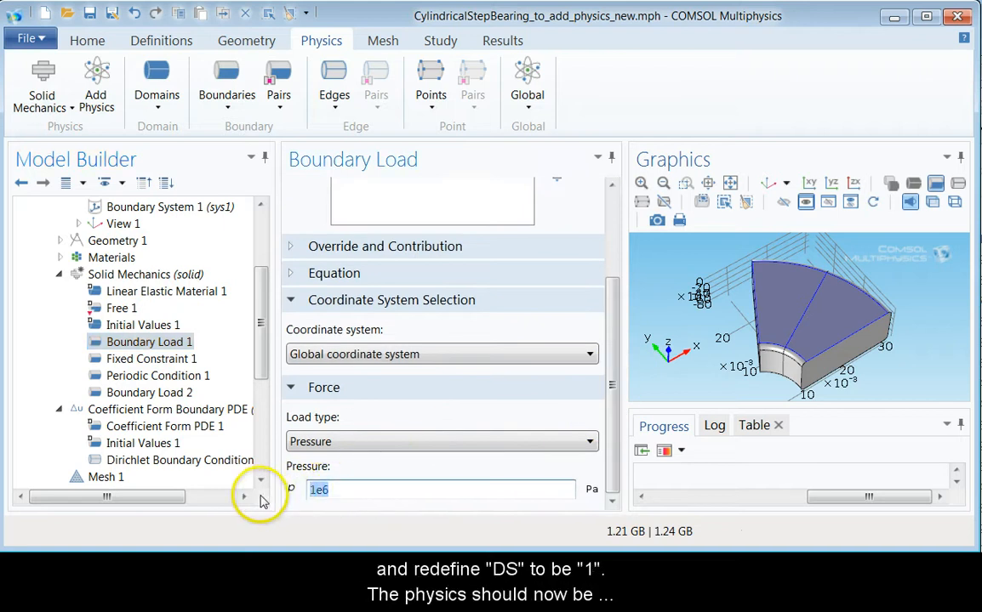
text(p*DS)
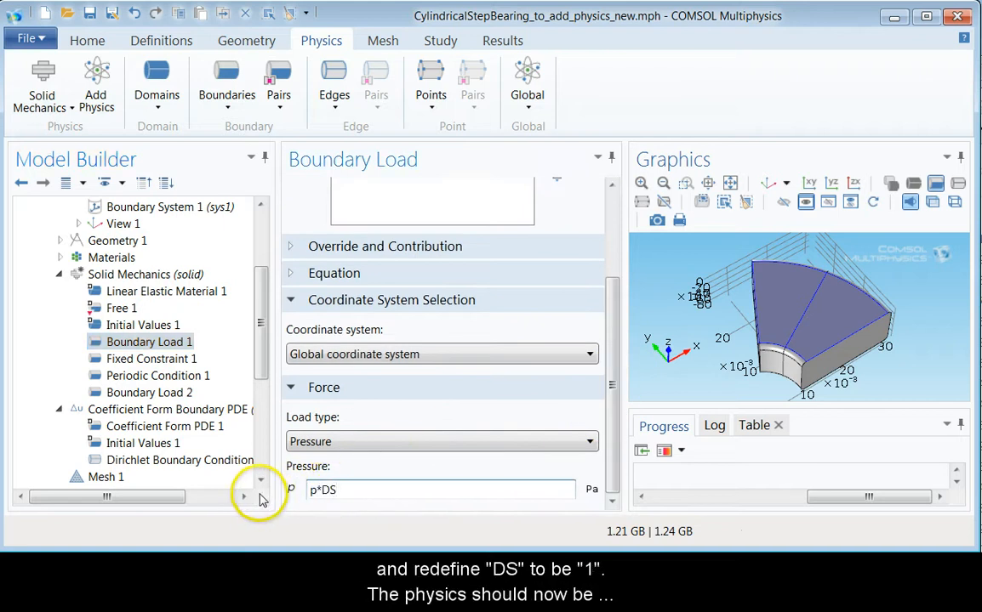
scroll(up, 3)
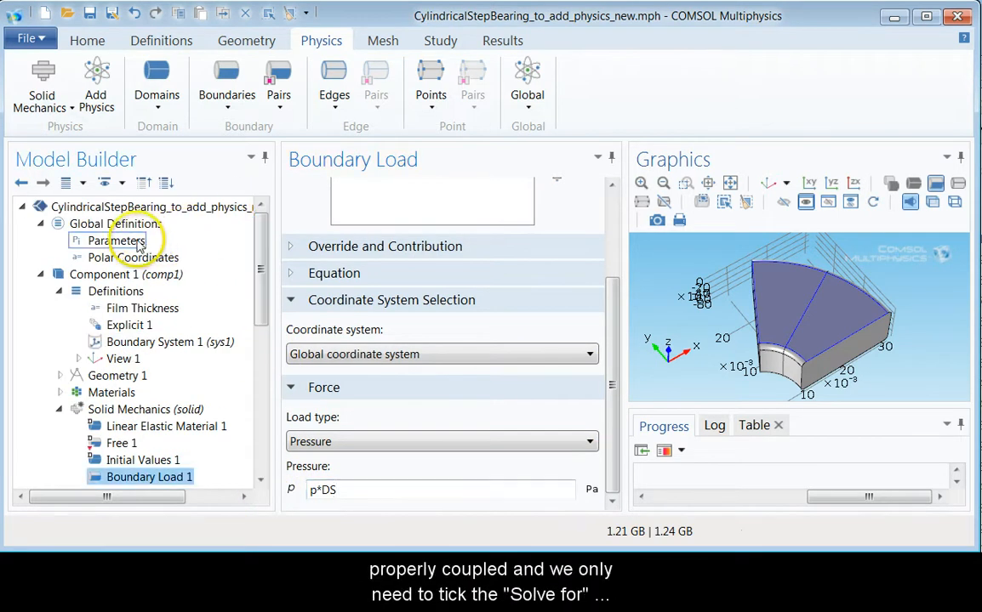
Change the global parameter DS from 0 to 1 in the Parameters table
click(116, 240)
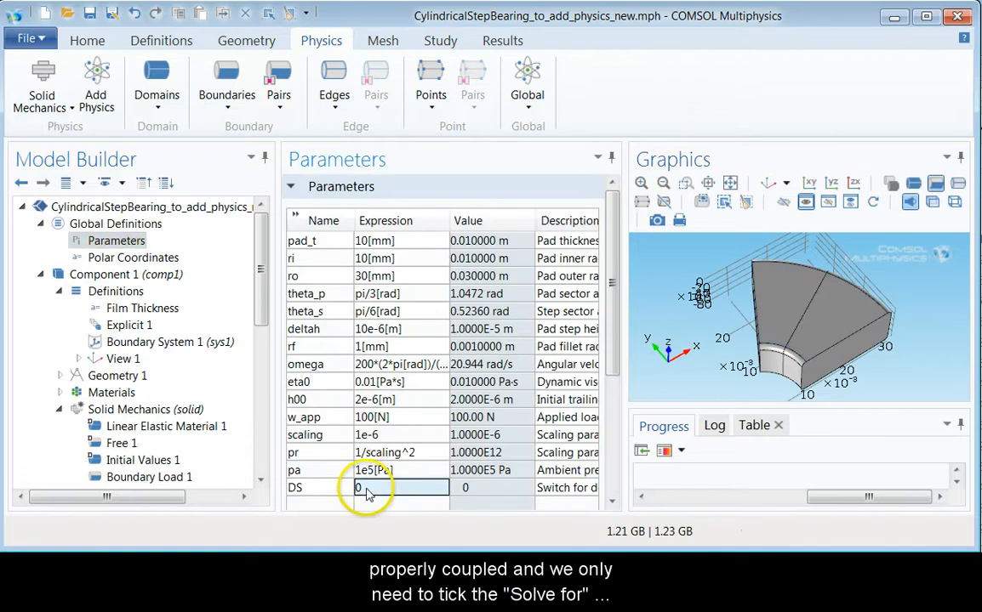
text(1)
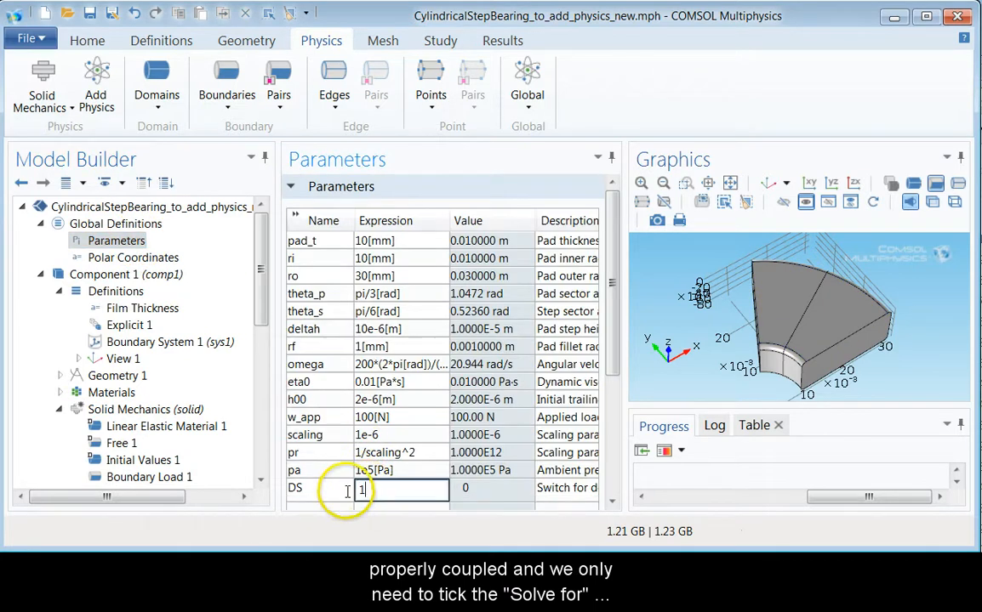
key(Return)
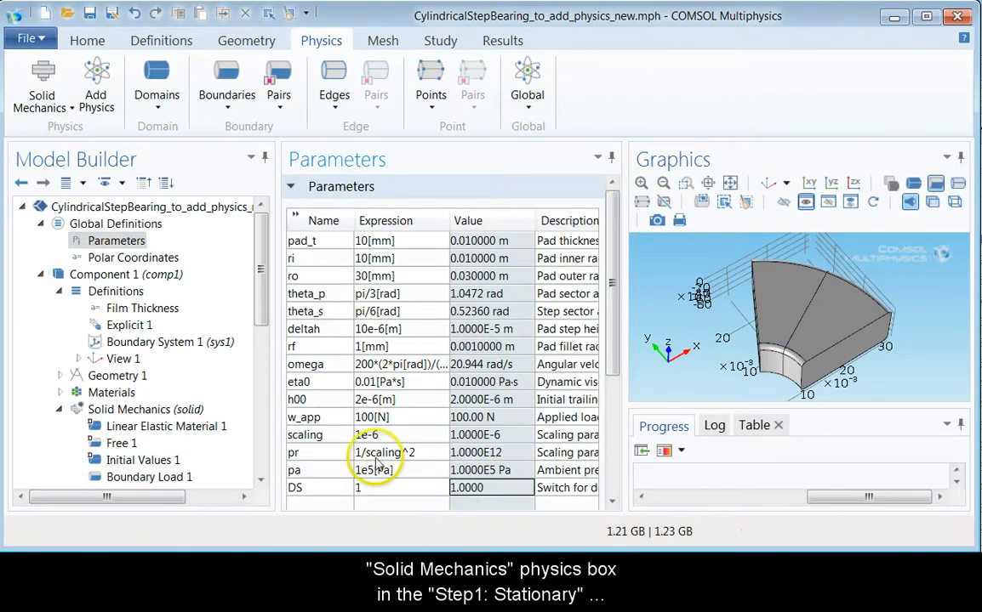
scroll(down, 3)
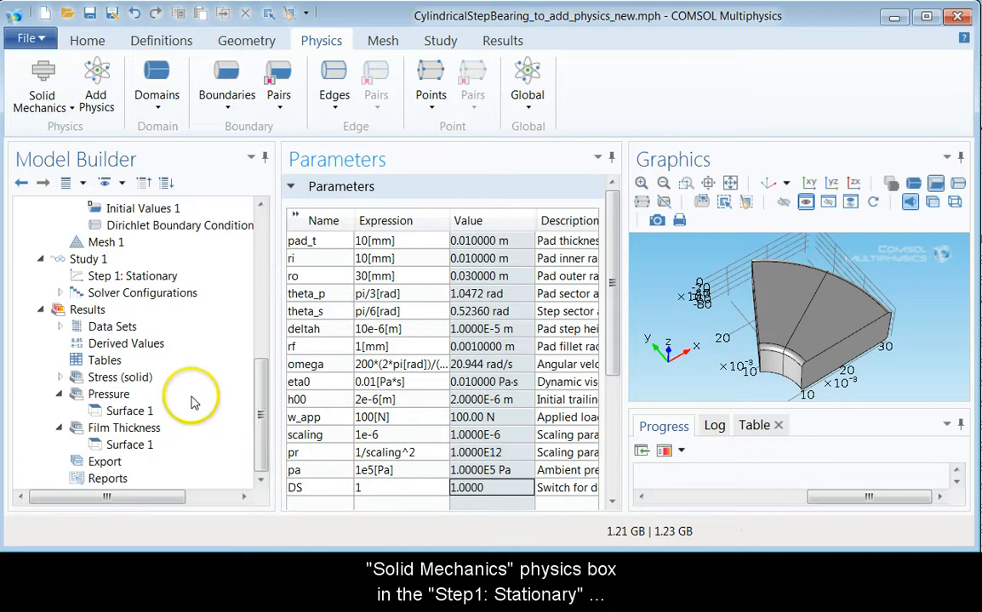
Tick Solve for Solid Mechanics in Step 1: Stationary and show Study 1's settings
click(88, 259)
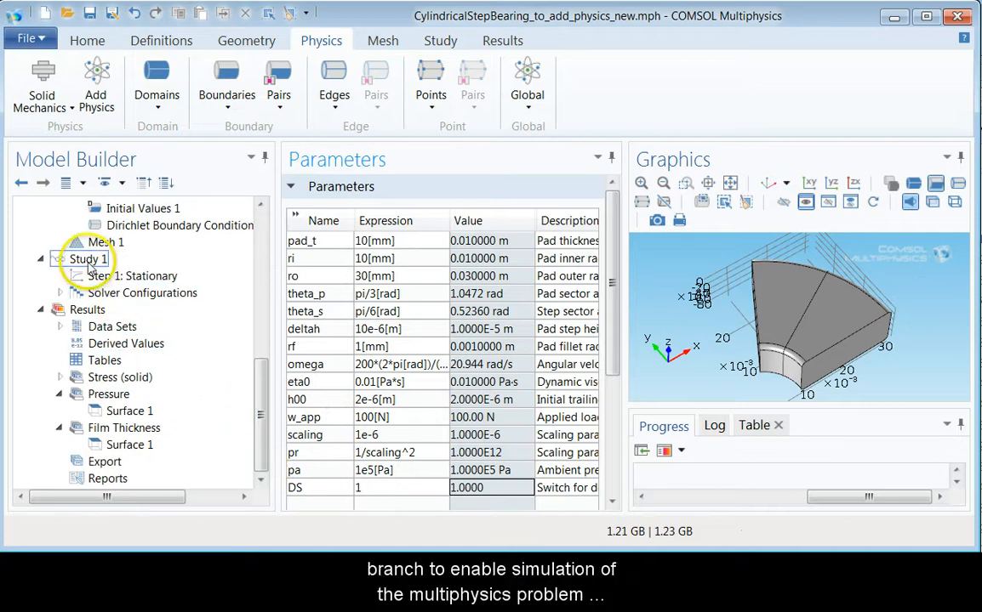
click(133, 276)
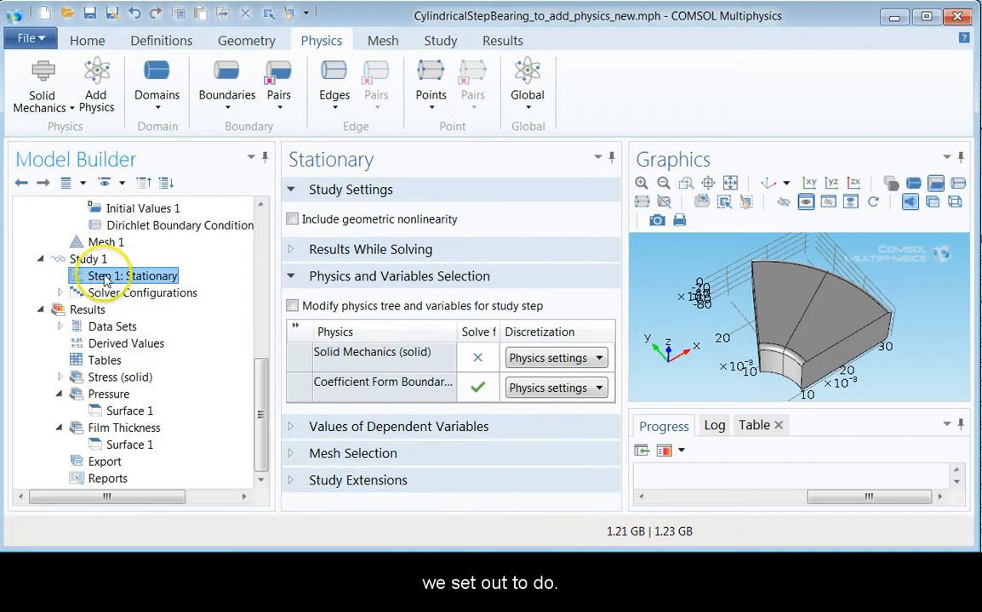
click(477, 357)
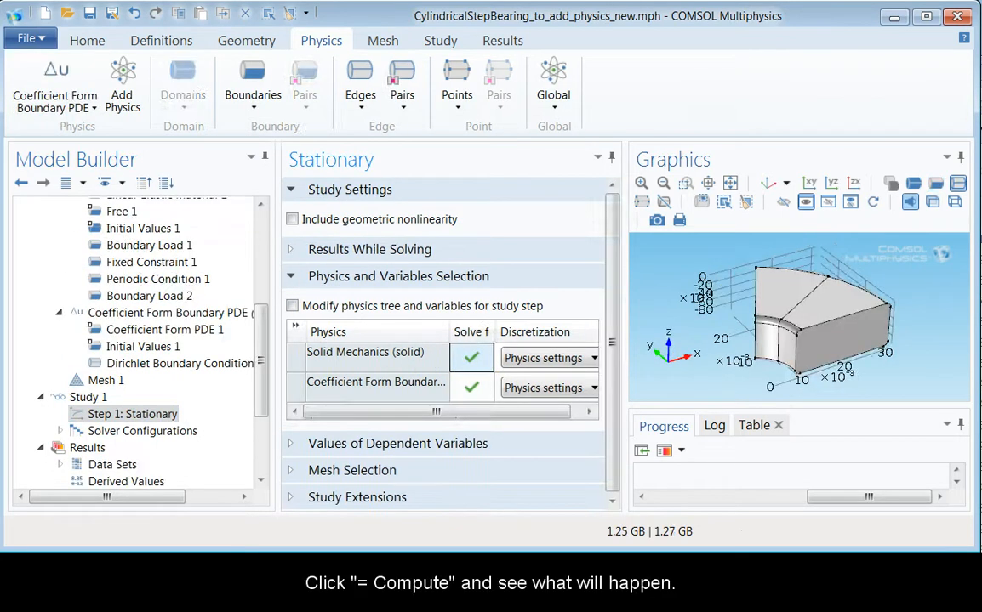
click(88, 398)
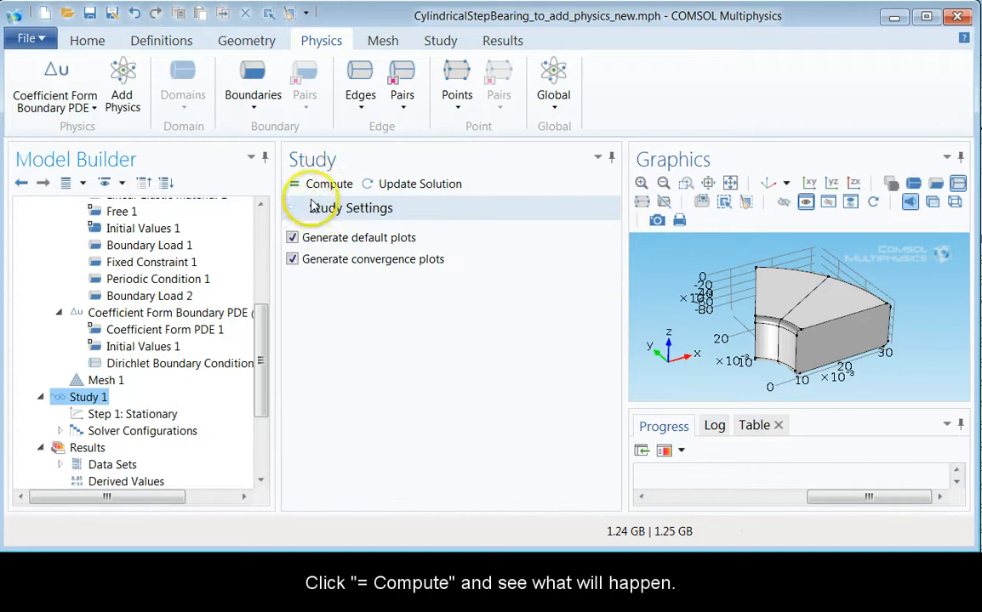